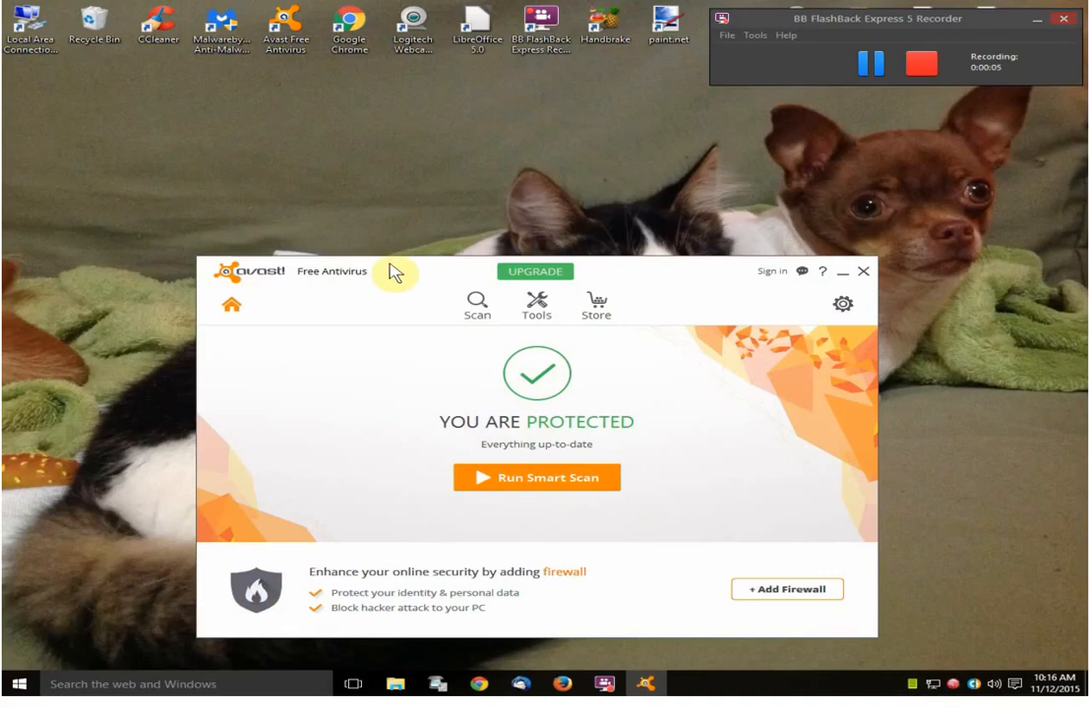
{"action": "mouse_move", "coordinate": [344, 284]}
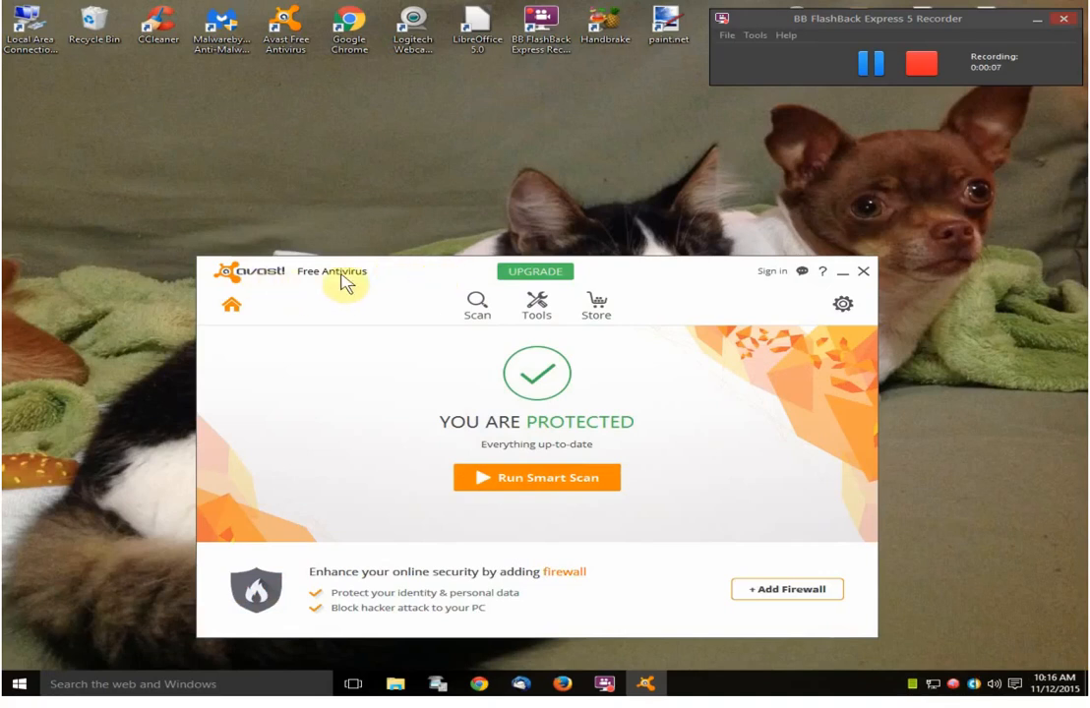
{"action": "mouse_move", "coordinate": [678, 288]}
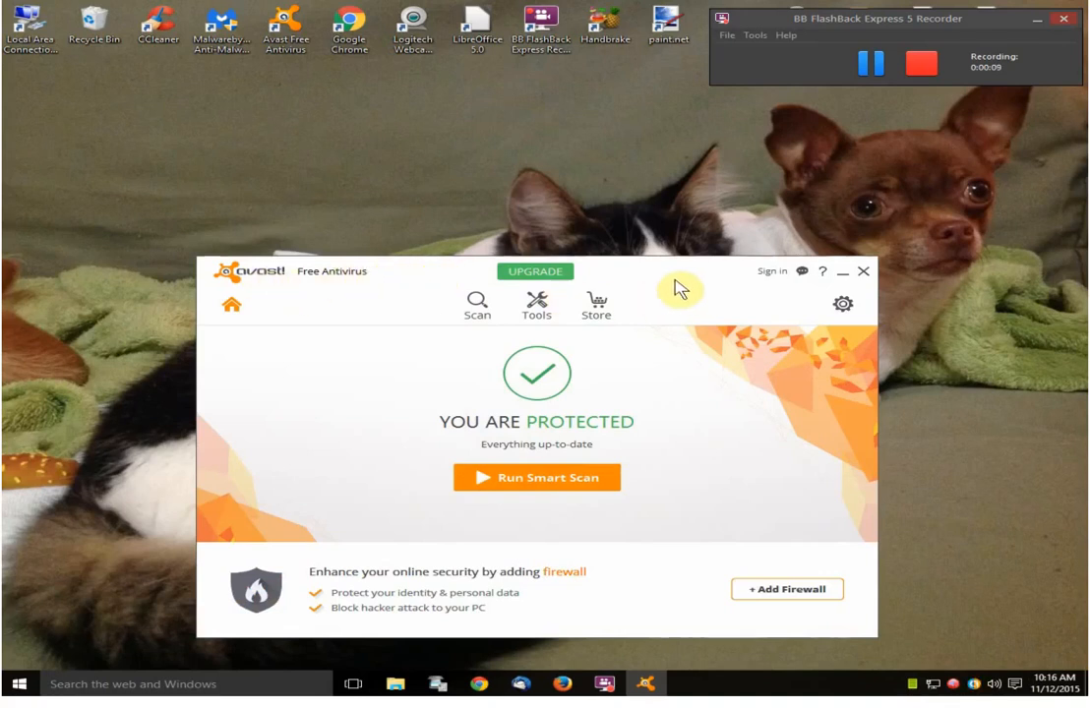
{"action": "mouse_move", "coordinate": [843, 310]}
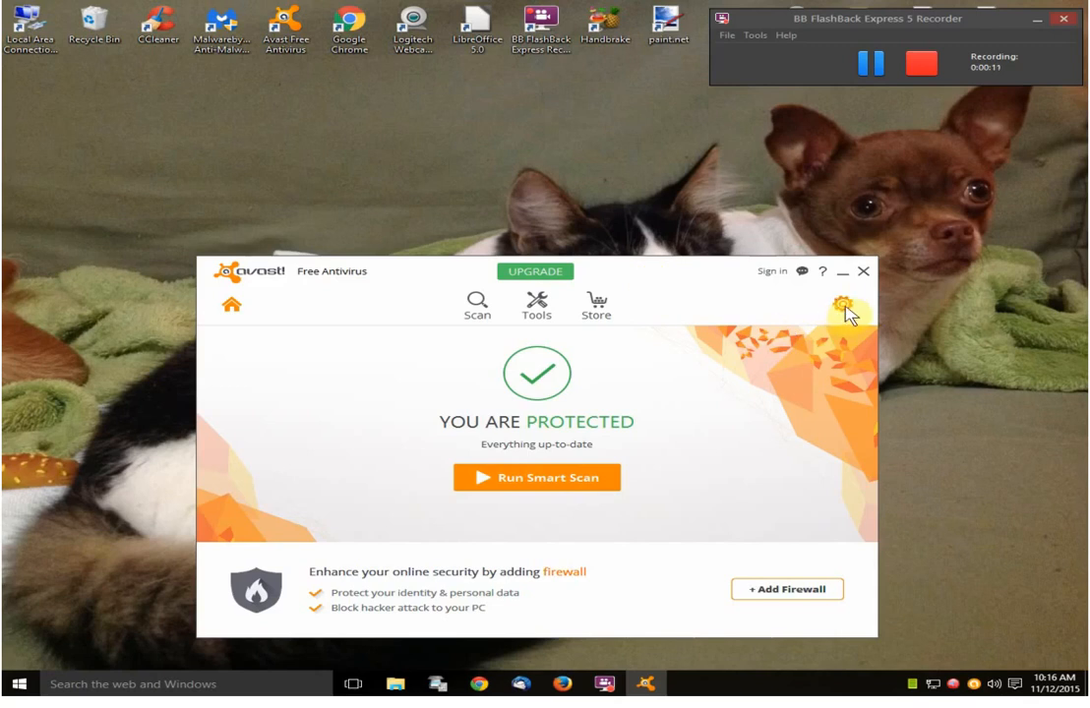
Step: Check Avast's version and definitions details in Settings, then close Settings
{"action": "left_click", "coordinate": [848, 305]}
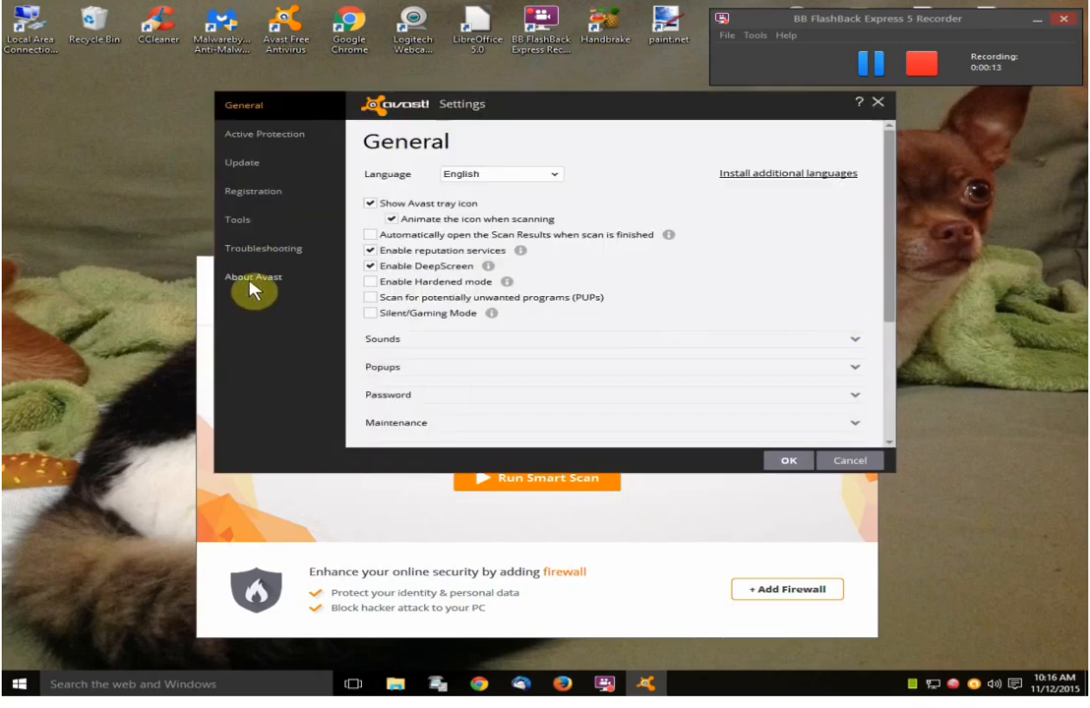
{"action": "left_click", "coordinate": [254, 276]}
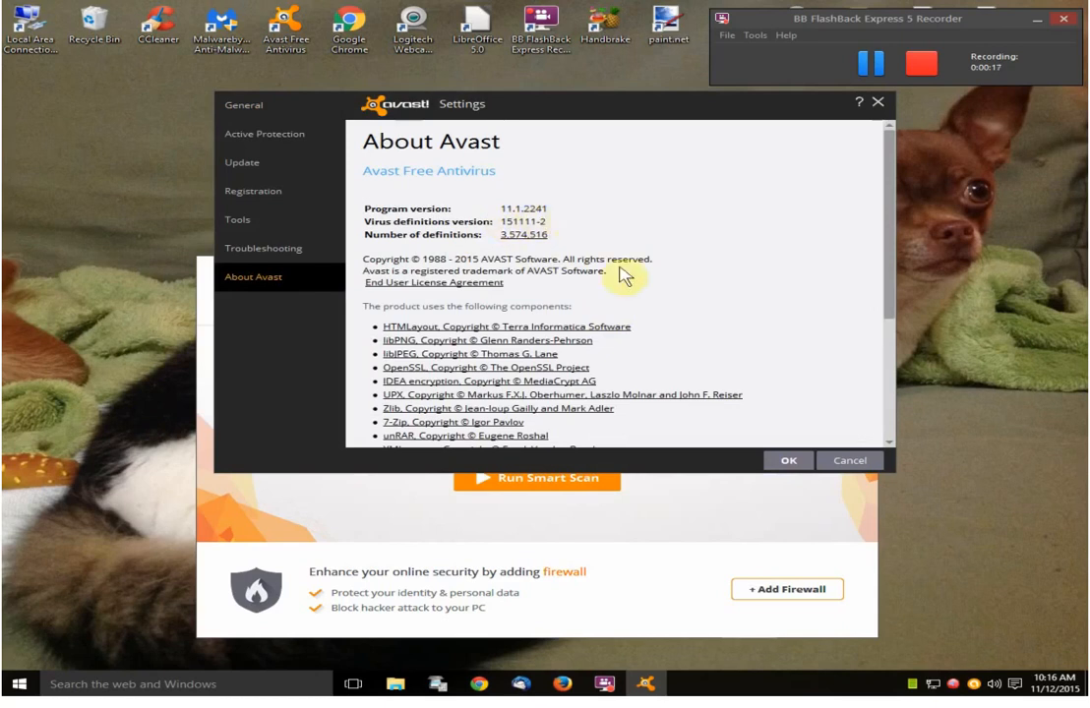
{"action": "left_click", "coordinate": [788, 460]}
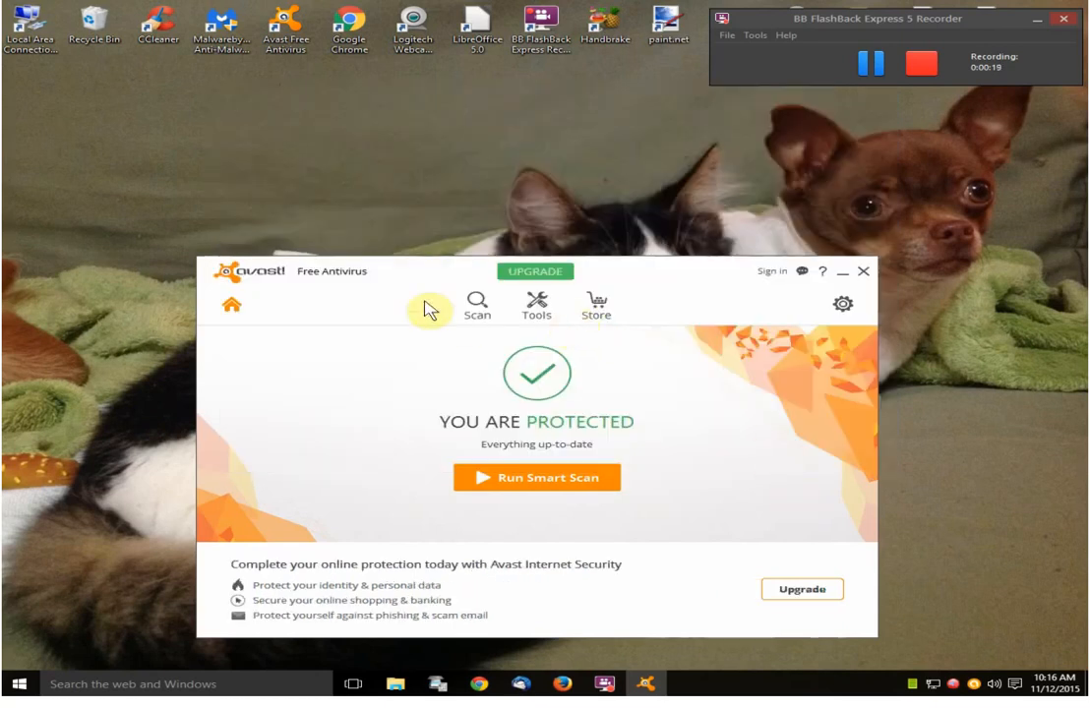
{"action": "mouse_move", "coordinate": [357, 154]}
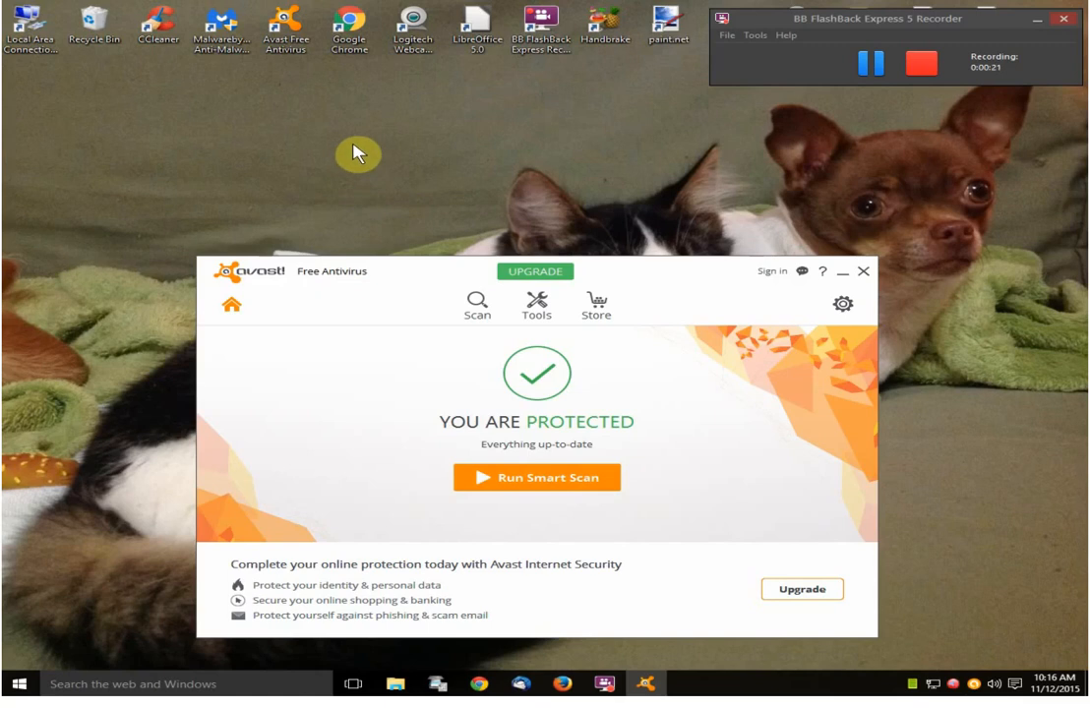
{"action": "mouse_move", "coordinate": [331, 331]}
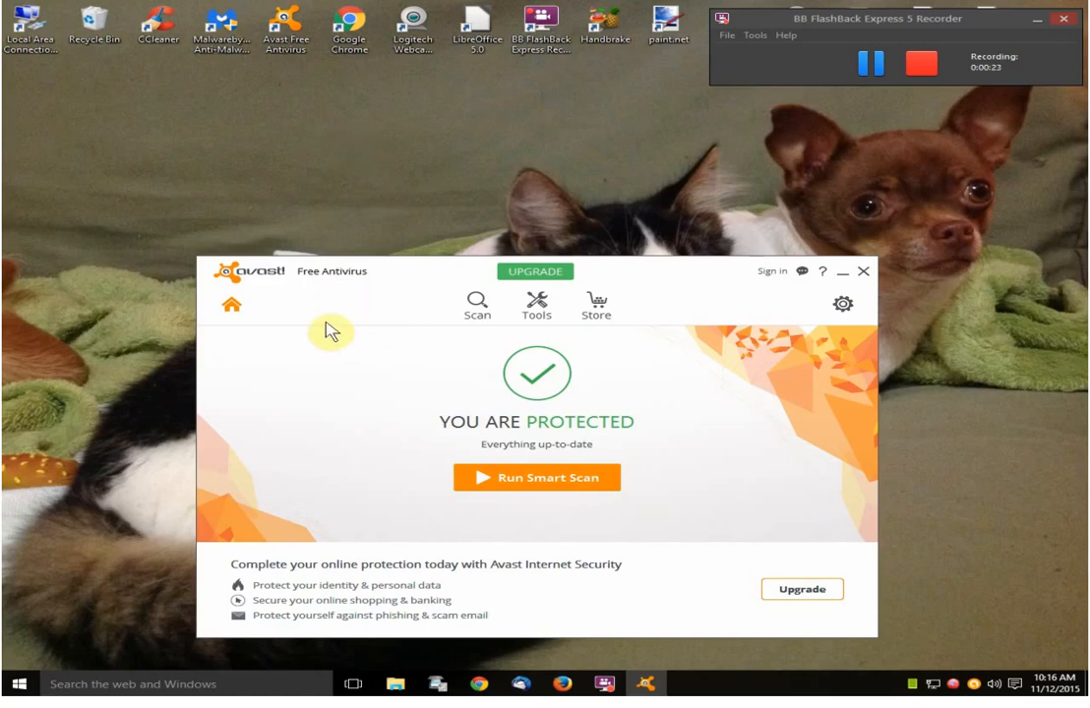
{"action": "mouse_move", "coordinate": [381, 135]}
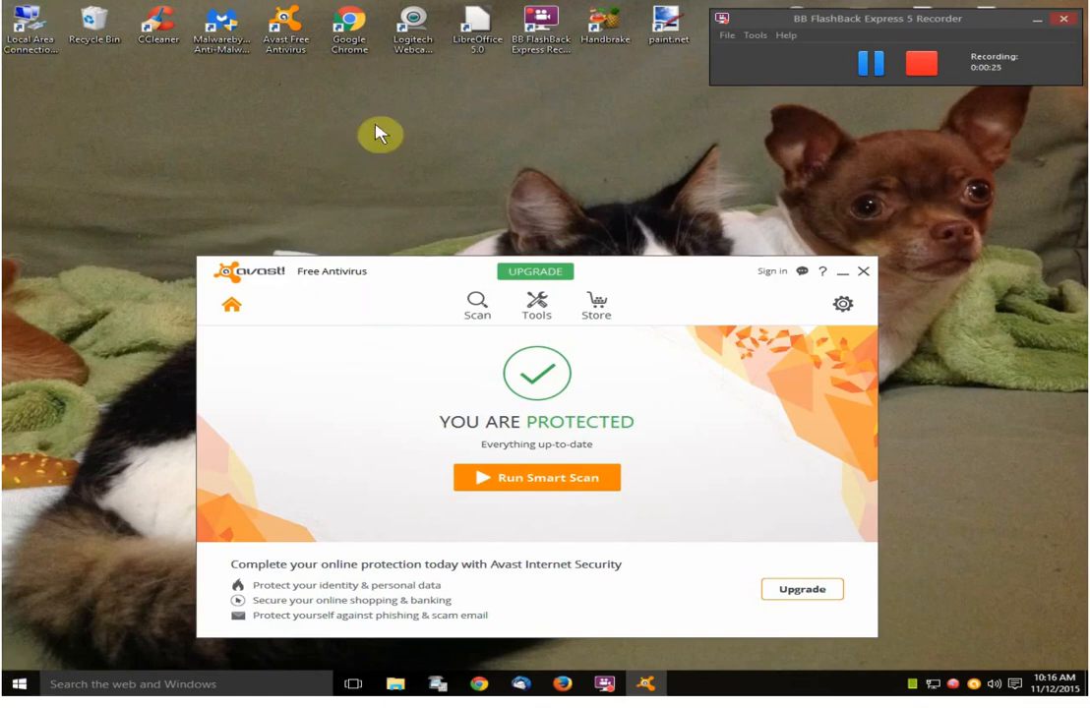
{"action": "mouse_move", "coordinate": [431, 281]}
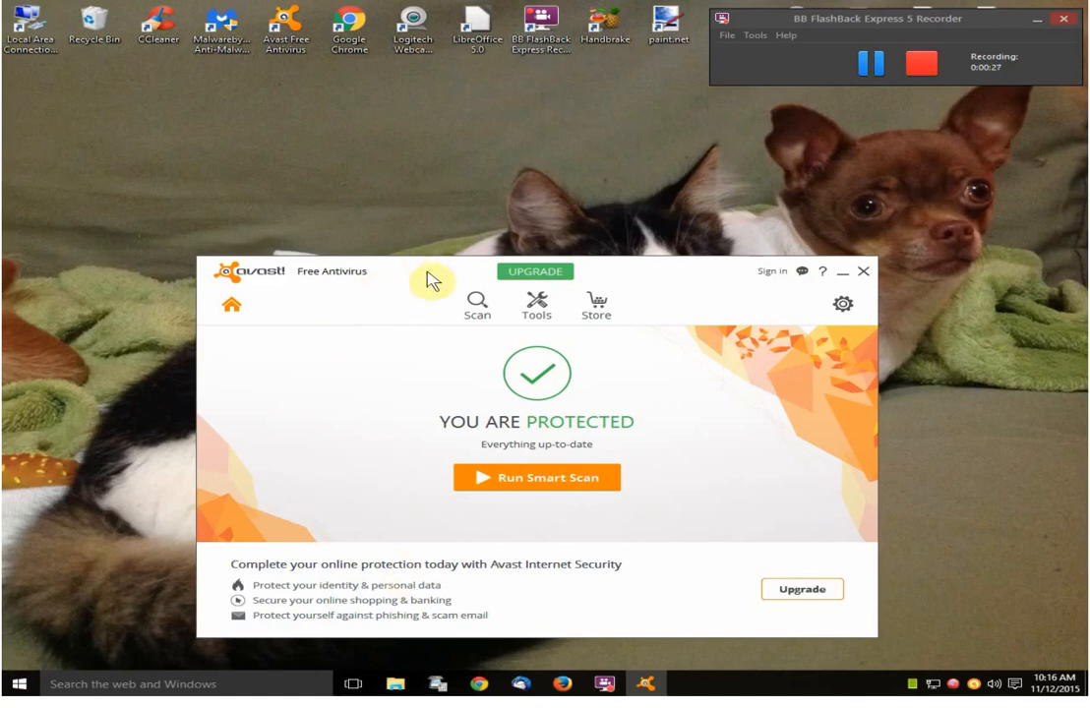
{"action": "mouse_move", "coordinate": [415, 291]}
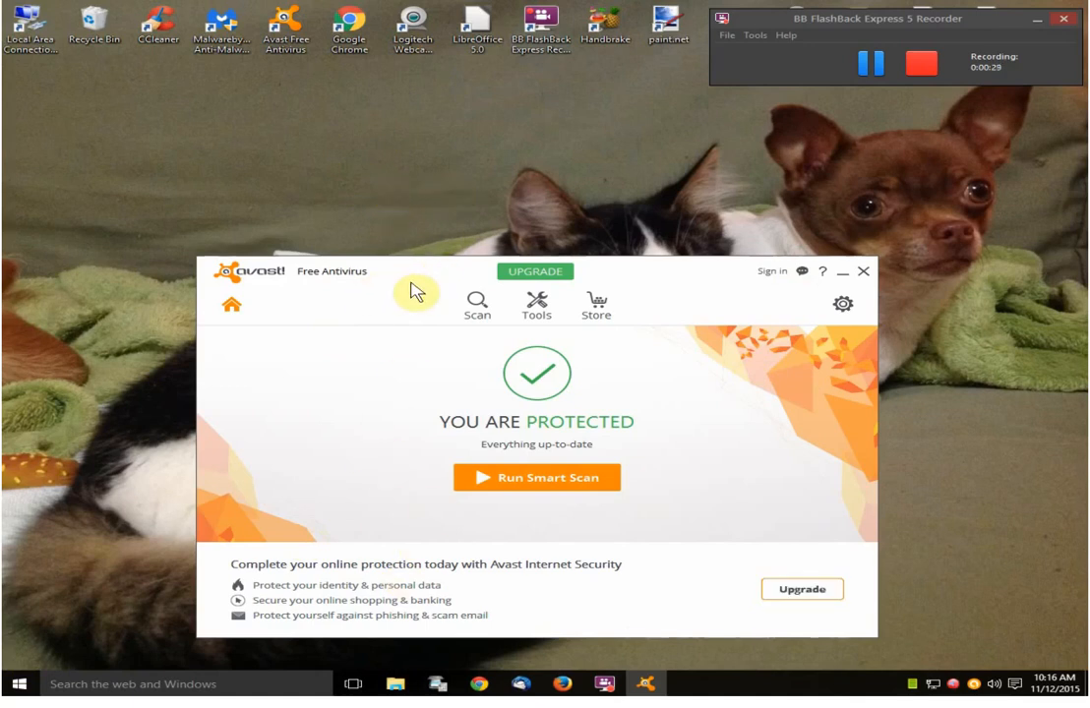
{"action": "mouse_move", "coordinate": [394, 282]}
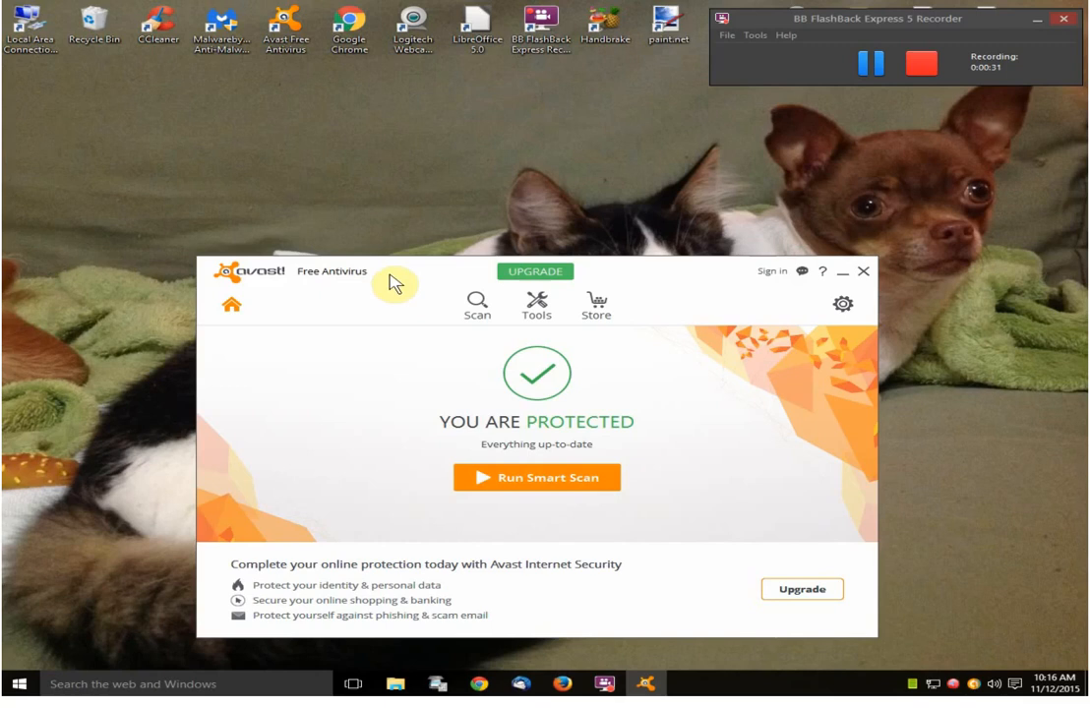
{"action": "mouse_move", "coordinate": [410, 301]}
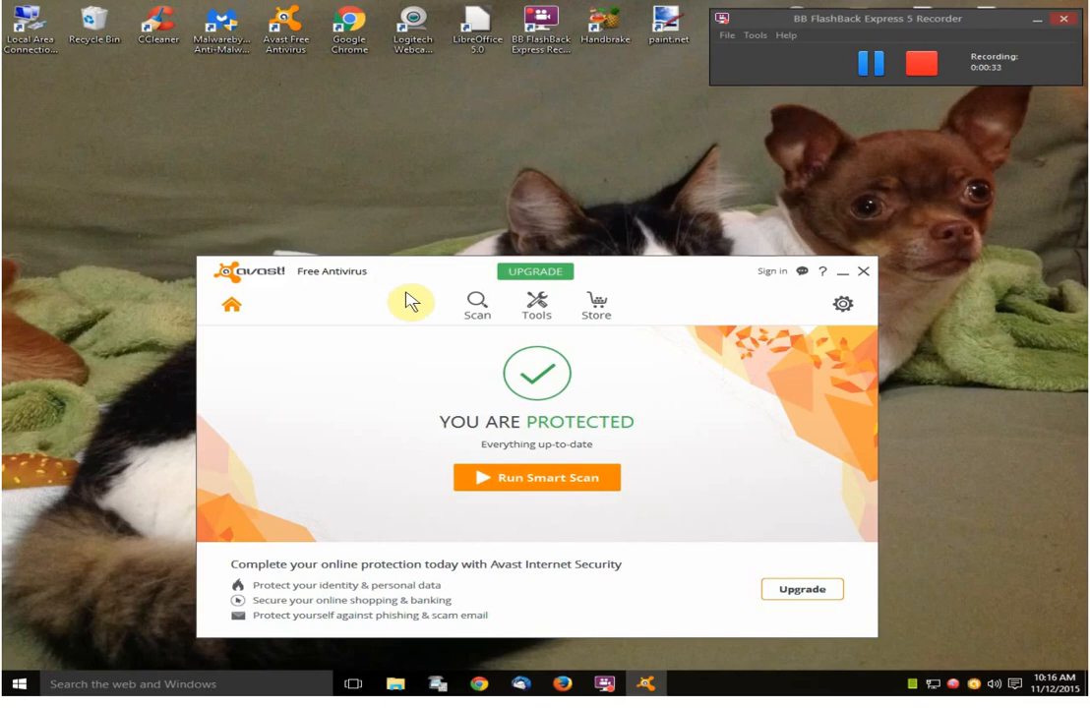
{"action": "mouse_move", "coordinate": [378, 297]}
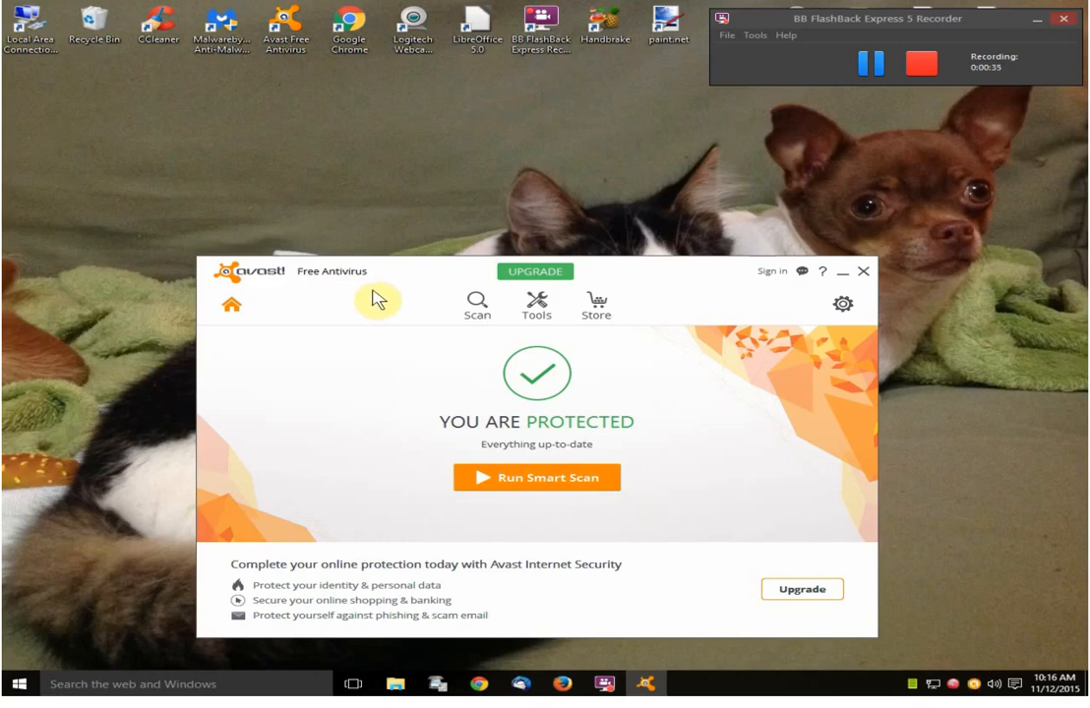
{"action": "mouse_move", "coordinate": [703, 290]}
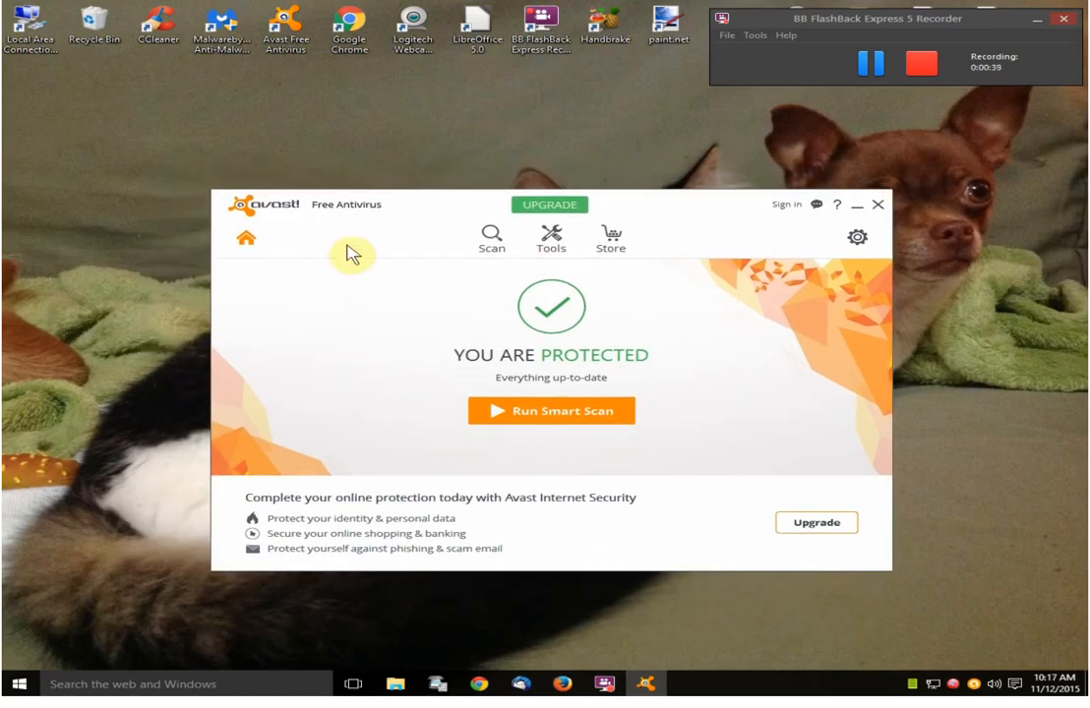
{"action": "mouse_move", "coordinate": [386, 241]}
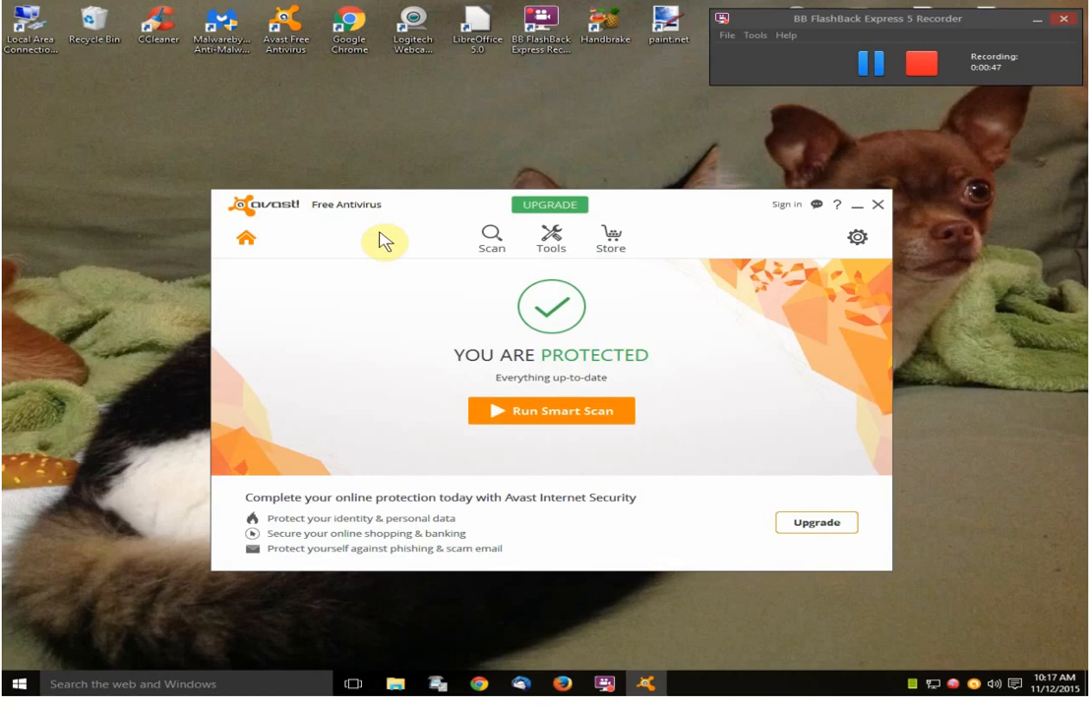
{"action": "mouse_move", "coordinate": [381, 256]}
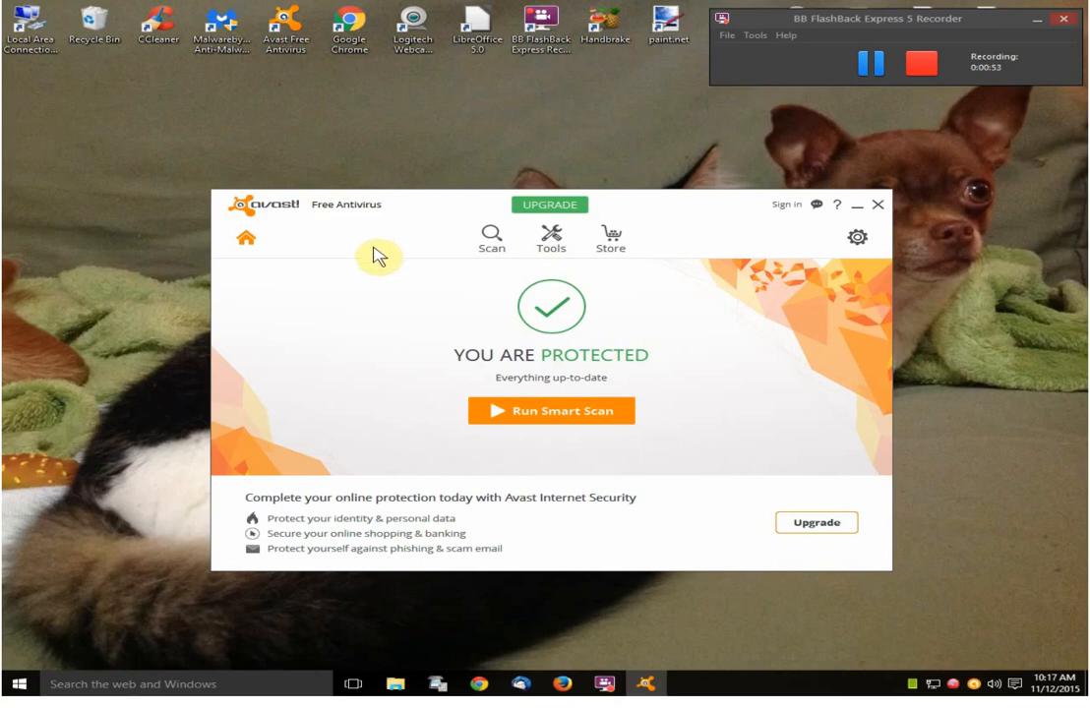
{"action": "mouse_move", "coordinate": [379, 243]}
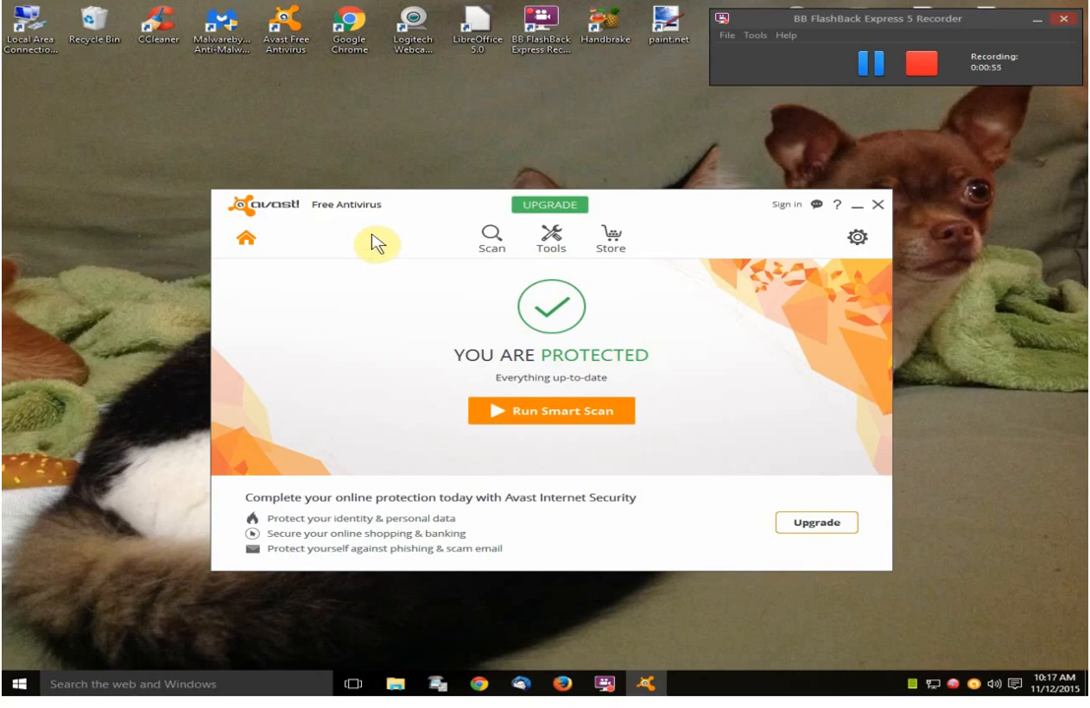
{"action": "mouse_move", "coordinate": [356, 229]}
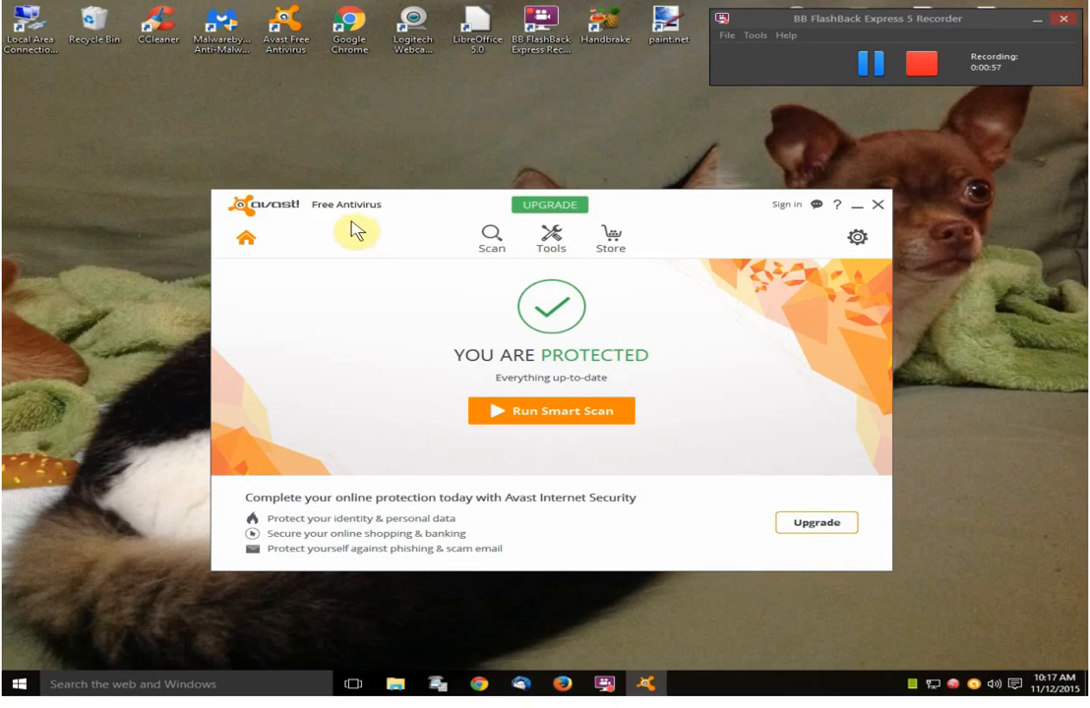
{"action": "mouse_move", "coordinate": [390, 129]}
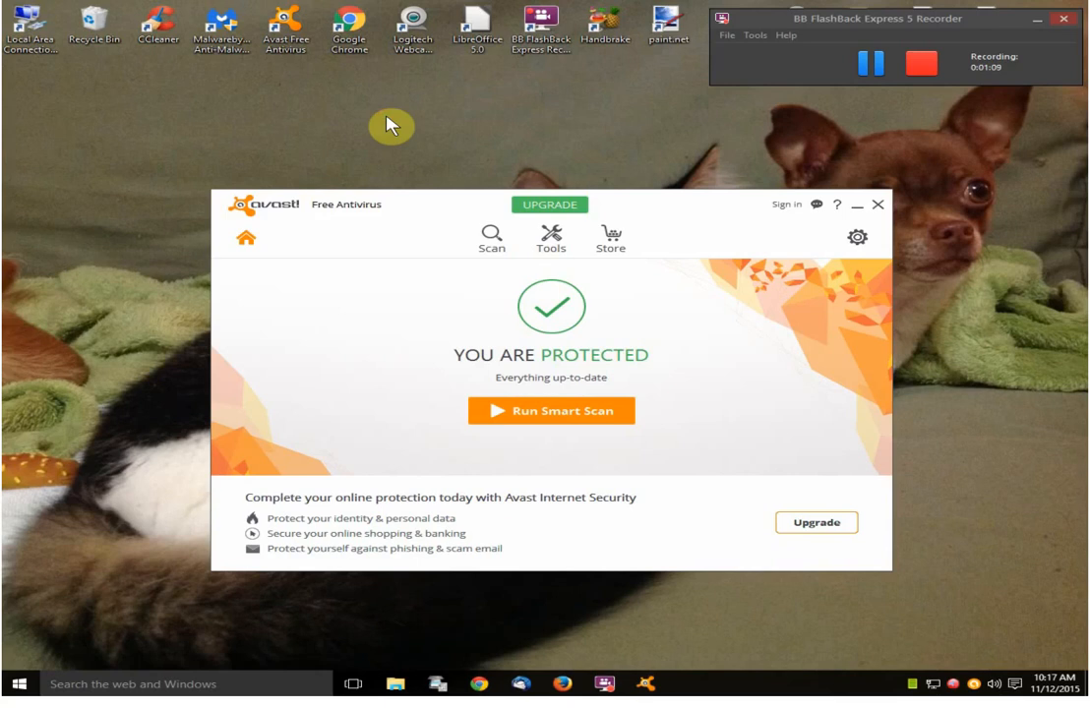
{"action": "mouse_move", "coordinate": [392, 136]}
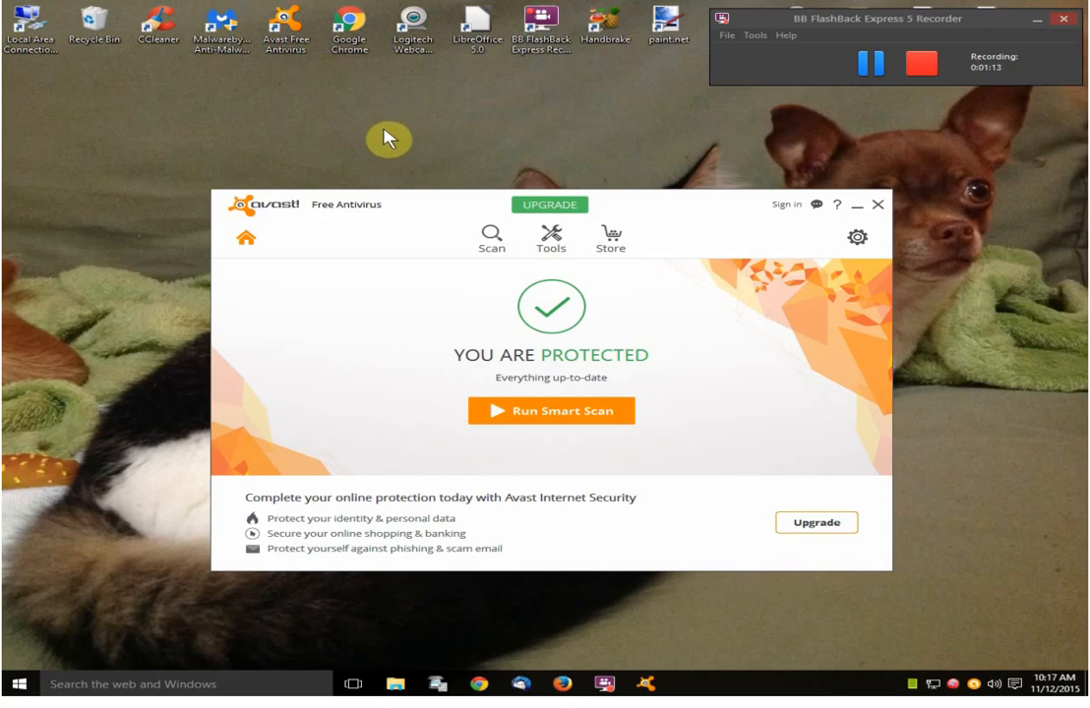
{"action": "mouse_move", "coordinate": [403, 149]}
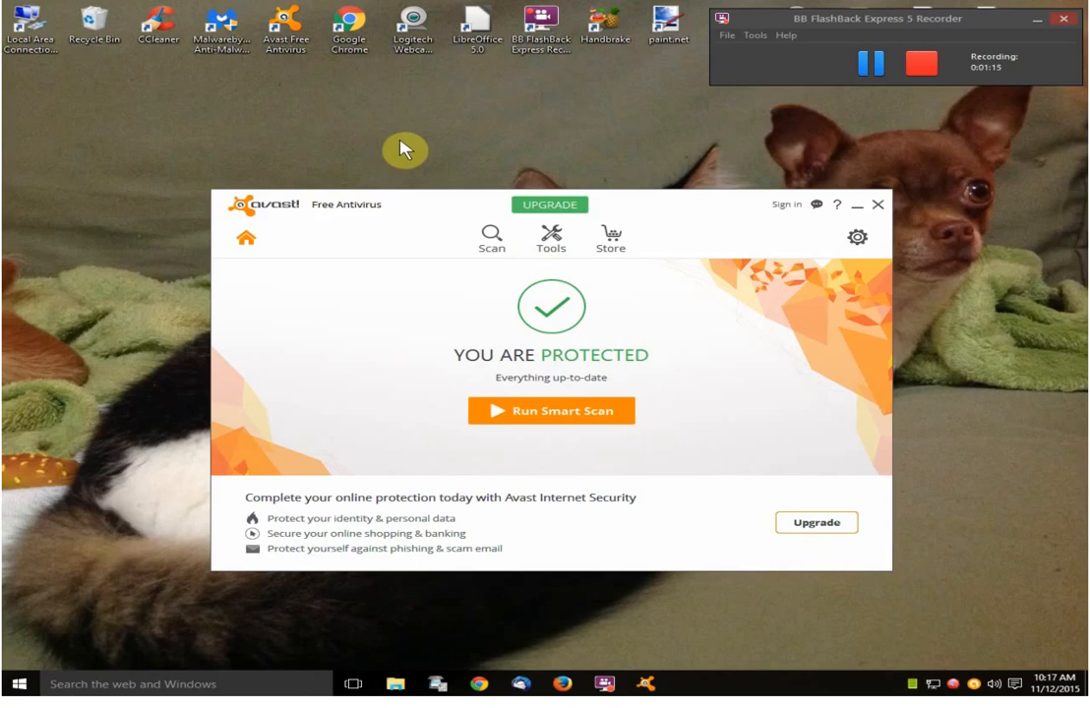
{"action": "mouse_move", "coordinate": [463, 123]}
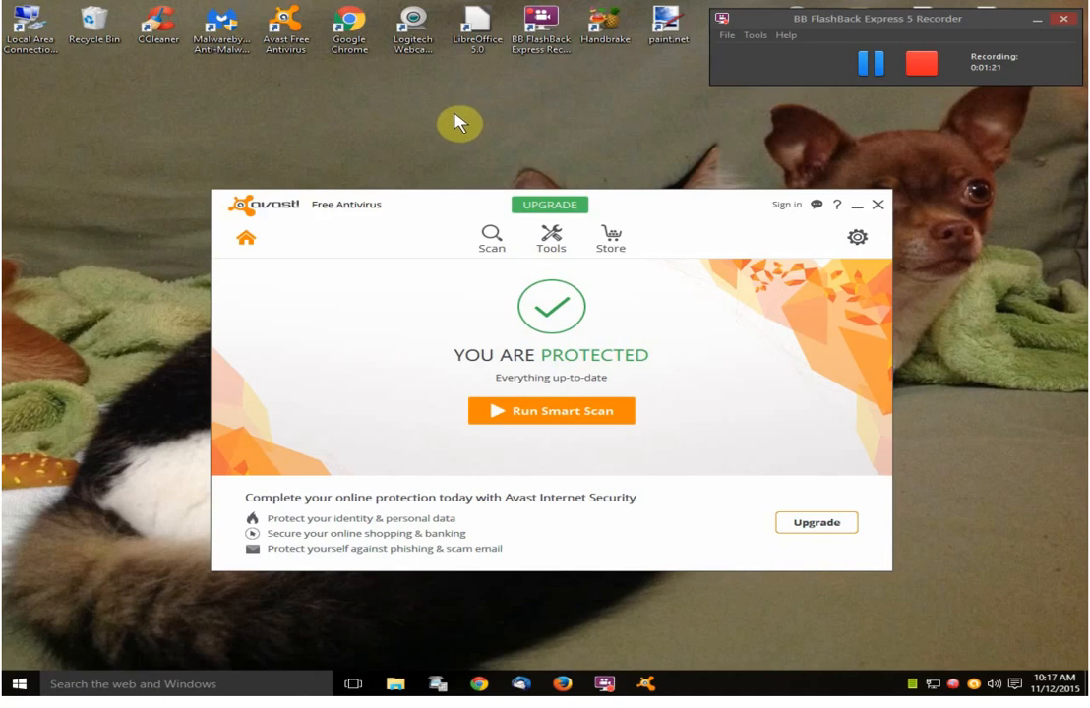
{"action": "mouse_move", "coordinate": [433, 125]}
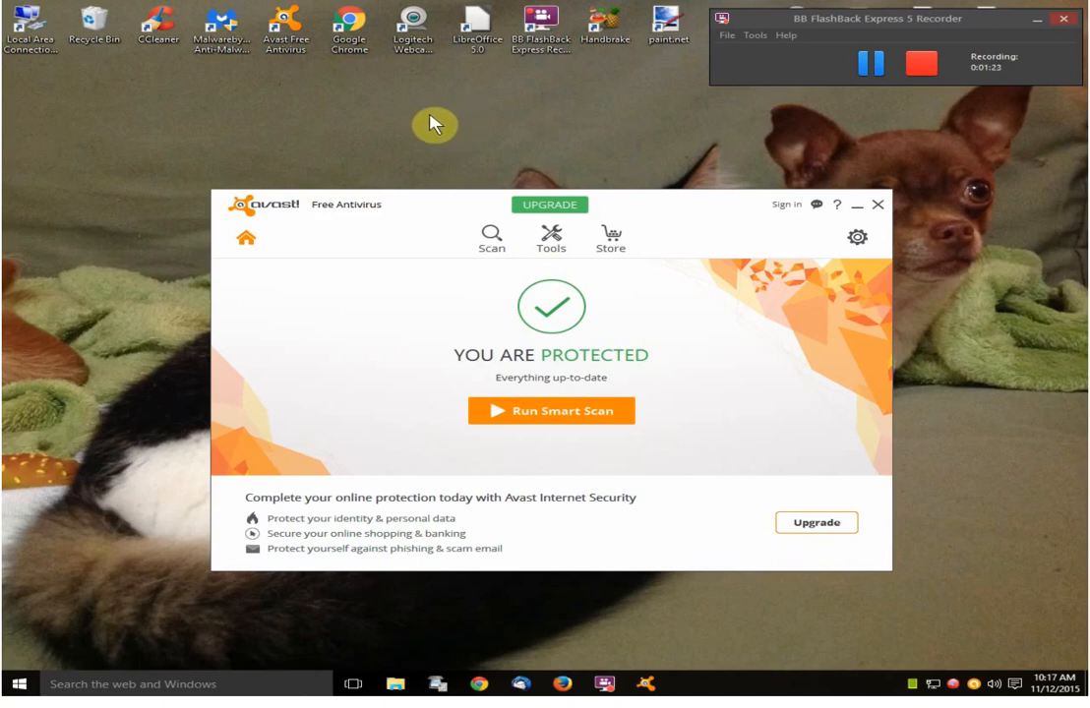
{"action": "mouse_move", "coordinate": [425, 125]}
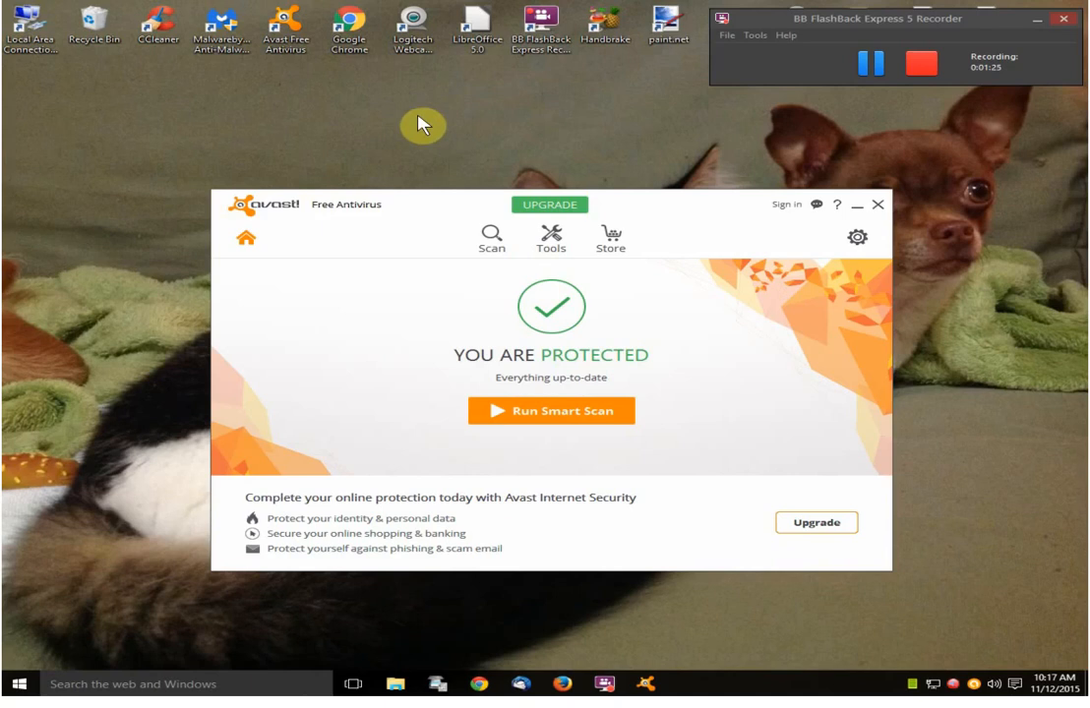
{"action": "mouse_move", "coordinate": [398, 110]}
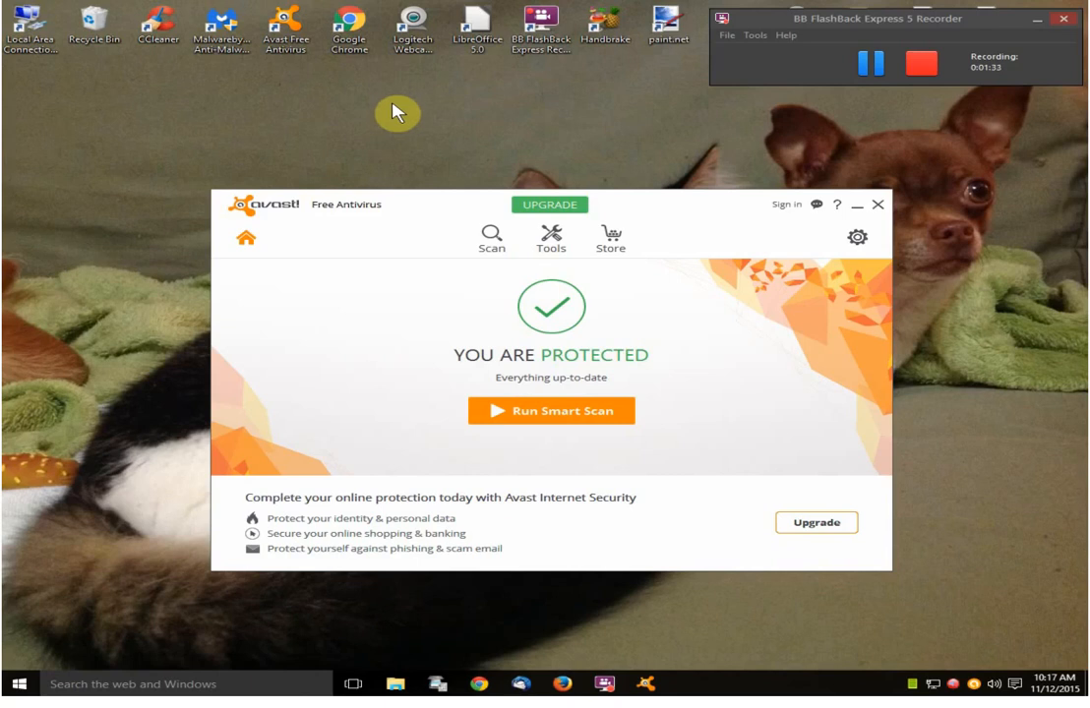
{"action": "mouse_move", "coordinate": [386, 131]}
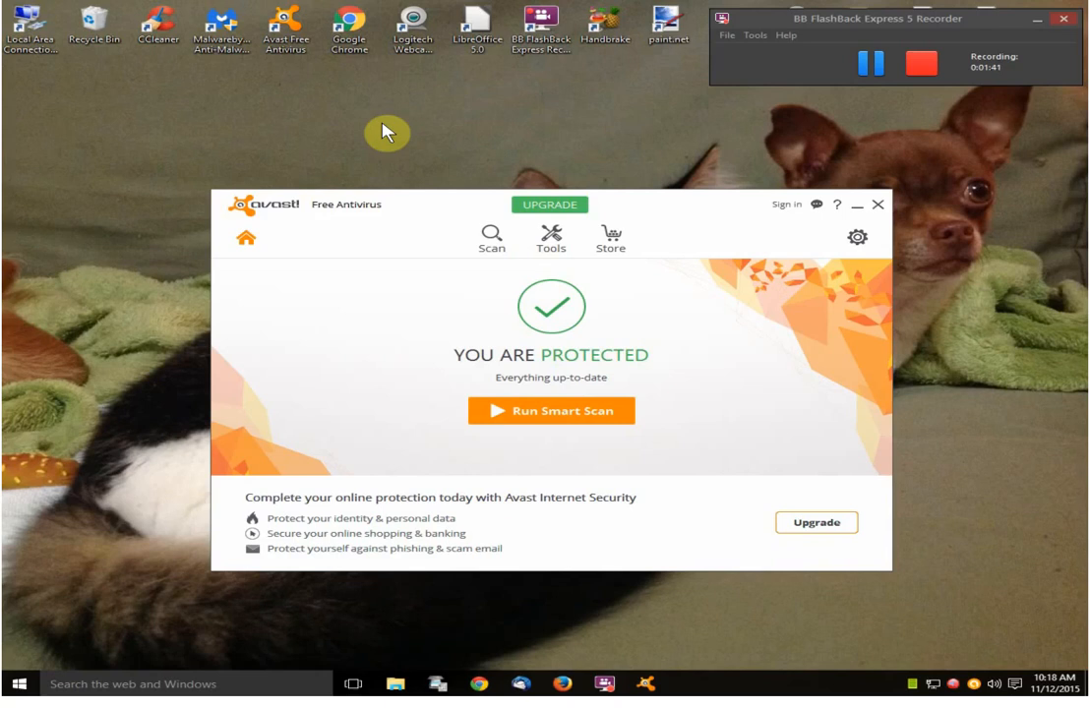
{"action": "mouse_move", "coordinate": [821, 266]}
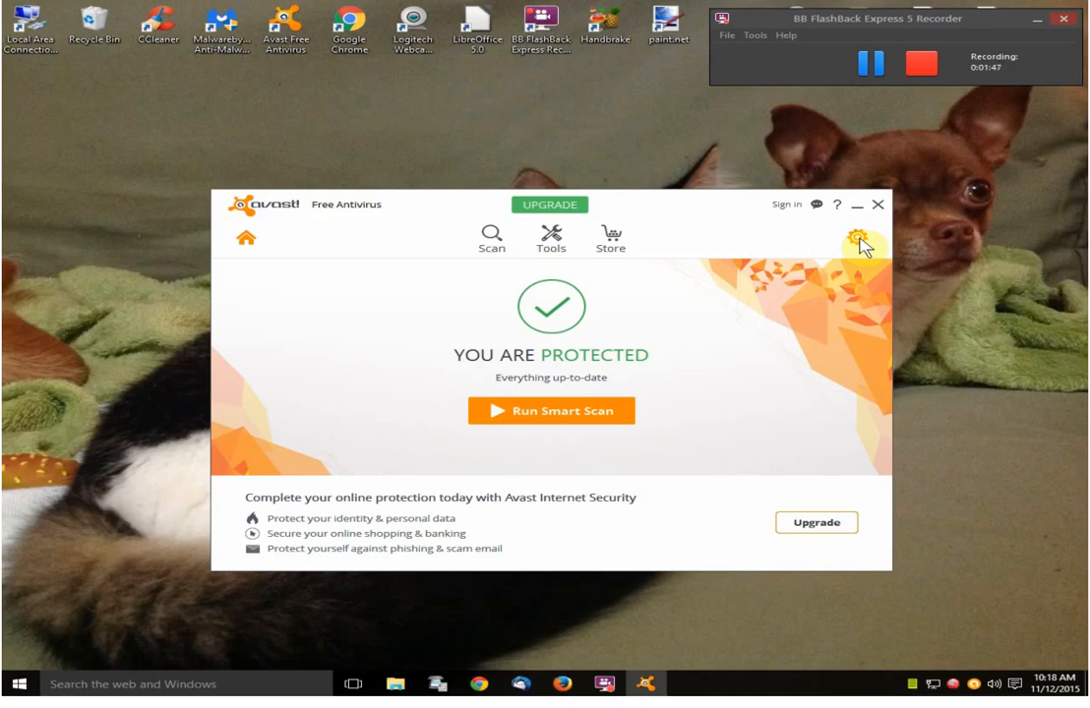
Step: Browse the Avast Settings pages and finish on the Troubleshooting options
{"action": "left_click", "coordinate": [863, 239]}
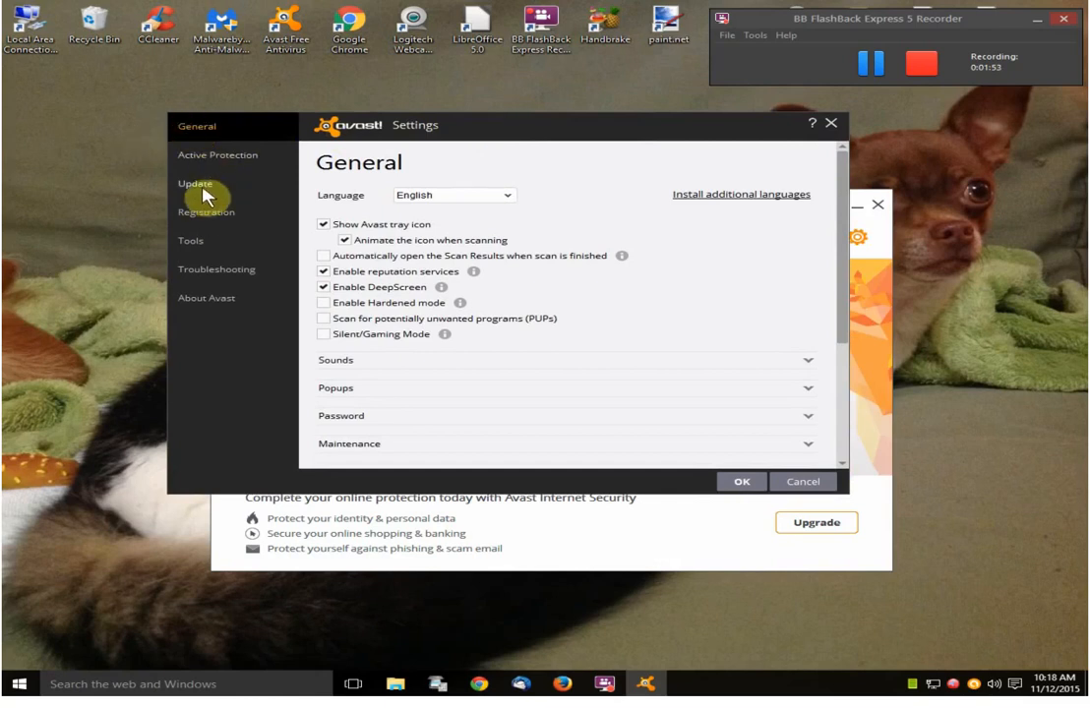
{"action": "mouse_move", "coordinate": [215, 285]}
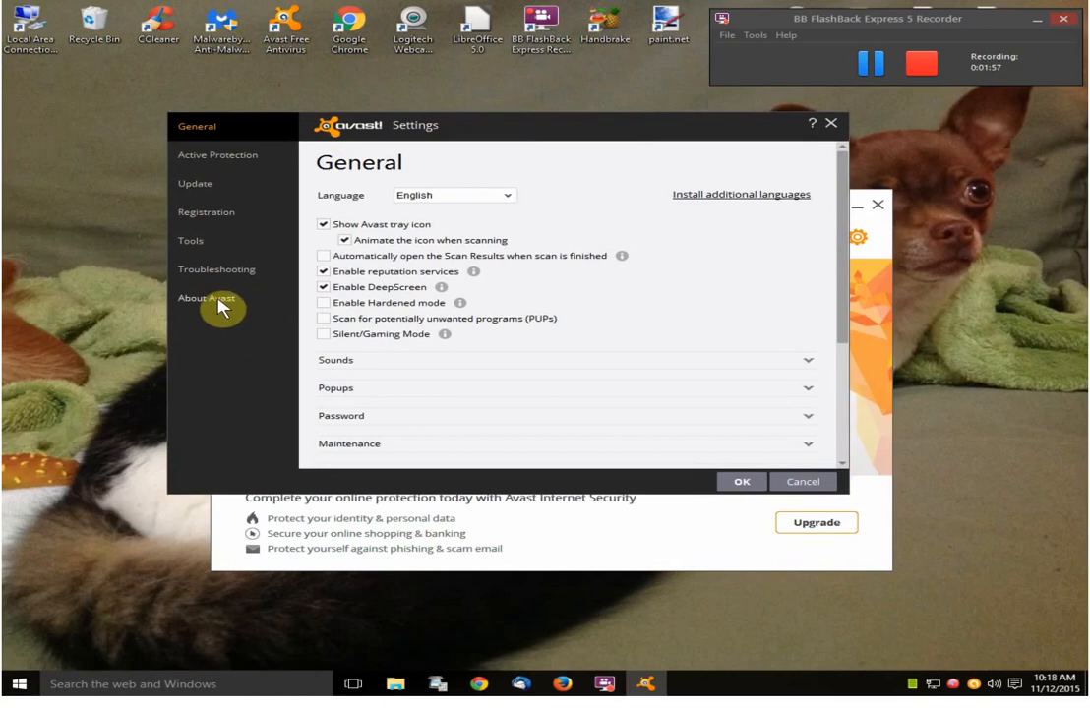
{"action": "left_click", "coordinate": [217, 154]}
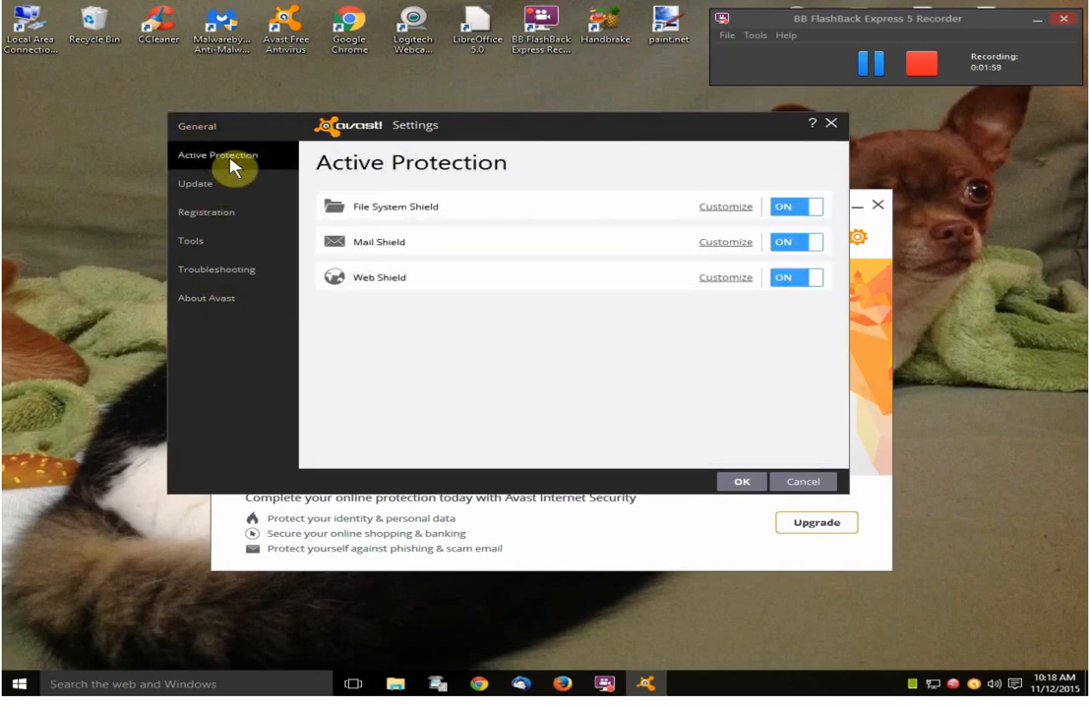
{"action": "mouse_move", "coordinate": [205, 209]}
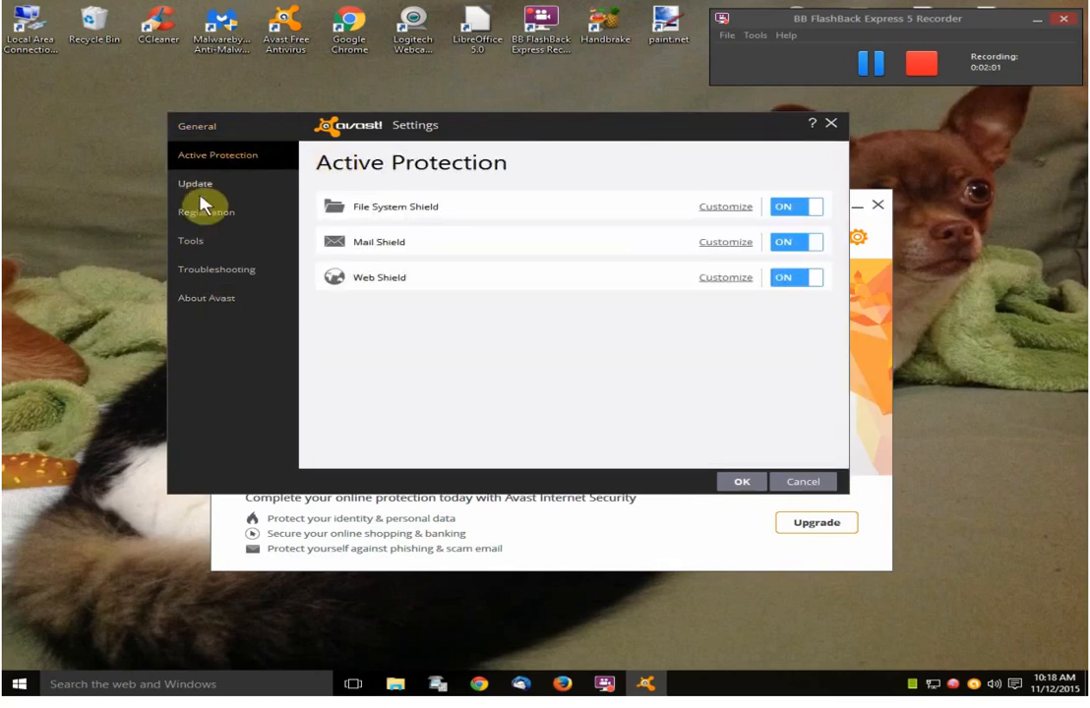
{"action": "left_click", "coordinate": [206, 211]}
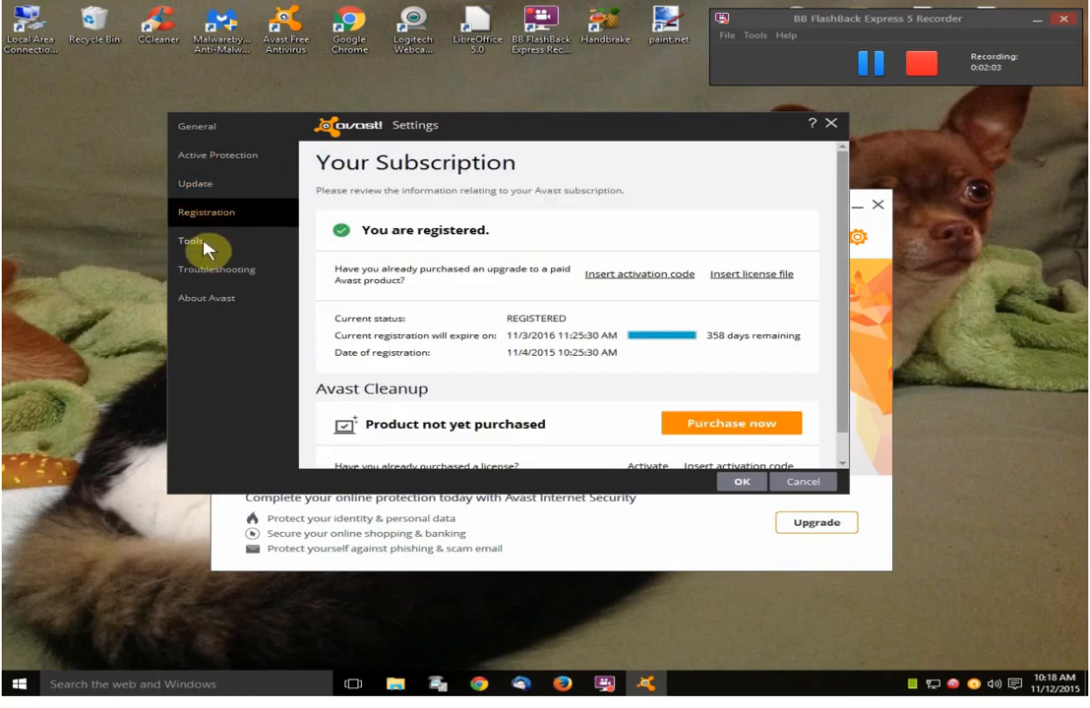
{"action": "left_click", "coordinate": [216, 269]}
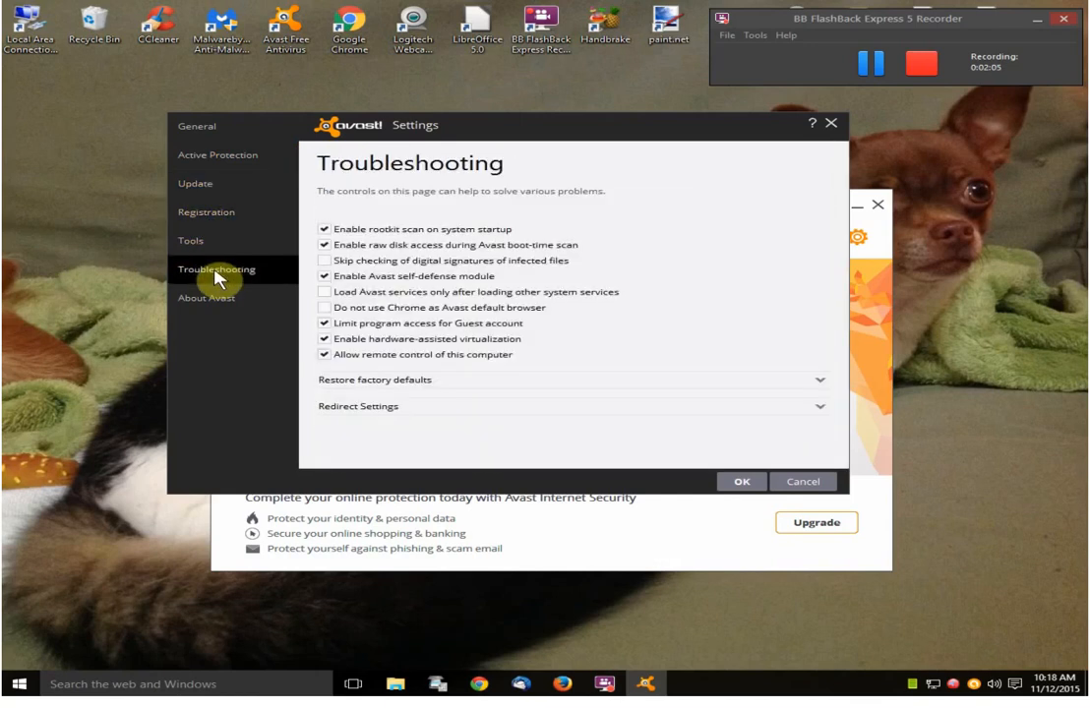
{"action": "left_click", "coordinate": [206, 297]}
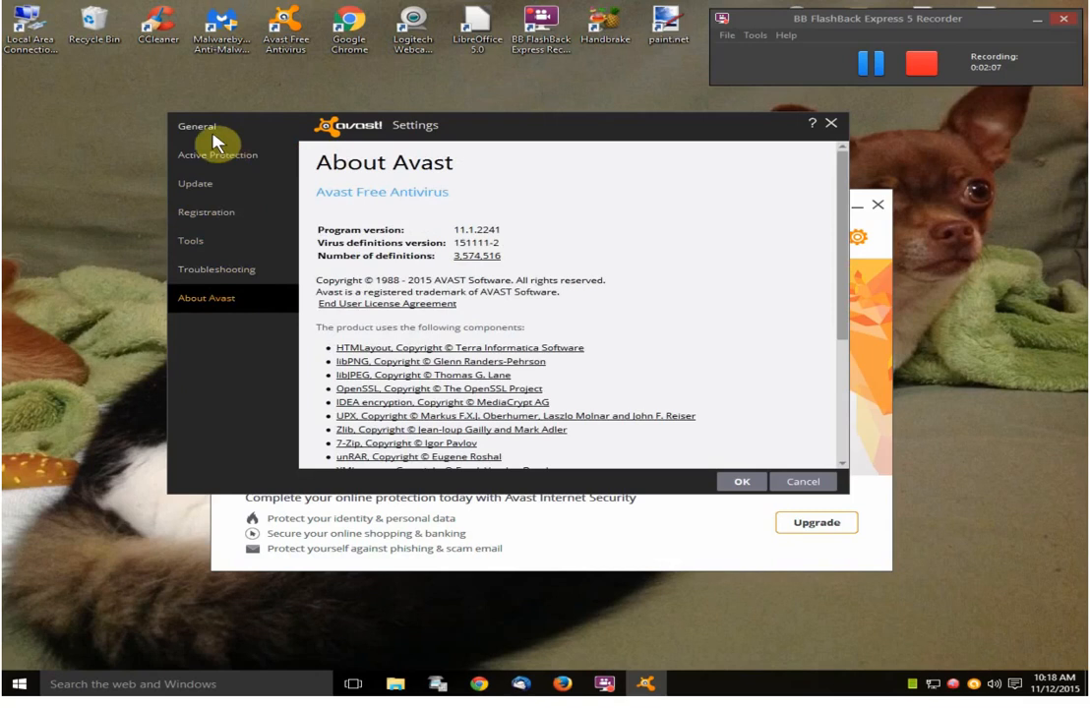
{"action": "left_click", "coordinate": [197, 126]}
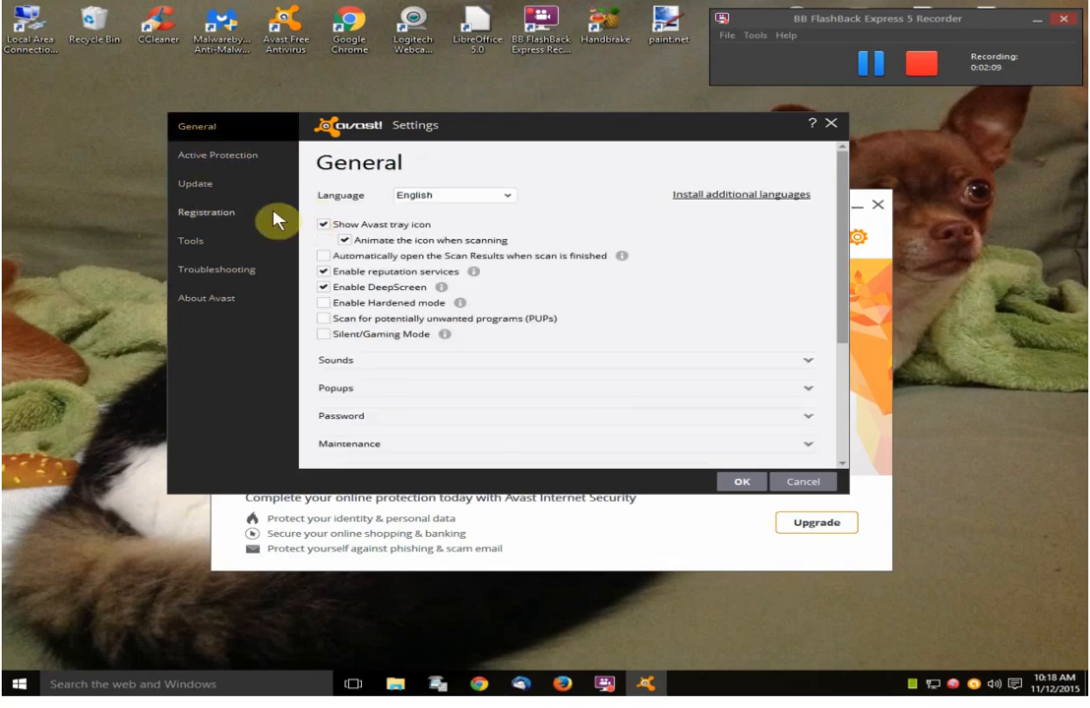
{"action": "mouse_move", "coordinate": [252, 271]}
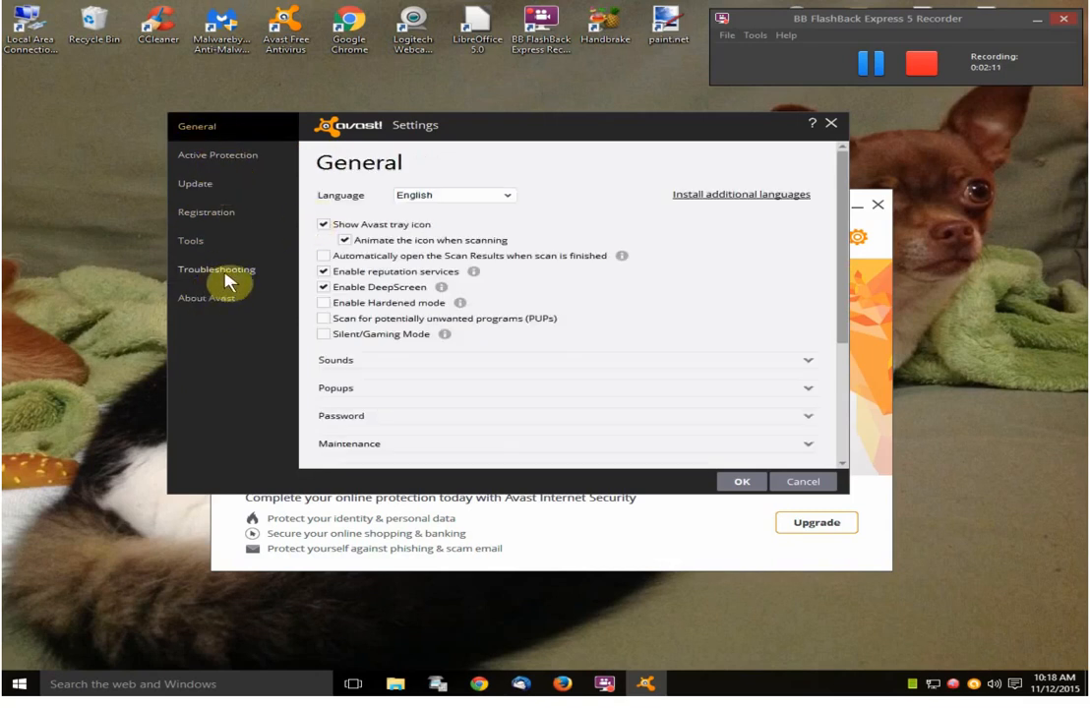
{"action": "left_click", "coordinate": [215, 270]}
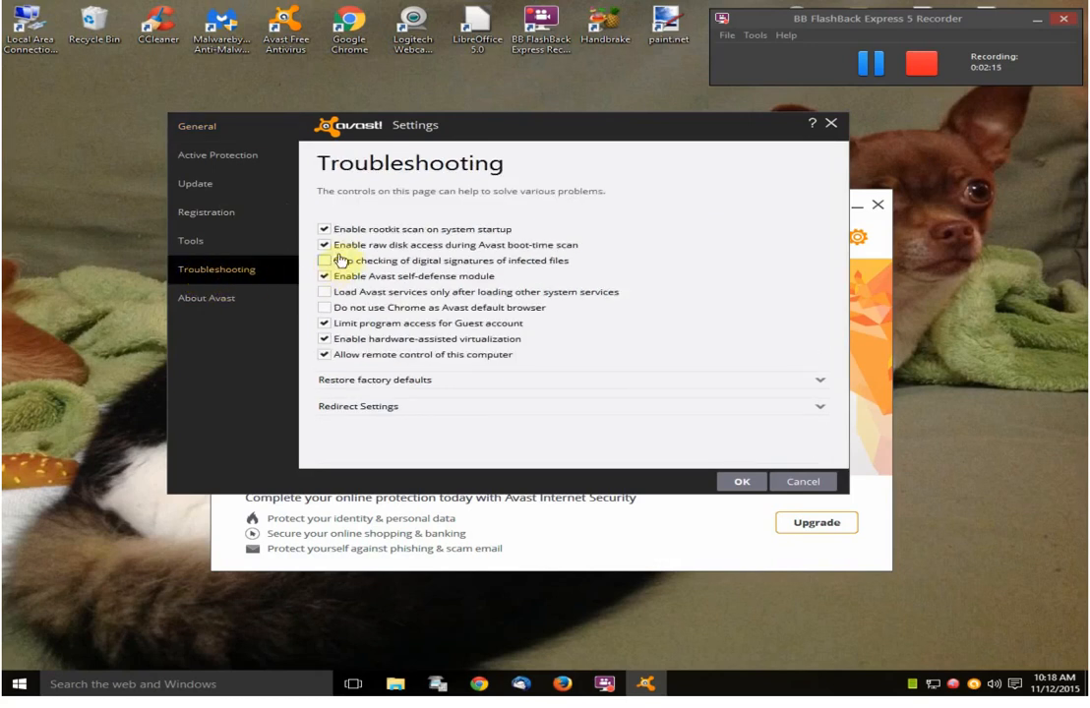
Step: Untick 'Enable Avast self-defense module' on Troubleshooting and save with OK
{"action": "left_click", "coordinate": [324, 261]}
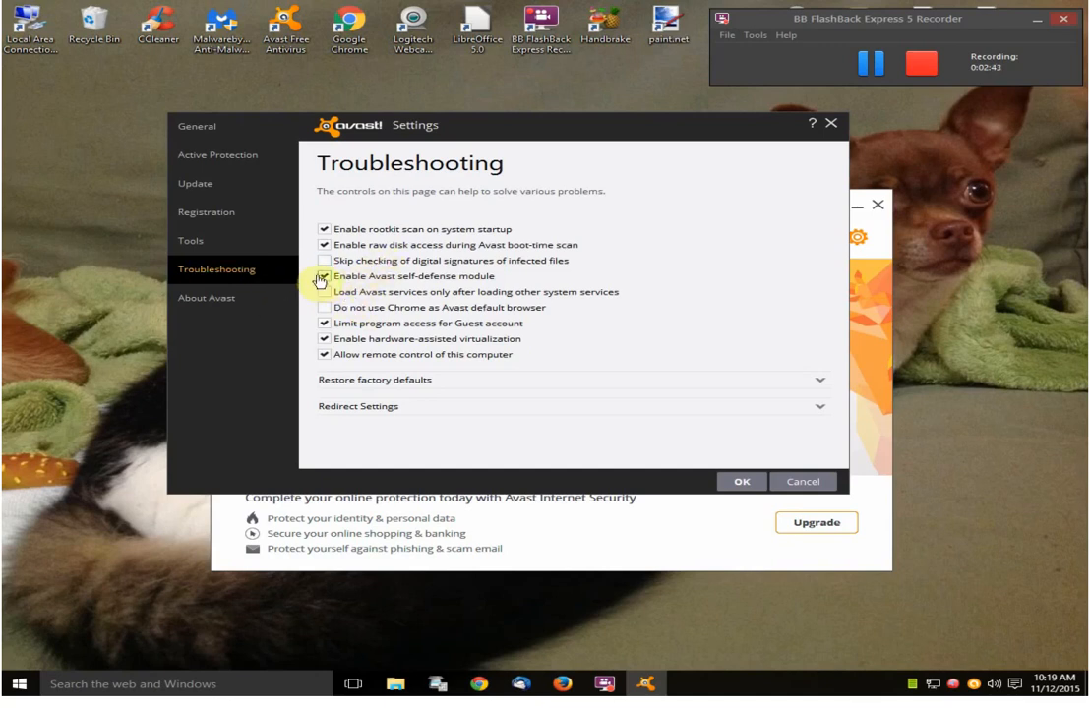
{"action": "left_click", "coordinate": [322, 277]}
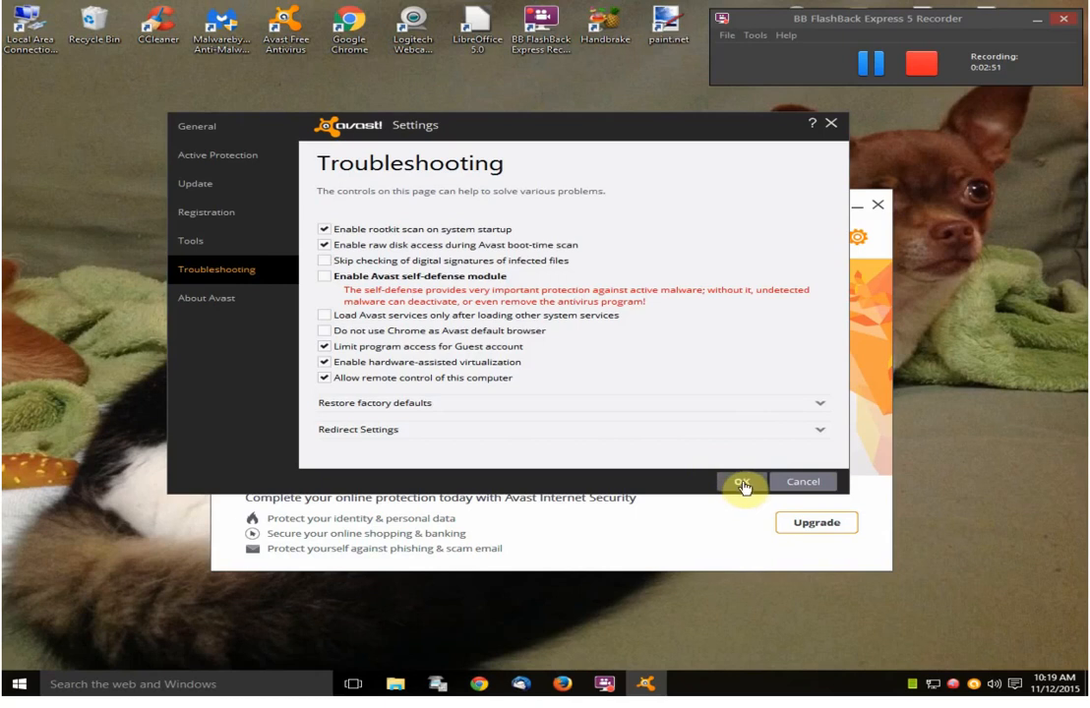
{"action": "left_click", "coordinate": [744, 482]}
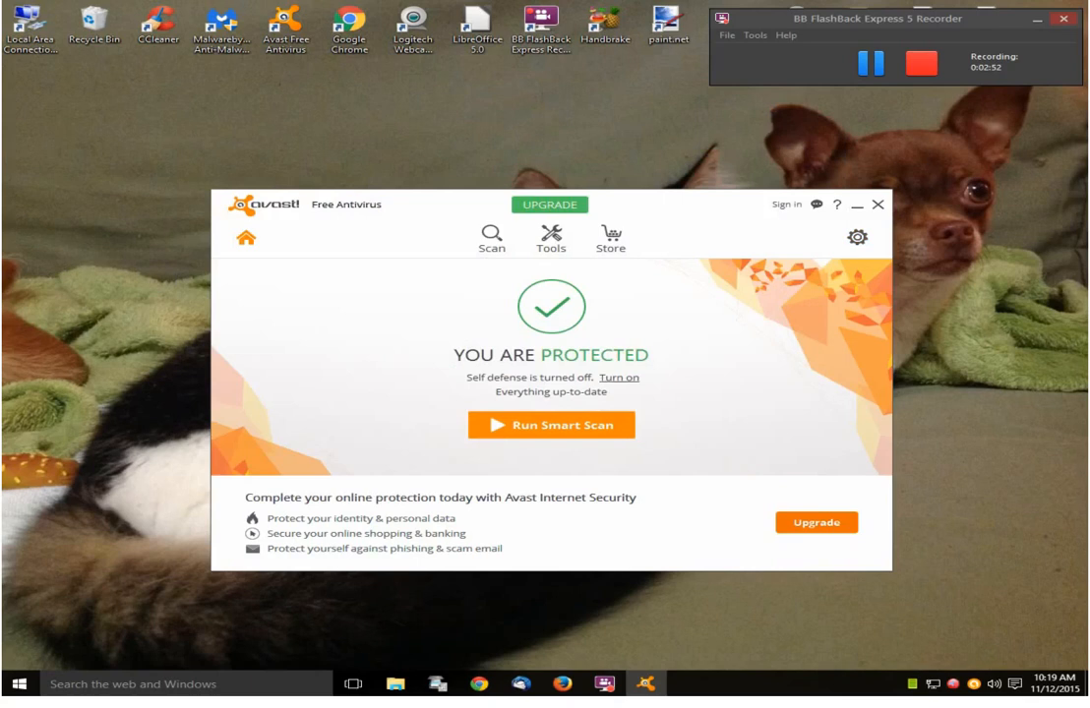
{"action": "mouse_move", "coordinate": [699, 222]}
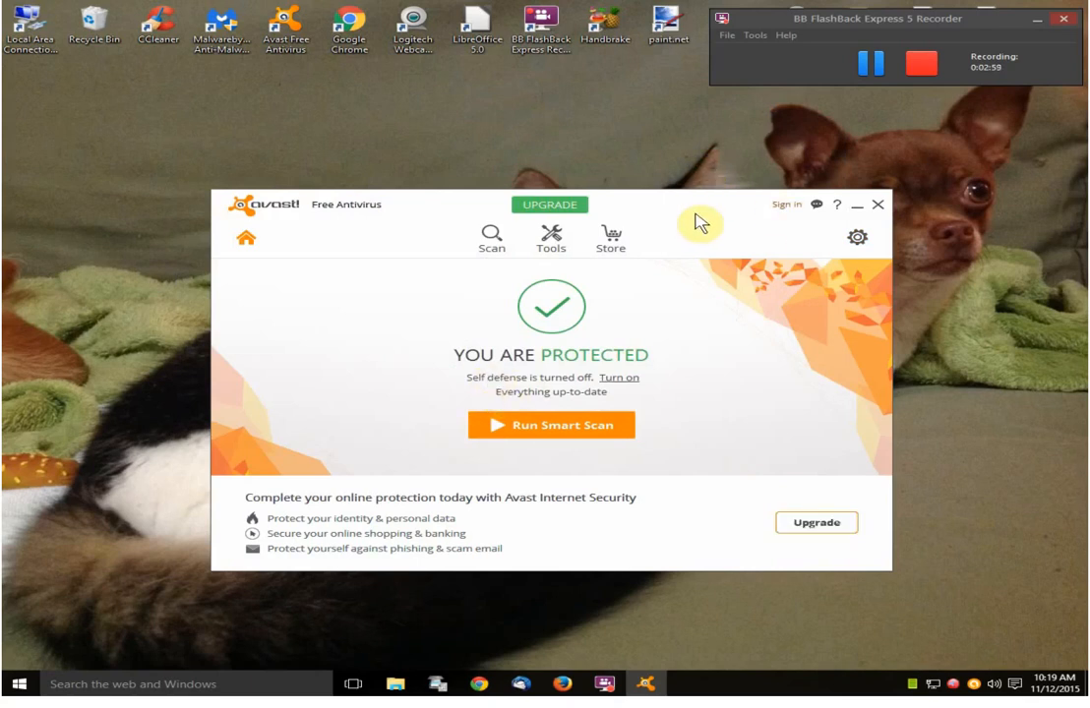
{"action": "mouse_move", "coordinate": [718, 231]}
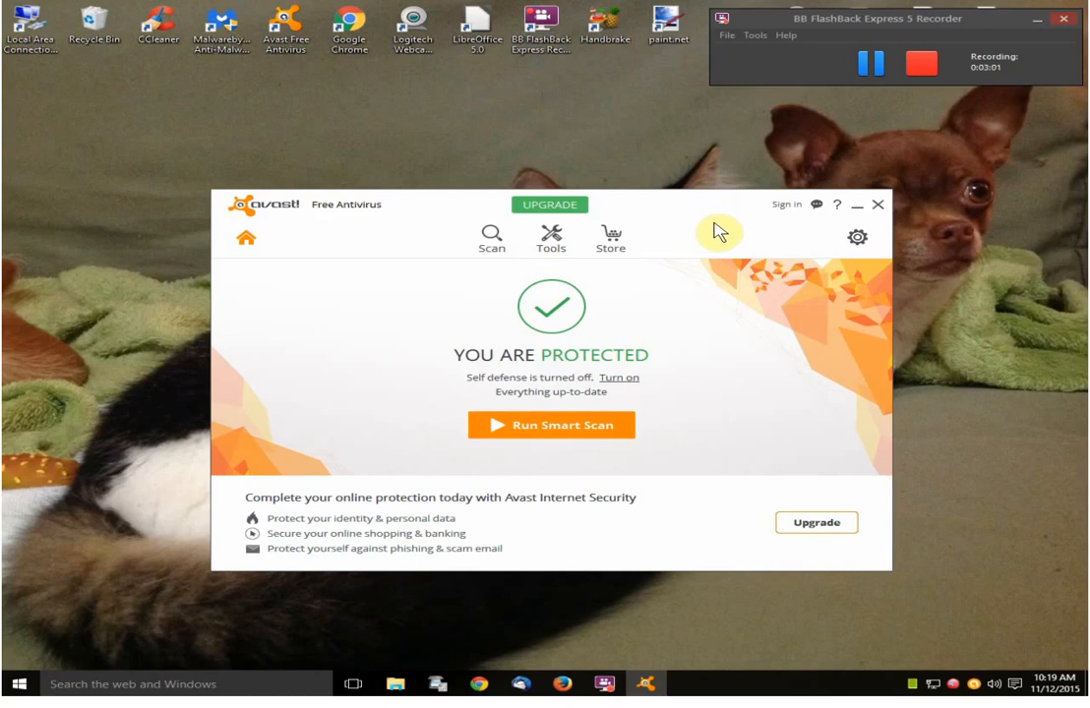
{"action": "mouse_move", "coordinate": [27, 591]}
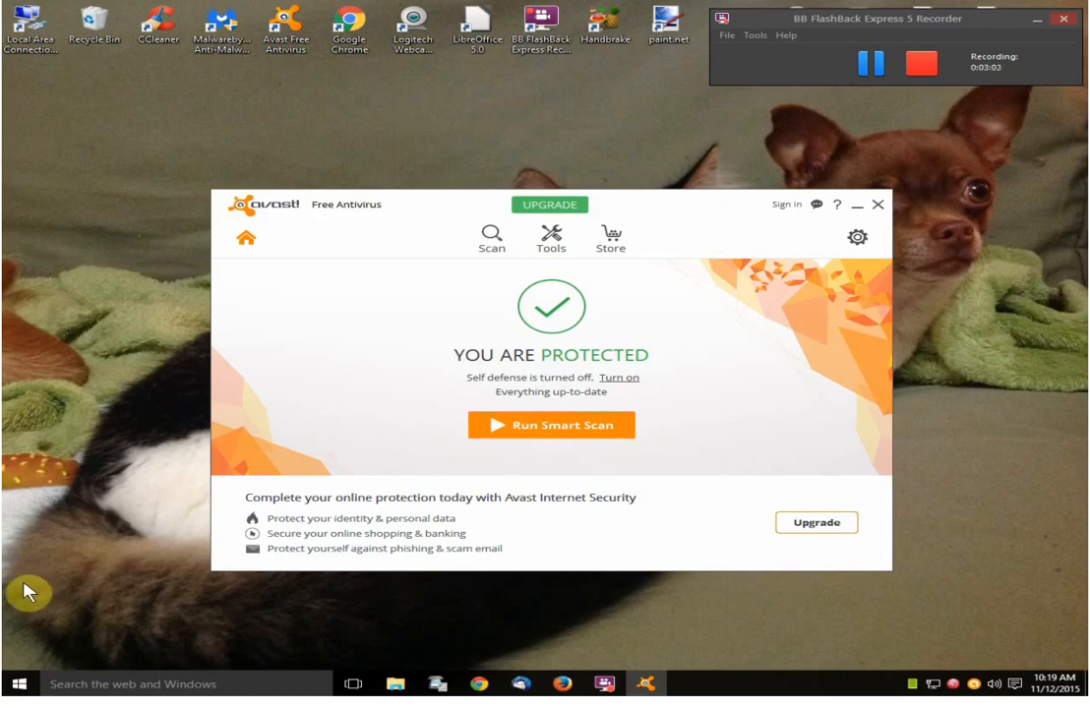
{"action": "mouse_move", "coordinate": [40, 588]}
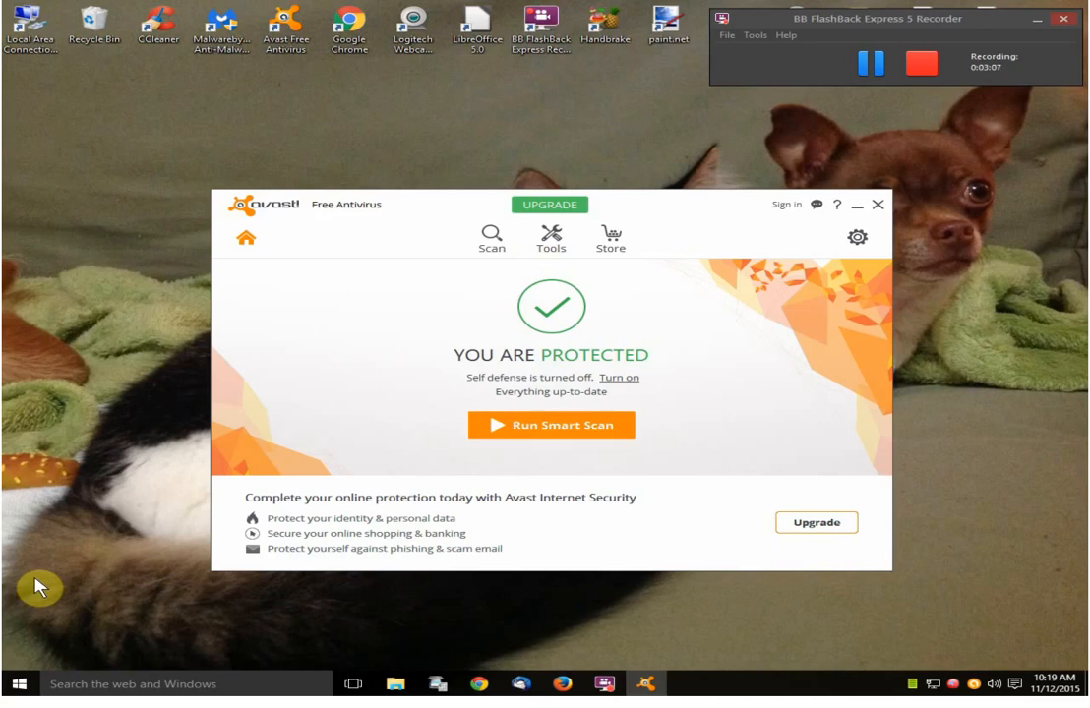
{"action": "mouse_move", "coordinate": [10, 505]}
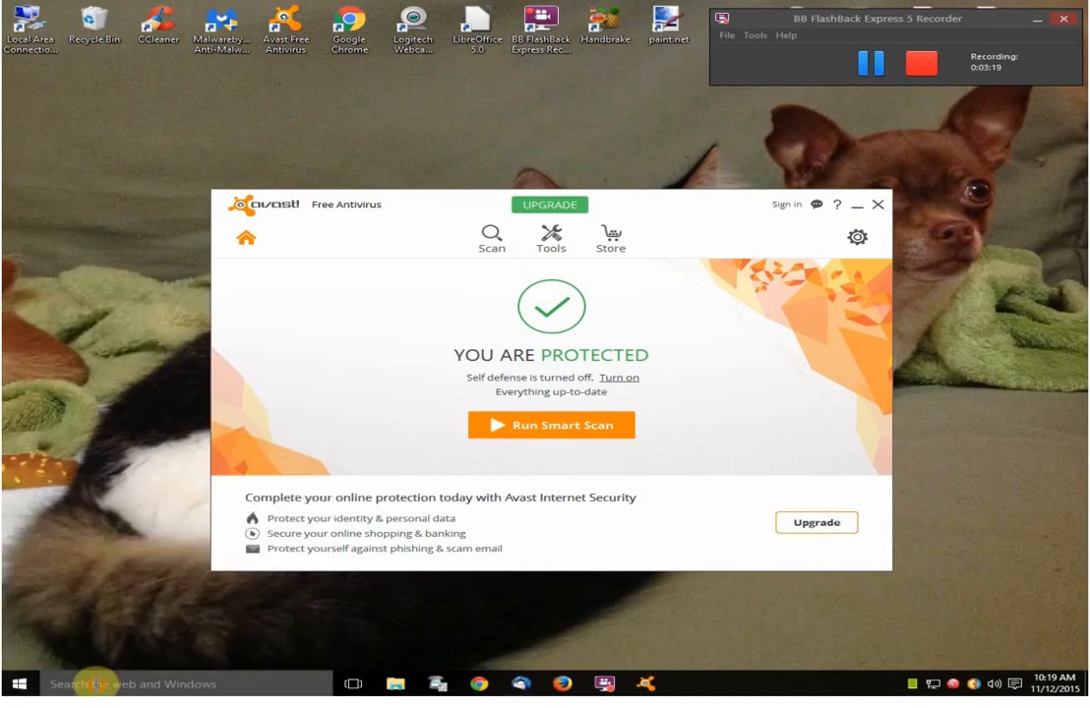
Step: Search Windows for 'this pc' and open the This PC result
{"action": "left_click", "coordinate": [14, 683]}
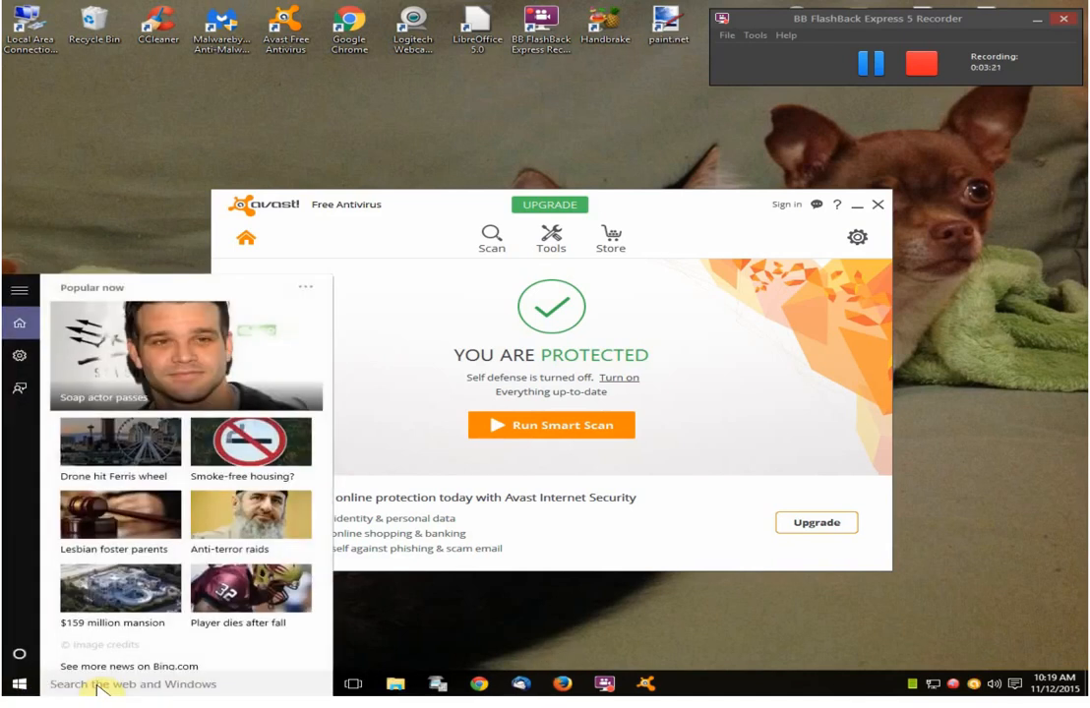
{"action": "type", "text": "this p"}
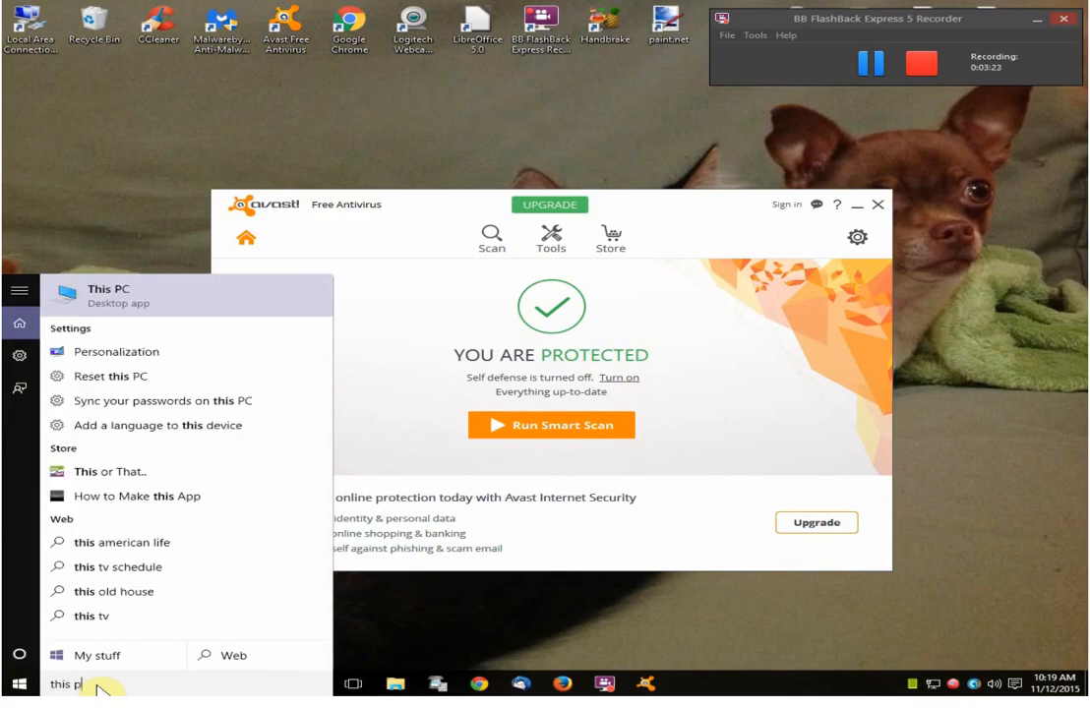
{"action": "type", "text": "c"}
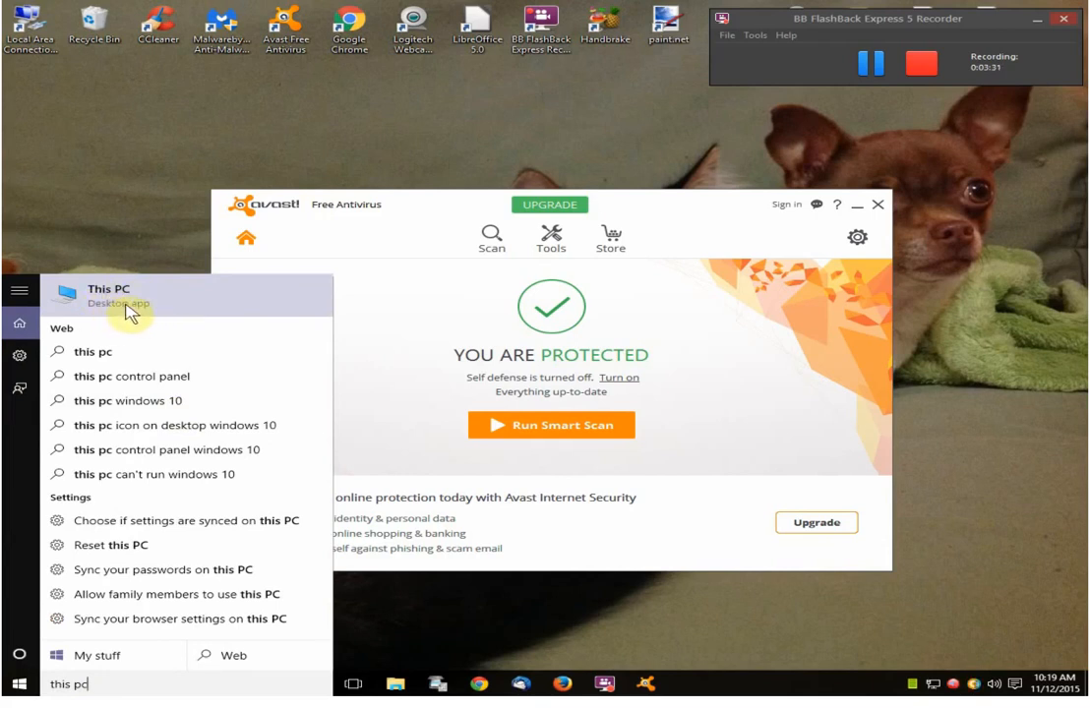
{"action": "left_click", "coordinate": [108, 296]}
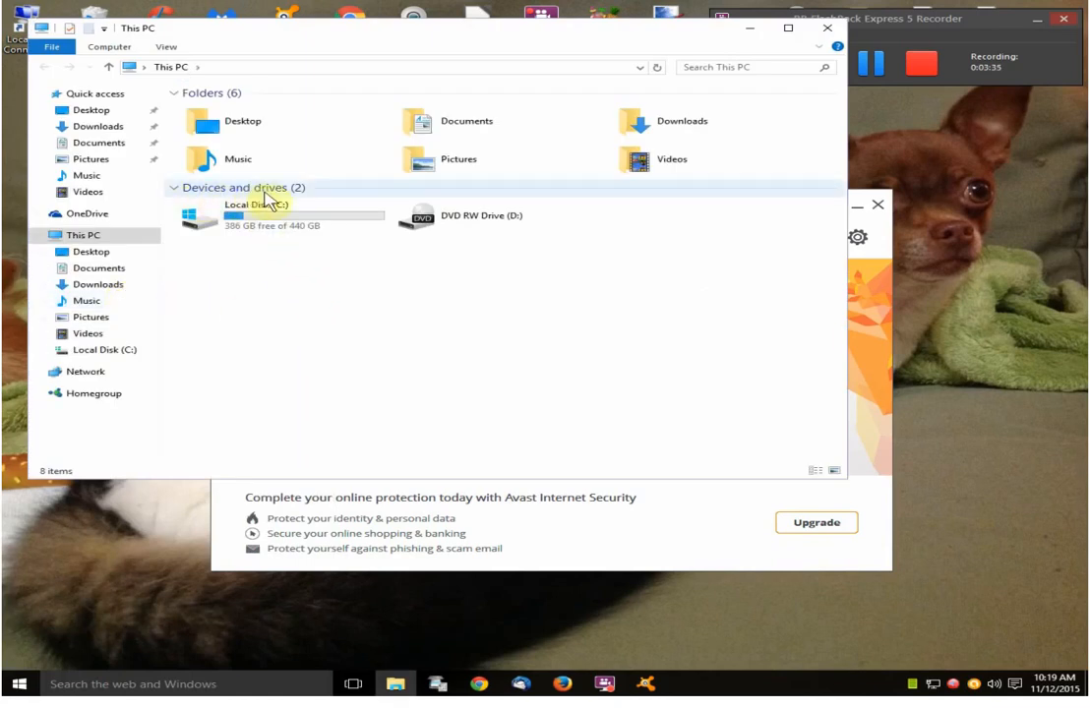
{"action": "mouse_move", "coordinate": [285, 271]}
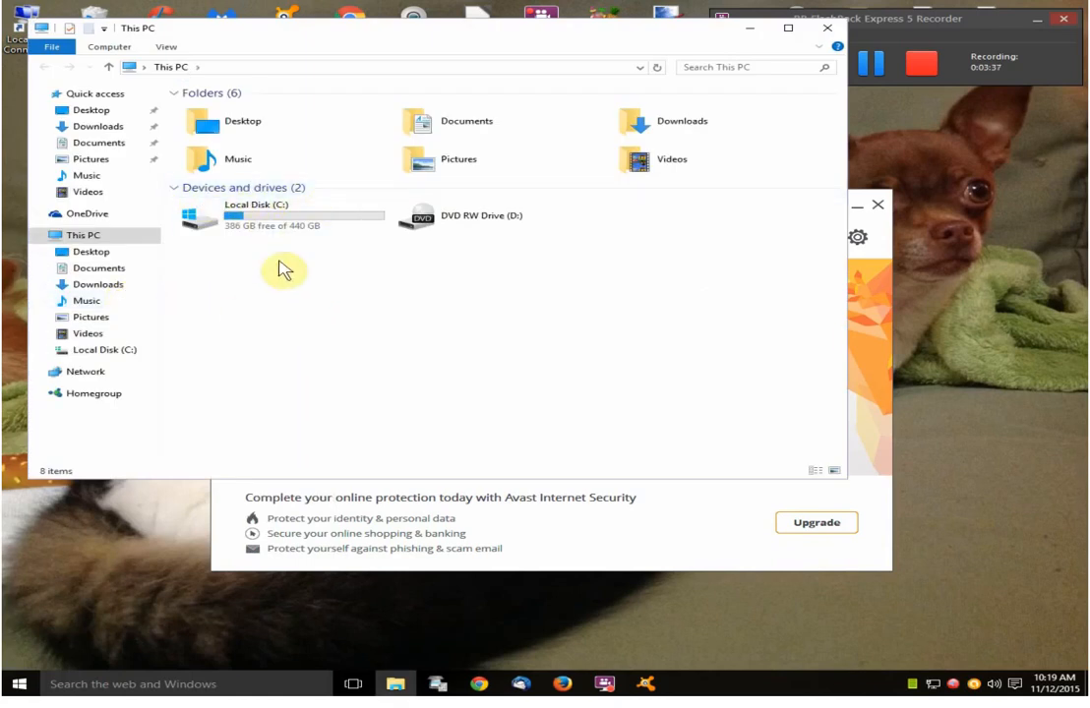
{"action": "mouse_move", "coordinate": [251, 216]}
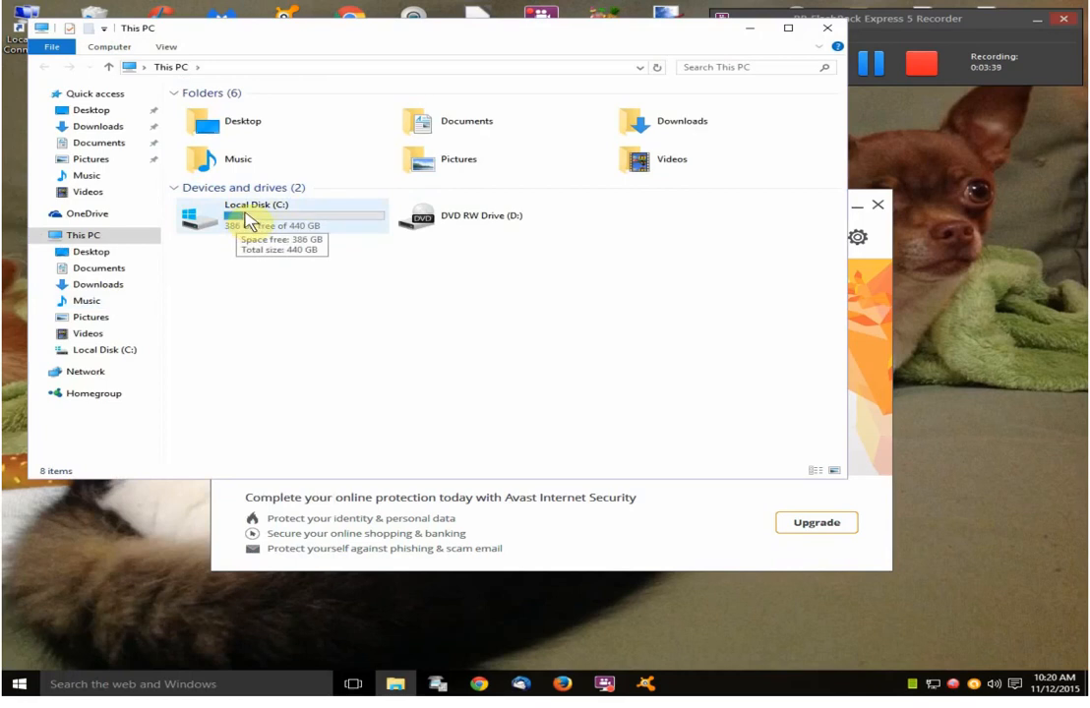
{"action": "mouse_move", "coordinate": [282, 221]}
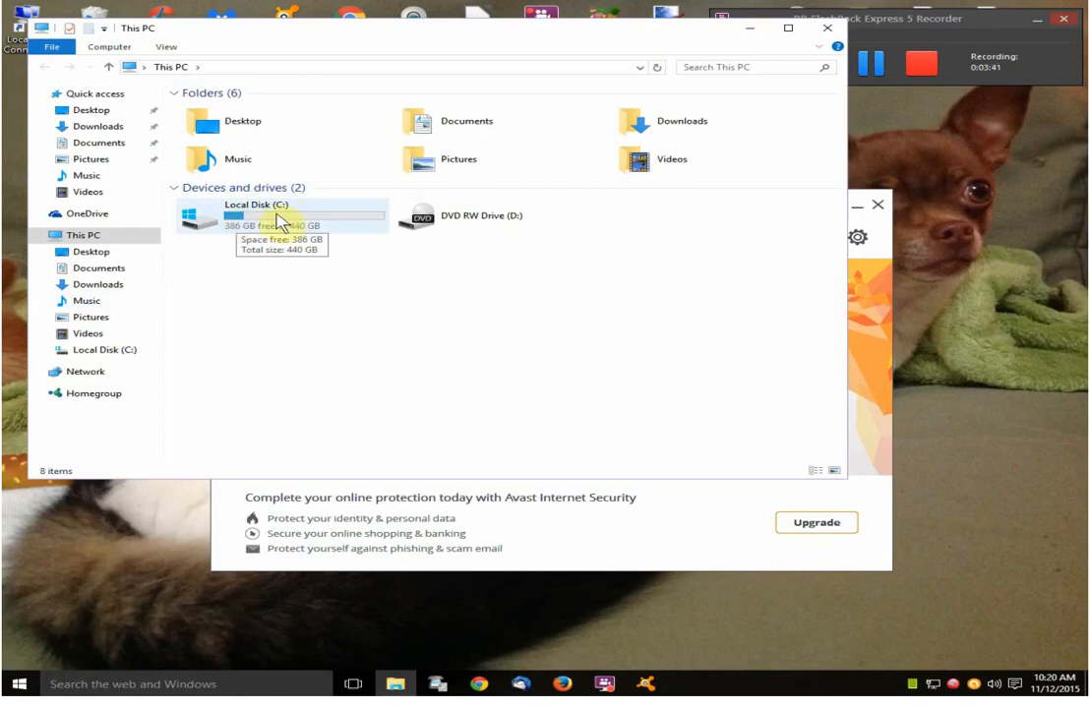
Step: Navigate from Local Disk (C:) through Program Files into the AVAST Software folder
{"action": "left_click", "coordinate": [256, 215]}
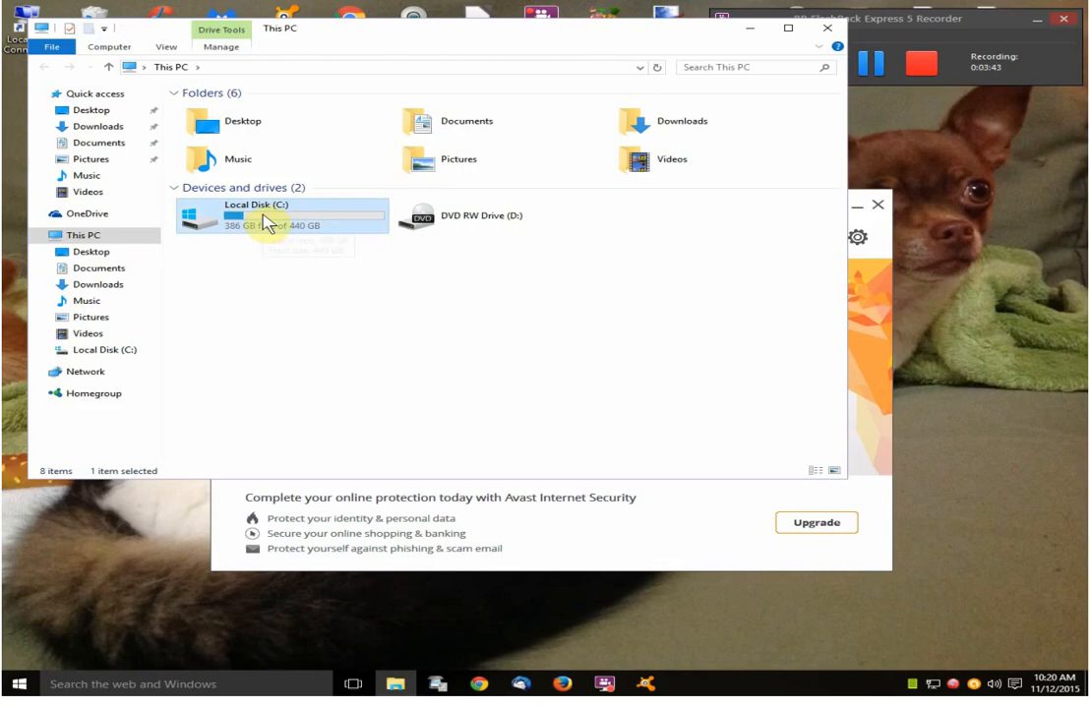
{"action": "double_click", "coordinate": [266, 222]}
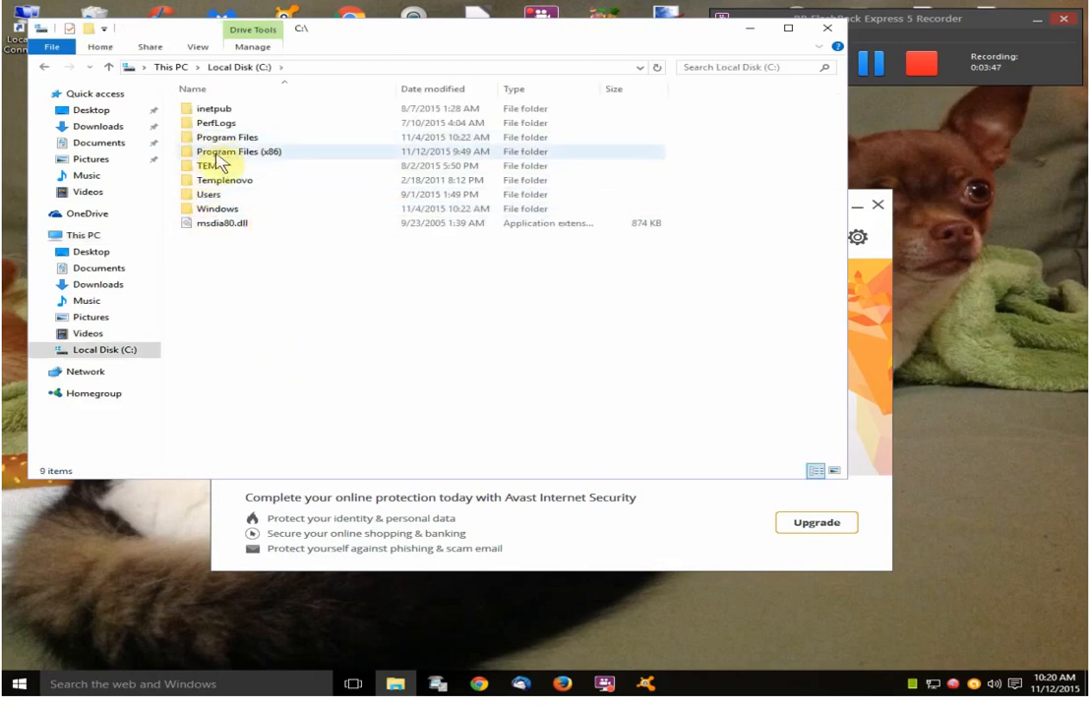
{"action": "mouse_move", "coordinate": [237, 151]}
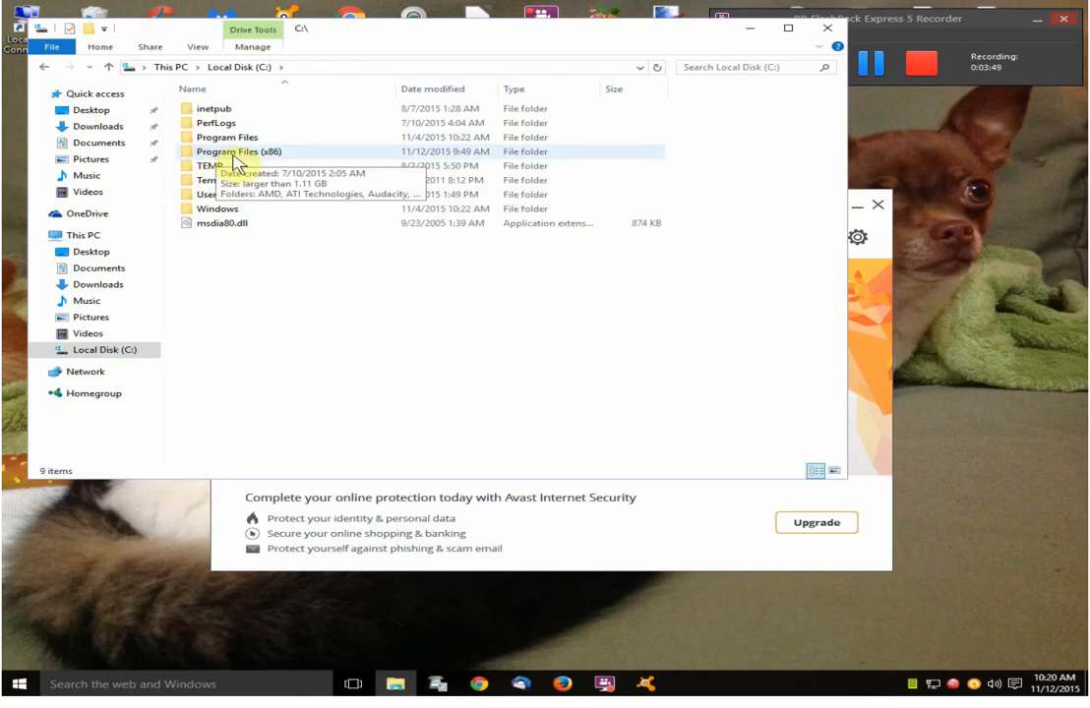
{"action": "mouse_move", "coordinate": [238, 156]}
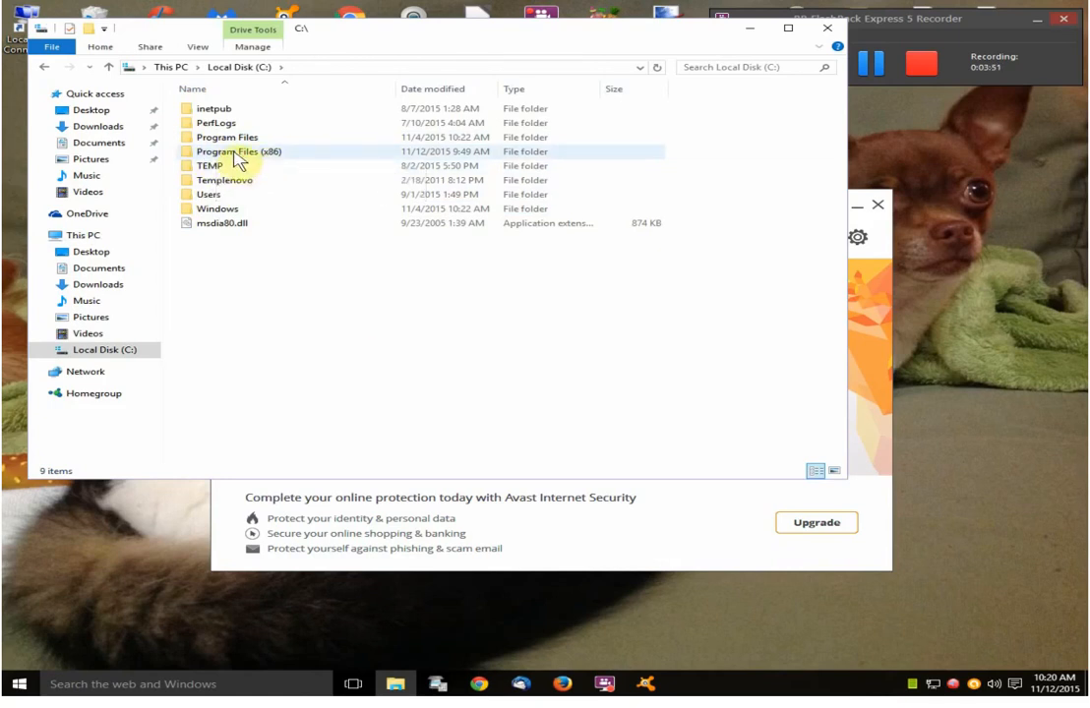
{"action": "left_click", "coordinate": [226, 137]}
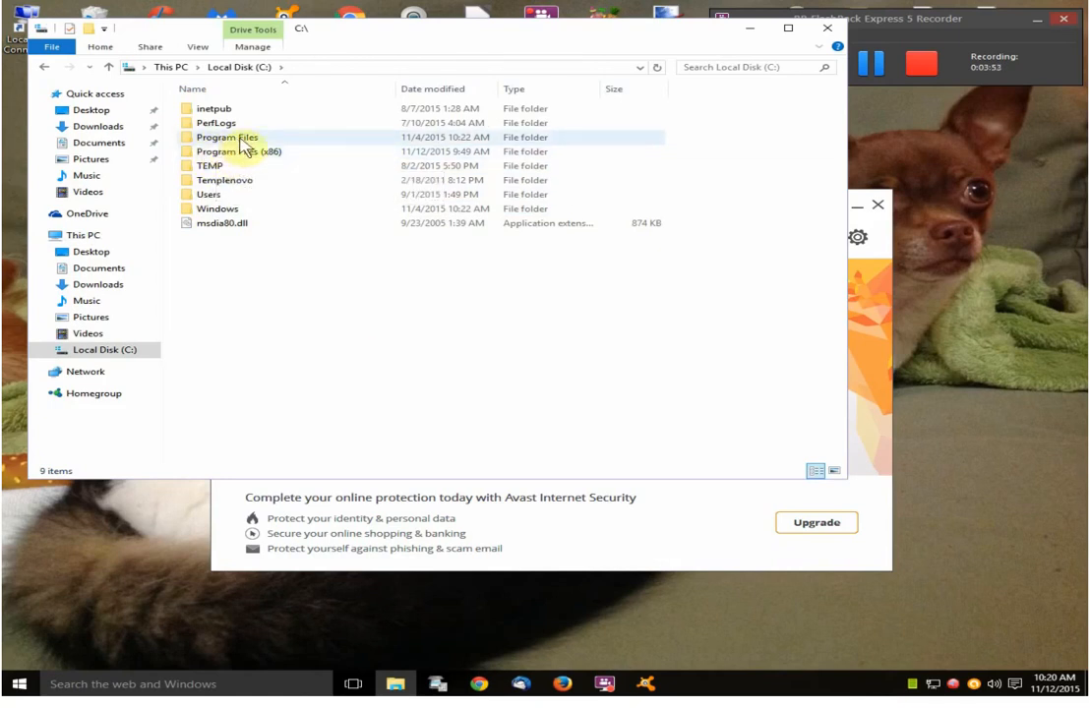
{"action": "mouse_move", "coordinate": [246, 152]}
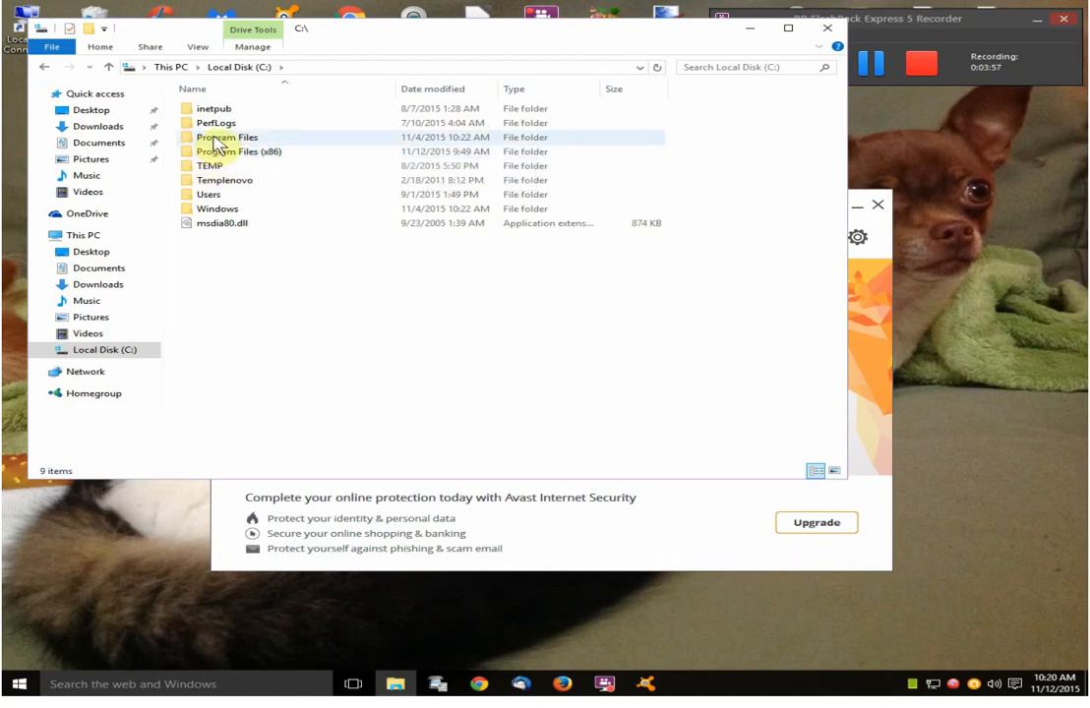
{"action": "mouse_move", "coordinate": [226, 137]}
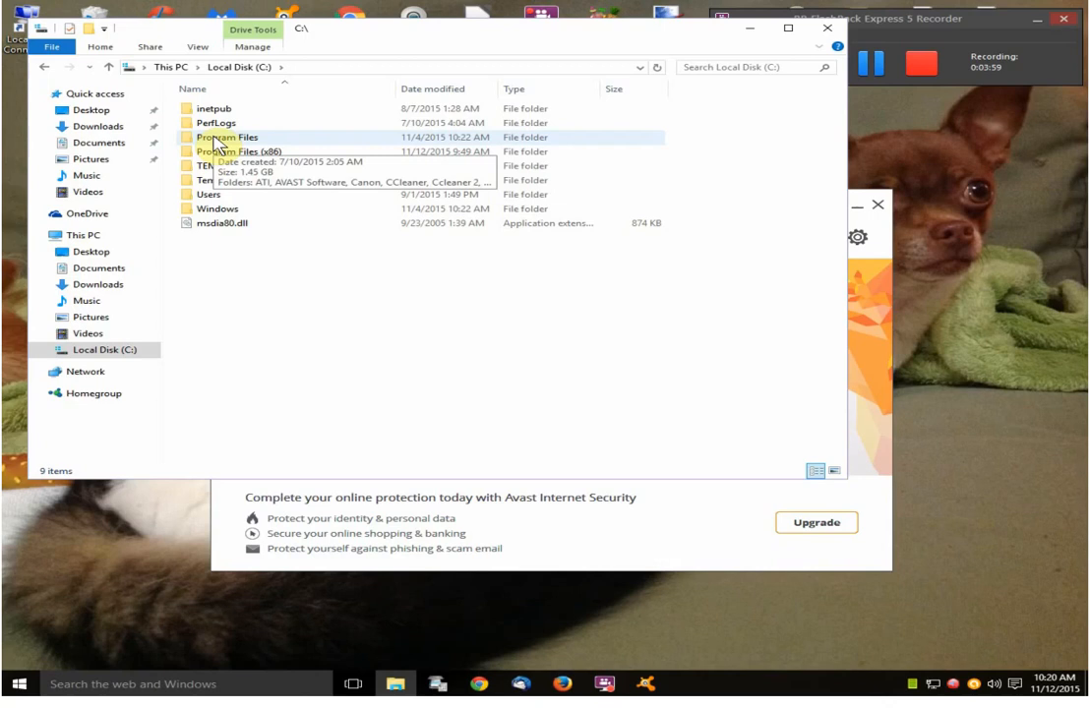
{"action": "left_click", "coordinate": [228, 151]}
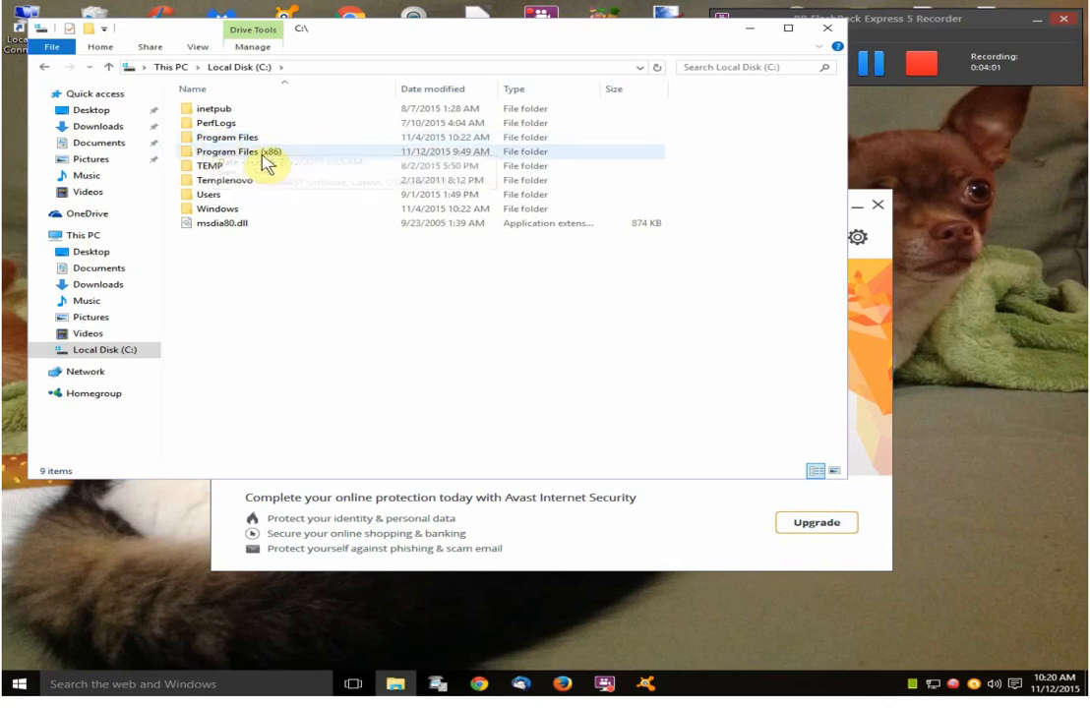
{"action": "left_click", "coordinate": [228, 137]}
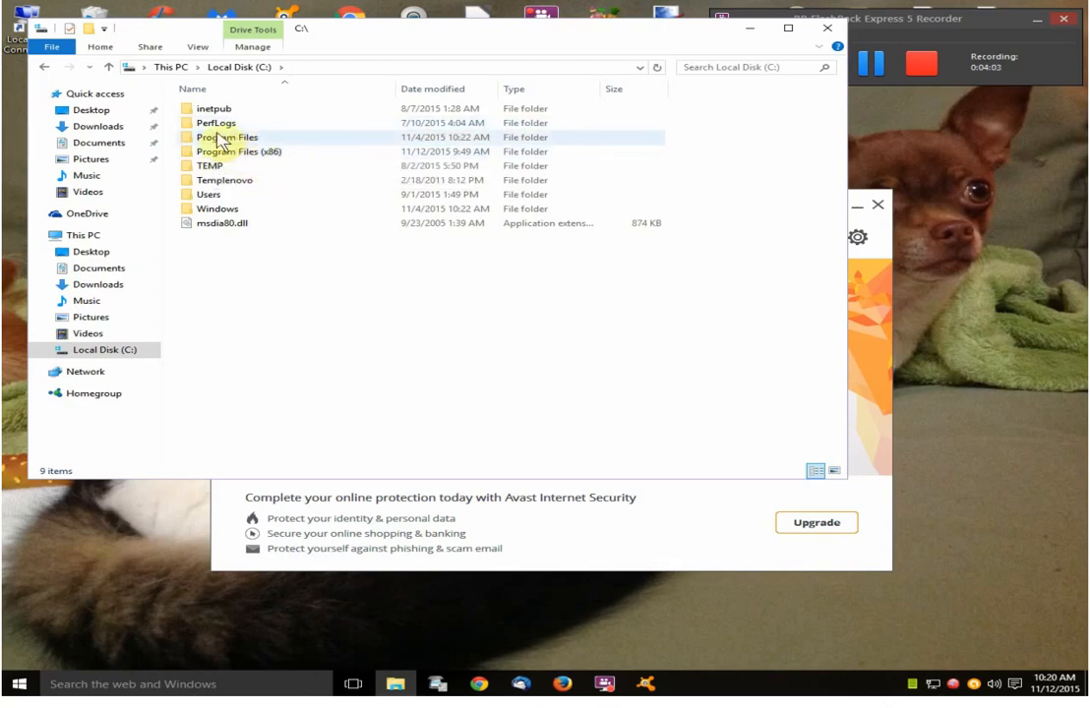
{"action": "mouse_move", "coordinate": [218, 138]}
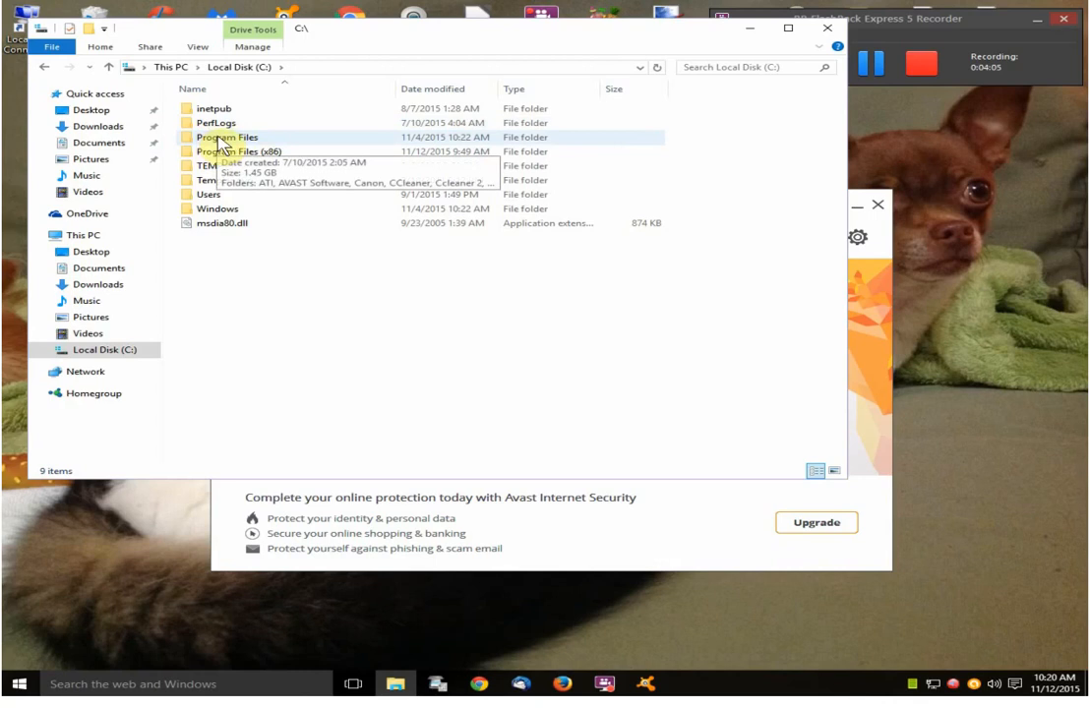
{"action": "double_click", "coordinate": [221, 136]}
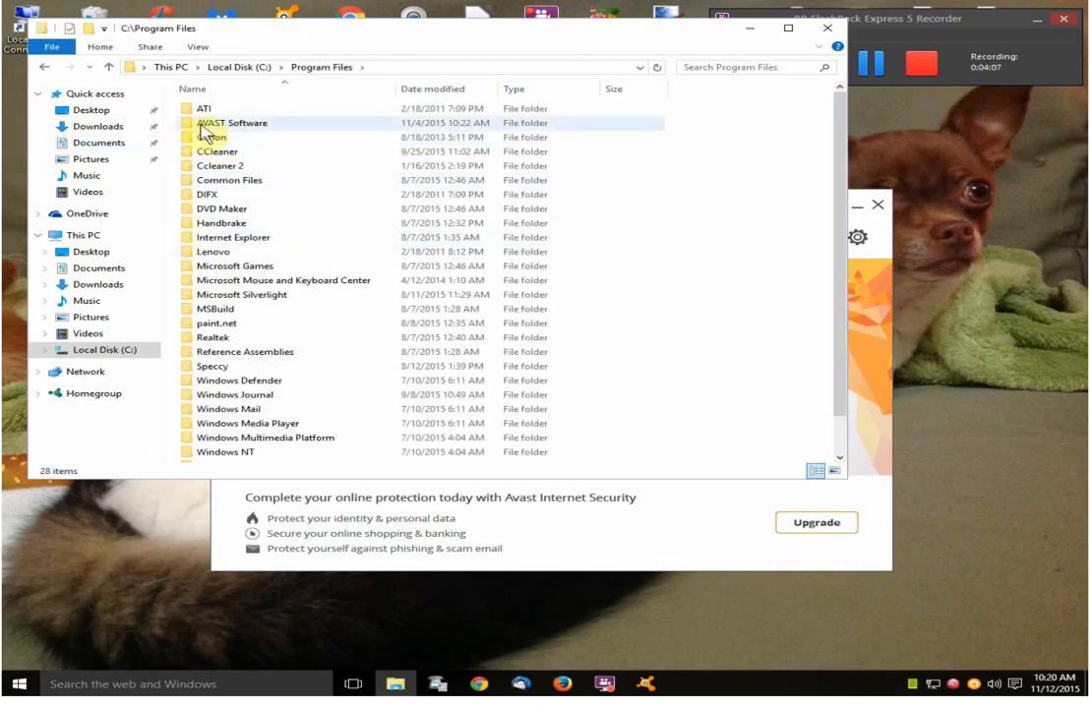
{"action": "mouse_move", "coordinate": [286, 131]}
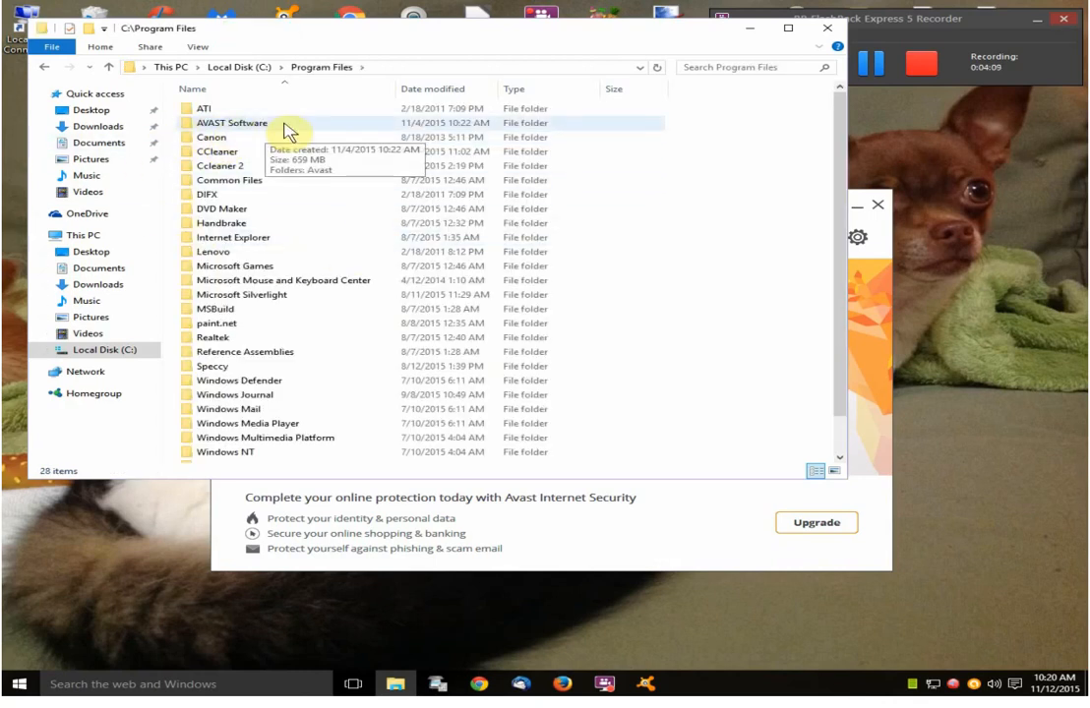
{"action": "mouse_move", "coordinate": [211, 129]}
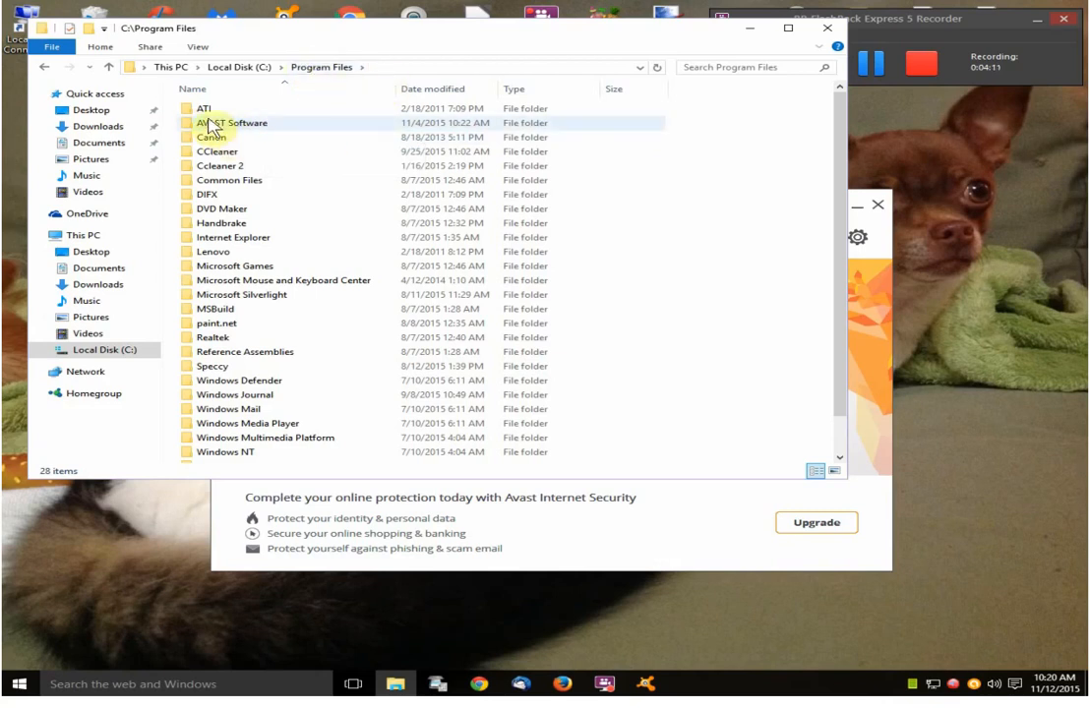
{"action": "mouse_move", "coordinate": [211, 123]}
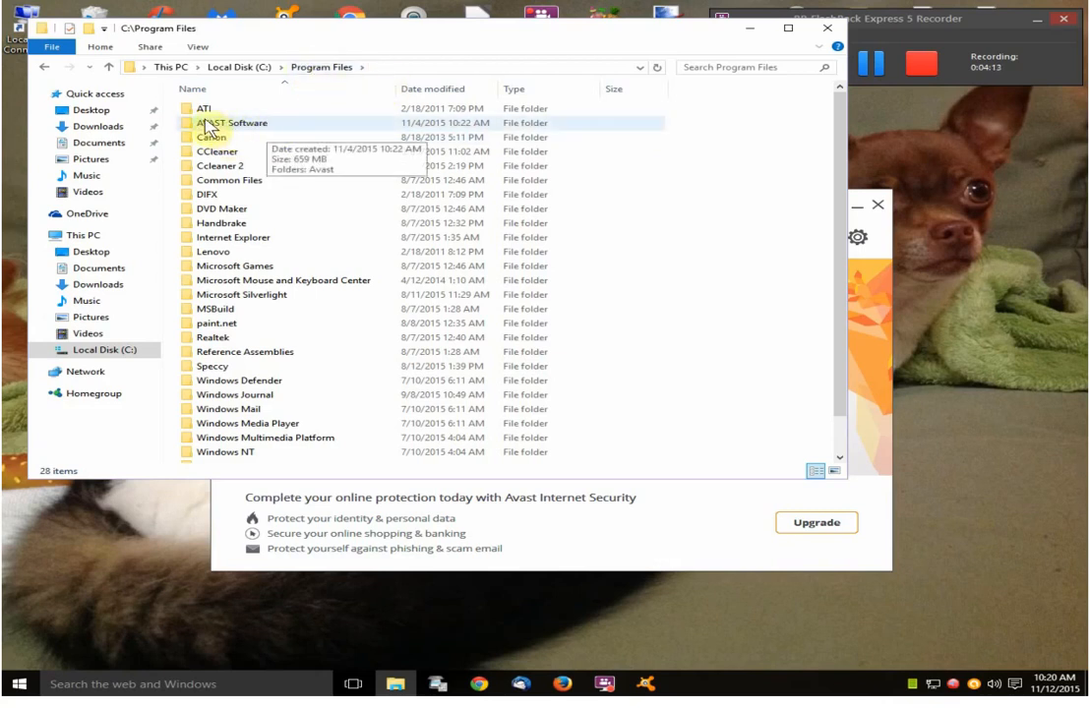
{"action": "double_click", "coordinate": [231, 122]}
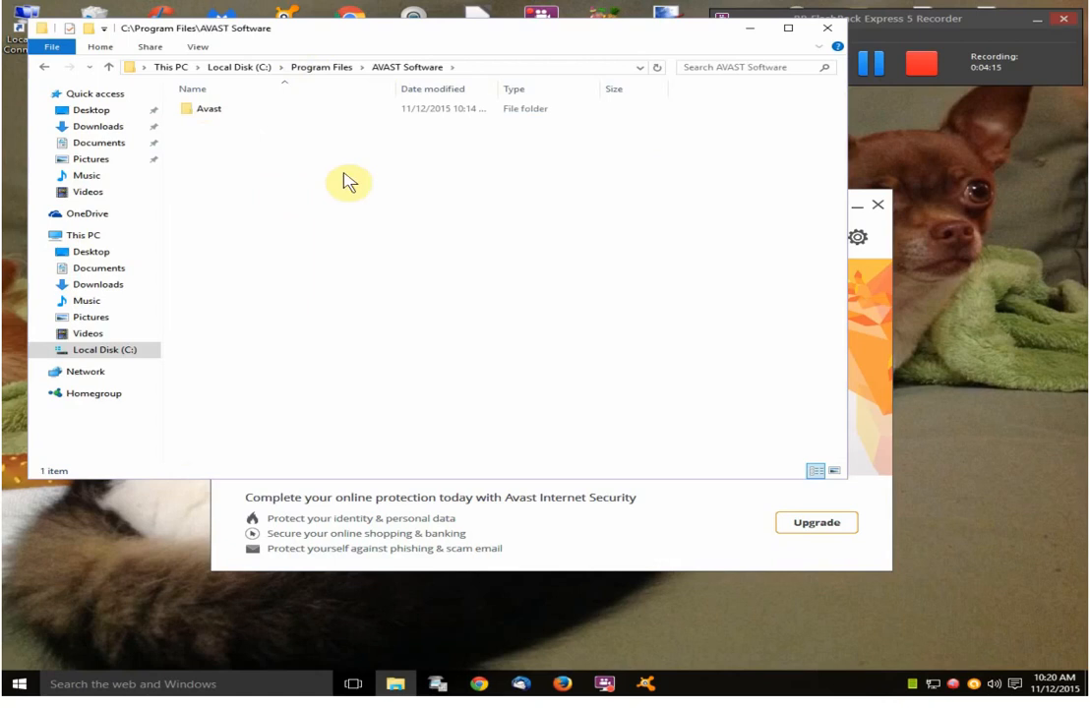
Step: Delete the SafePrice folder inside the Avast folder and close File Explorer
{"action": "left_click", "coordinate": [207, 109]}
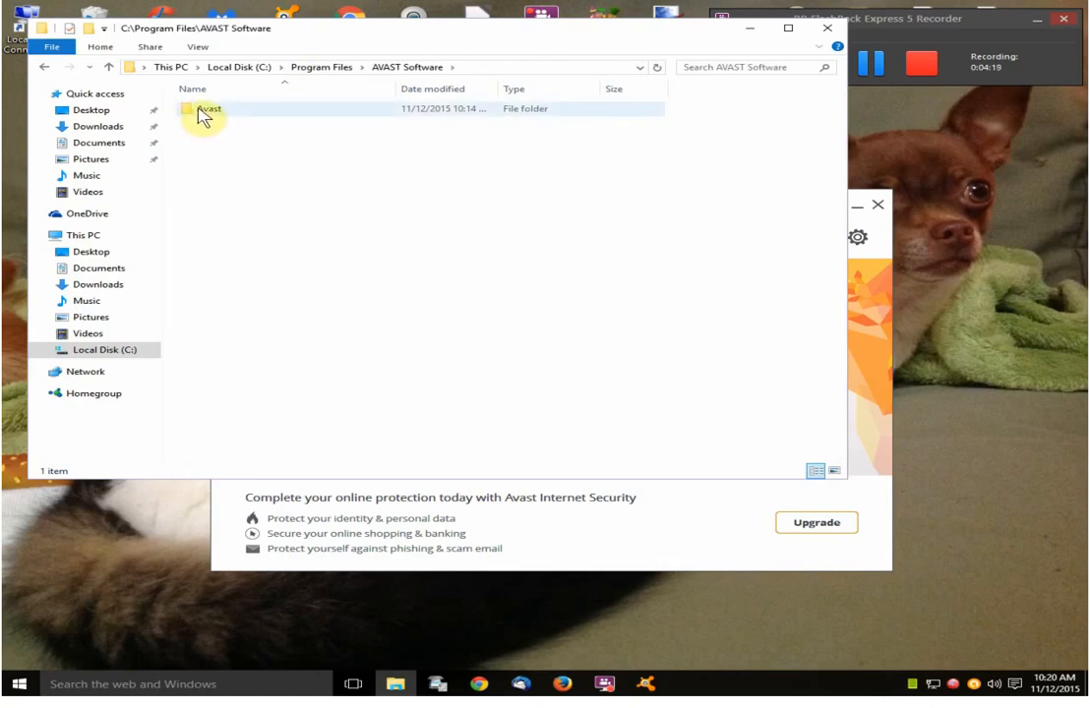
{"action": "double_click", "coordinate": [209, 108]}
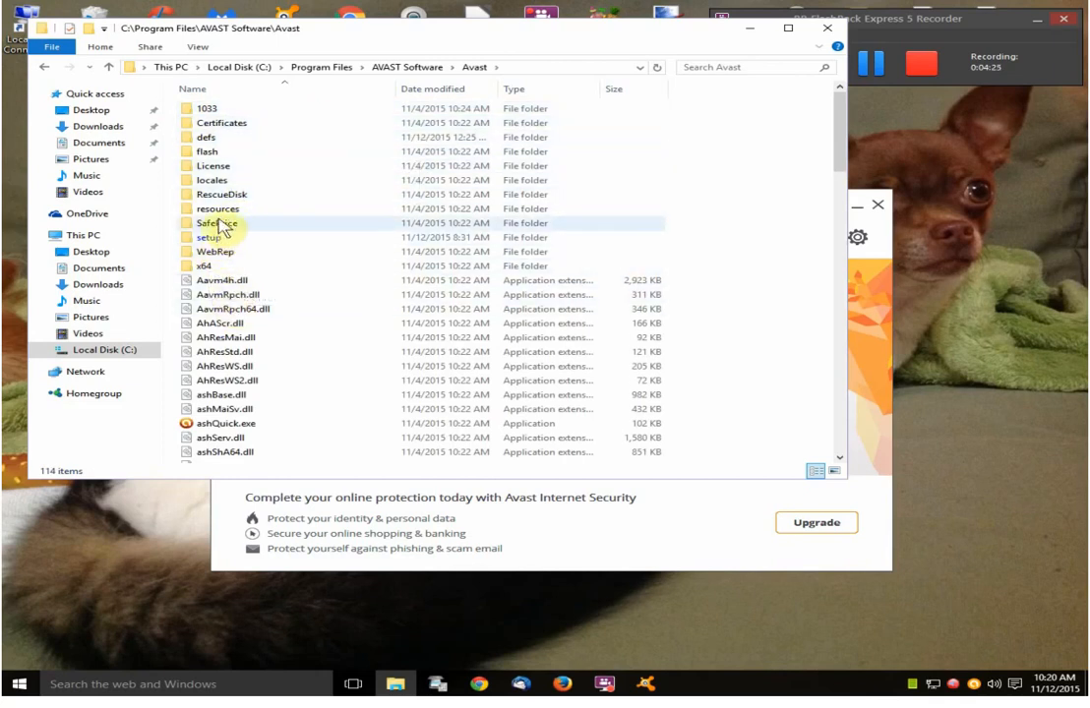
{"action": "mouse_move", "coordinate": [211, 227]}
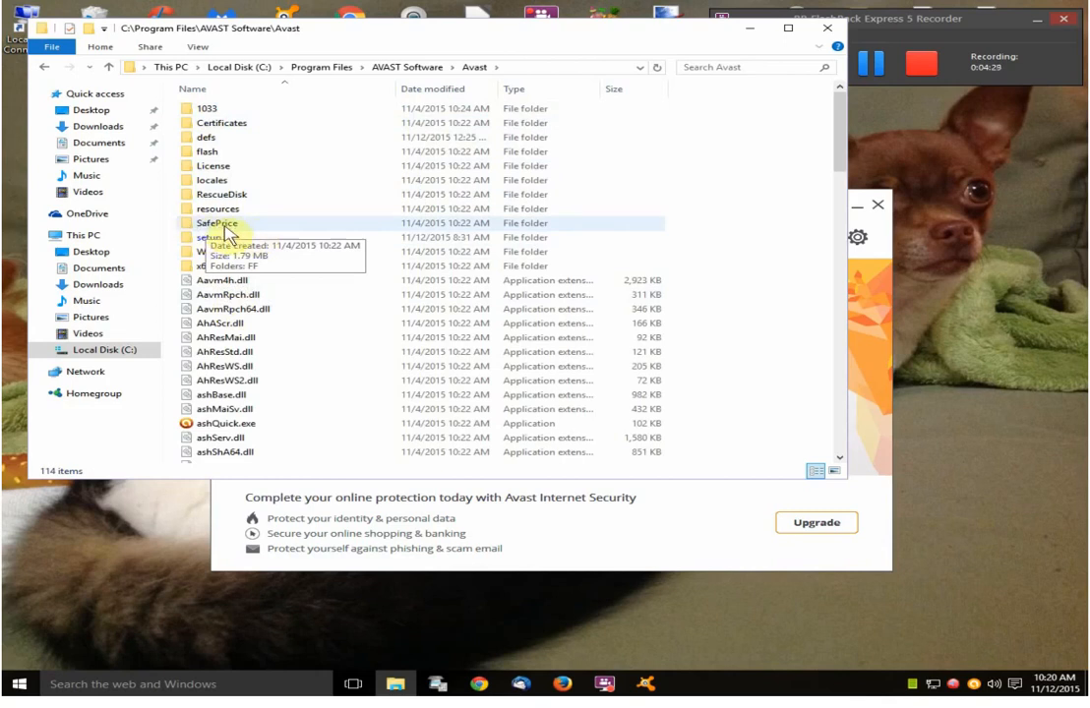
{"action": "left_click", "coordinate": [212, 222]}
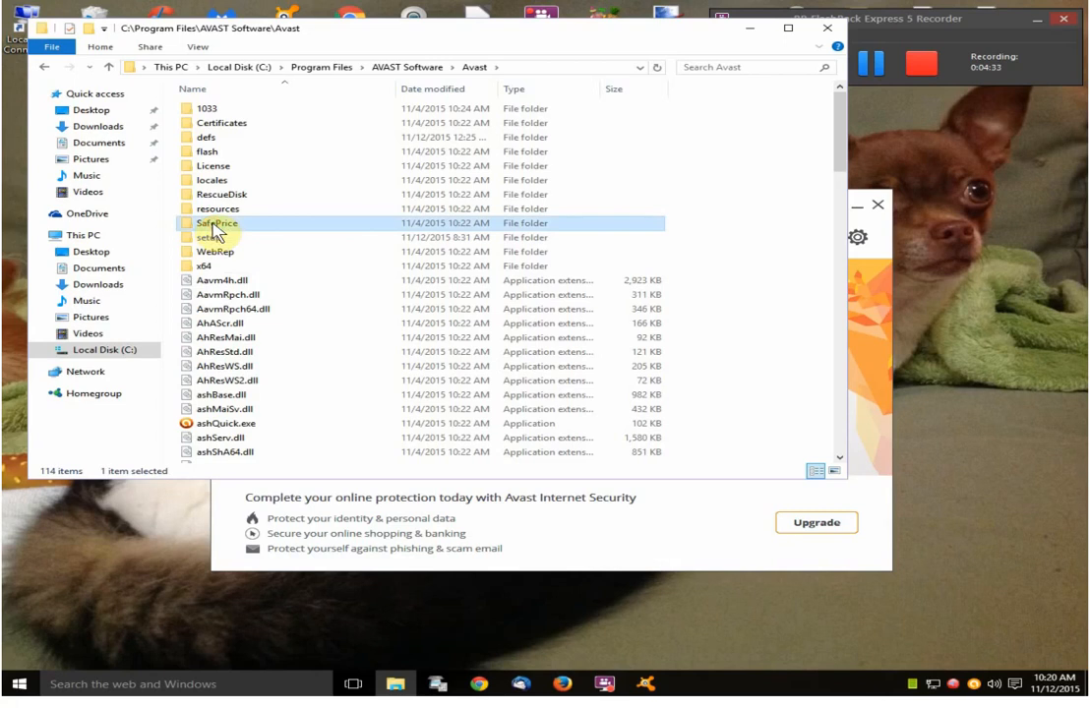
{"action": "right_click", "coordinate": [218, 223]}
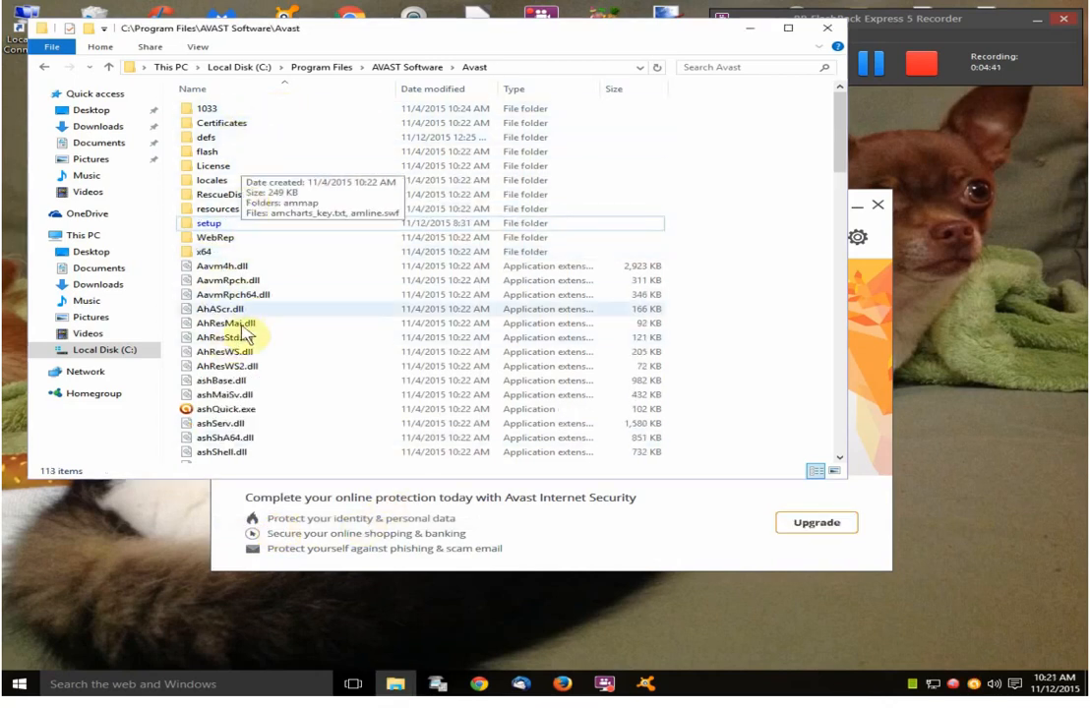
{"action": "mouse_move", "coordinate": [416, 161]}
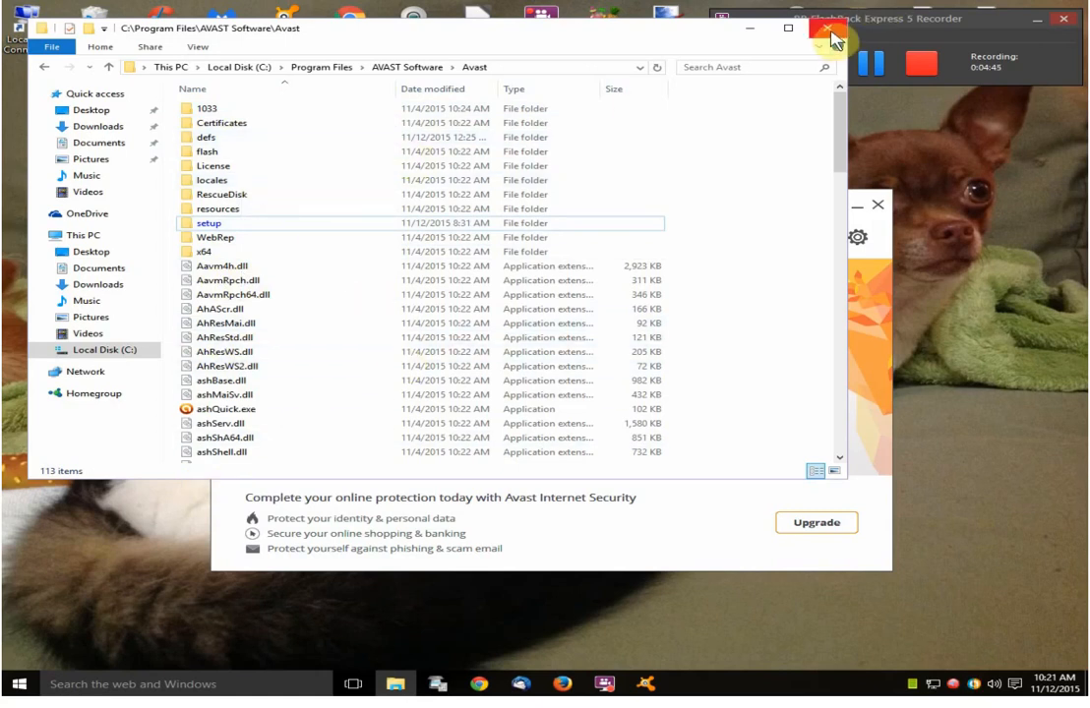
{"action": "left_click", "coordinate": [833, 32]}
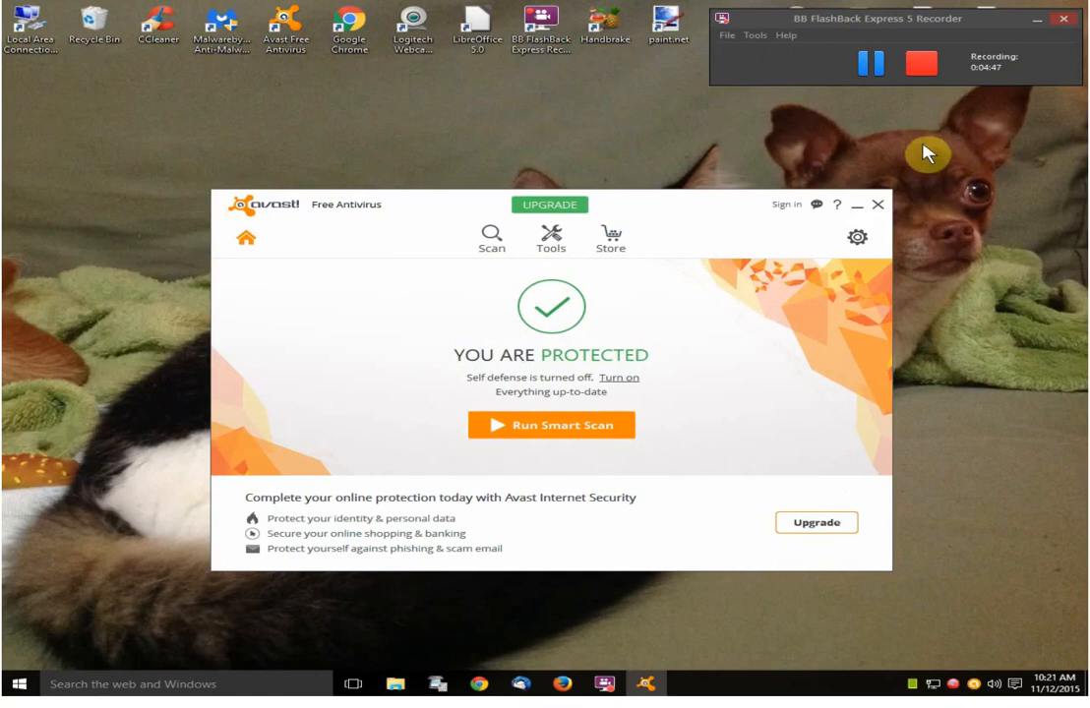
{"action": "mouse_move", "coordinate": [862, 205]}
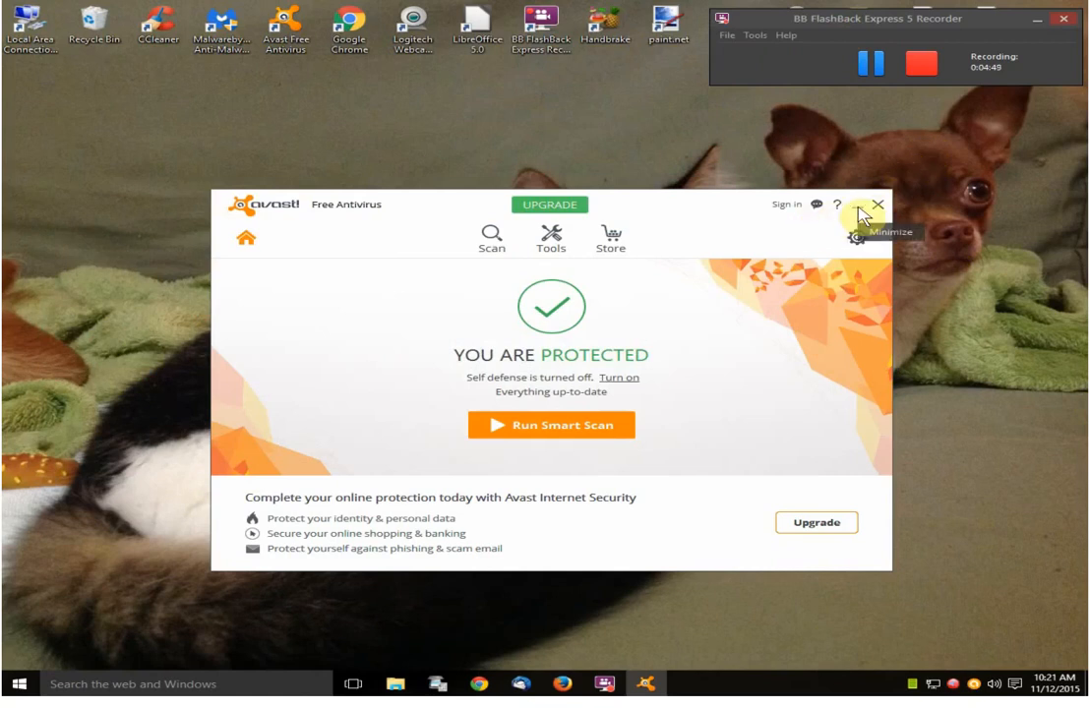
Step: Minimize Avast and switch to Firefox on the craigslist page
{"action": "left_click", "coordinate": [859, 204]}
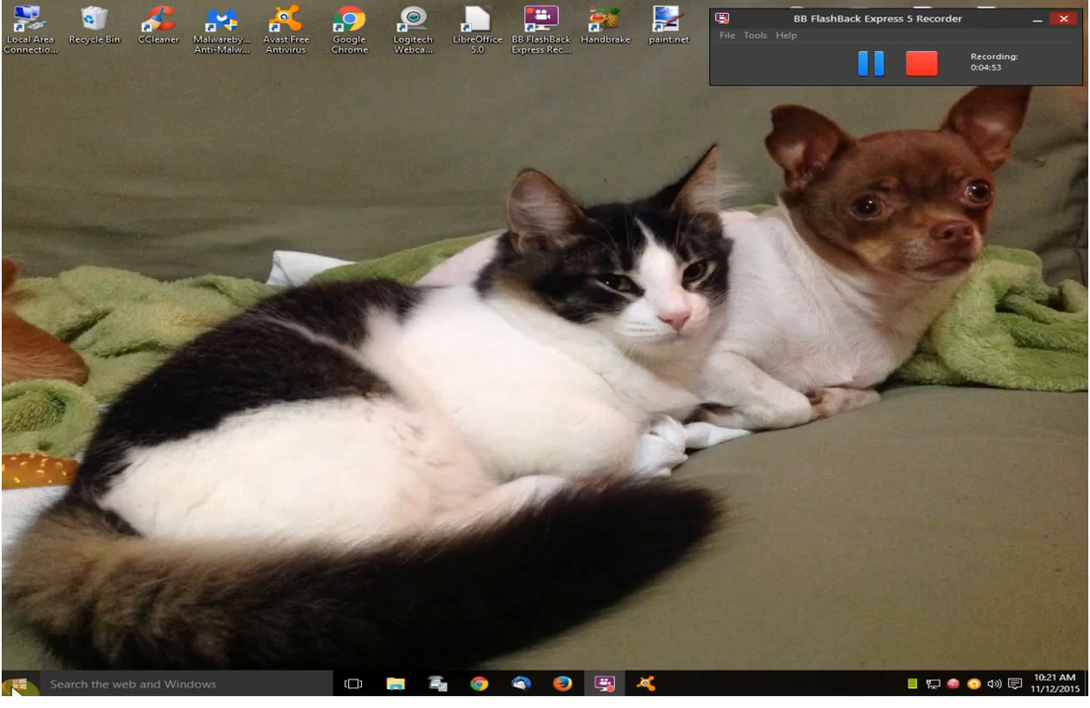
{"action": "left_click", "coordinate": [13, 684]}
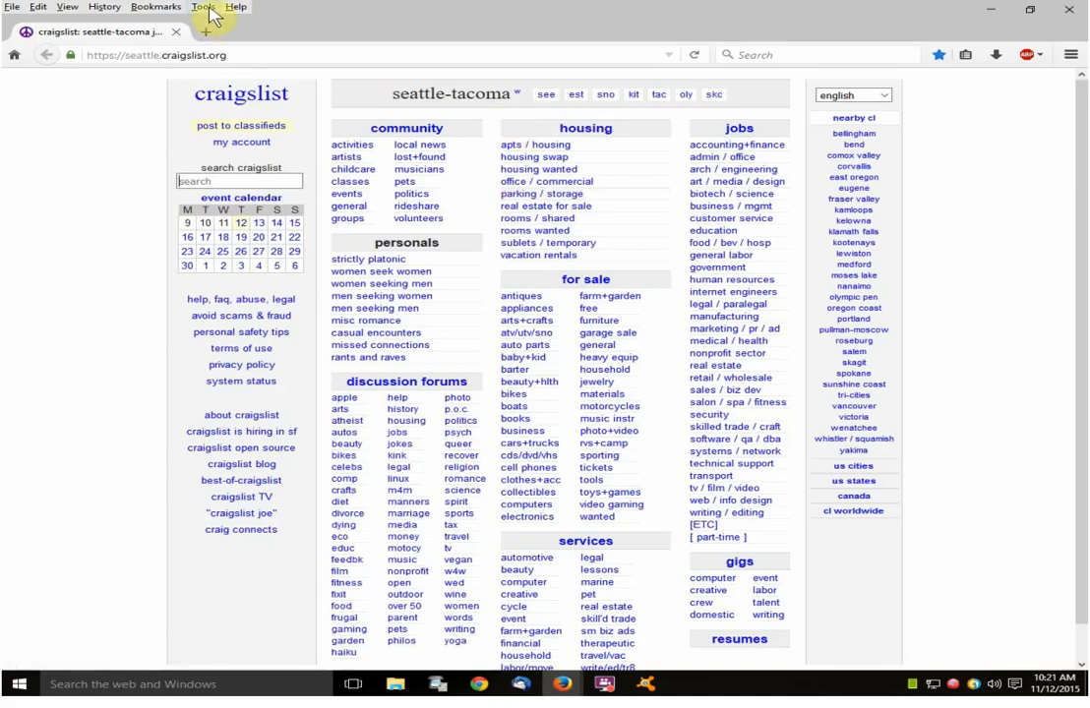
{"action": "left_click", "coordinate": [215, 7]}
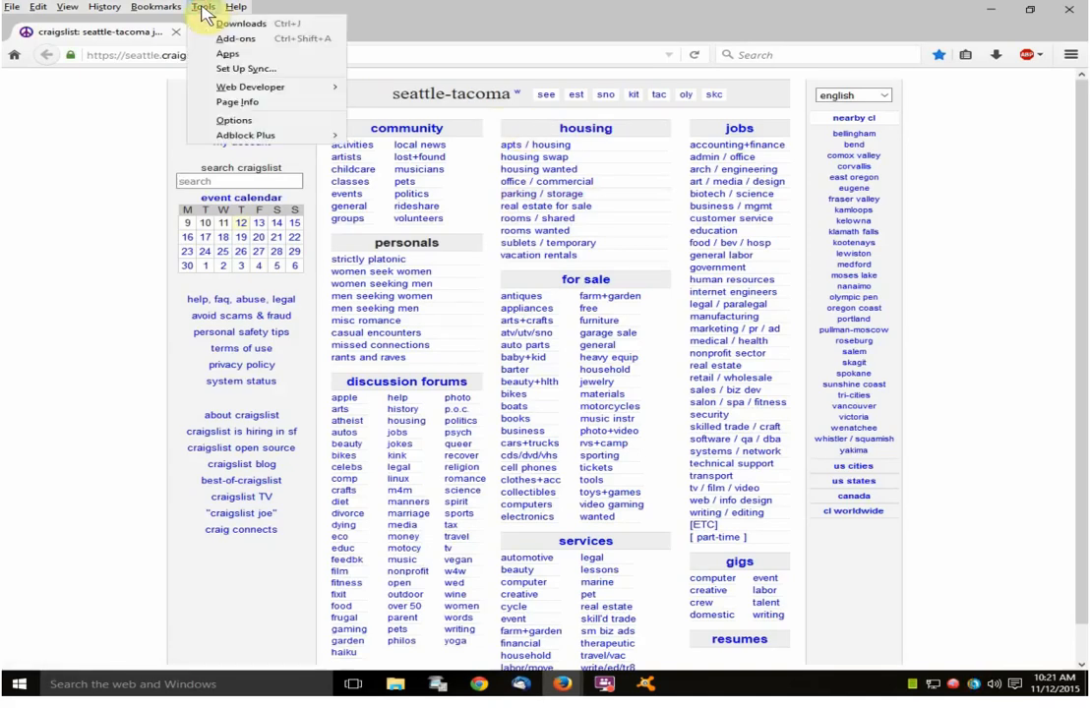
{"action": "mouse_move", "coordinate": [237, 38]}
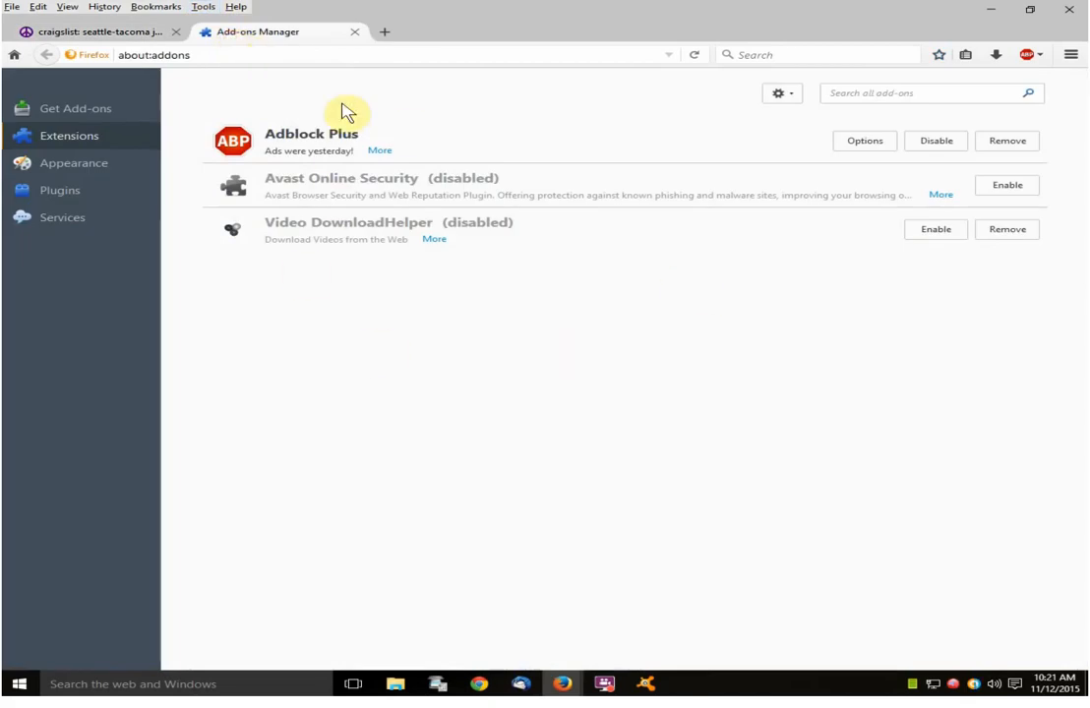
{"action": "mouse_move", "coordinate": [352, 308]}
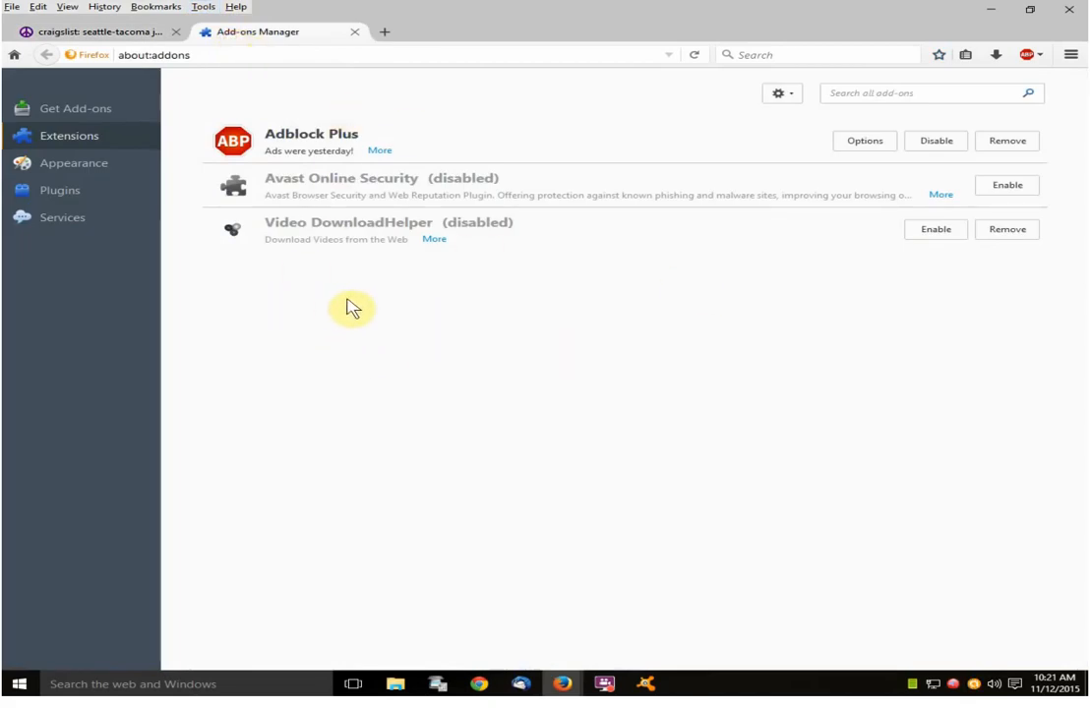
{"action": "mouse_move", "coordinate": [452, 310]}
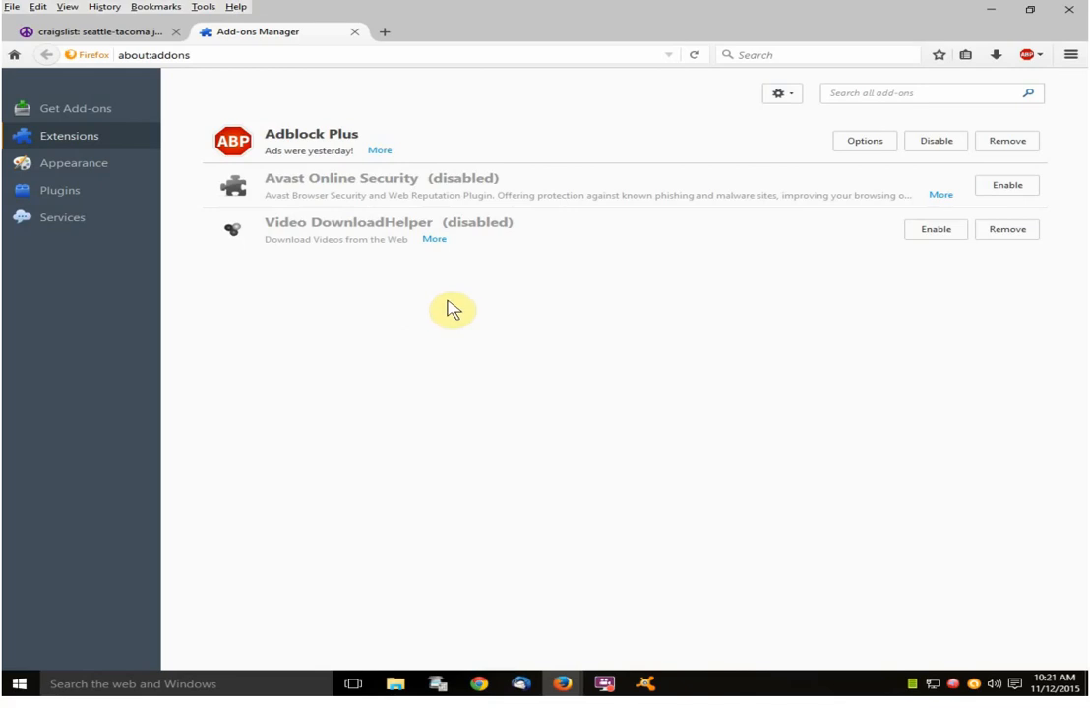
{"action": "mouse_move", "coordinate": [302, 305]}
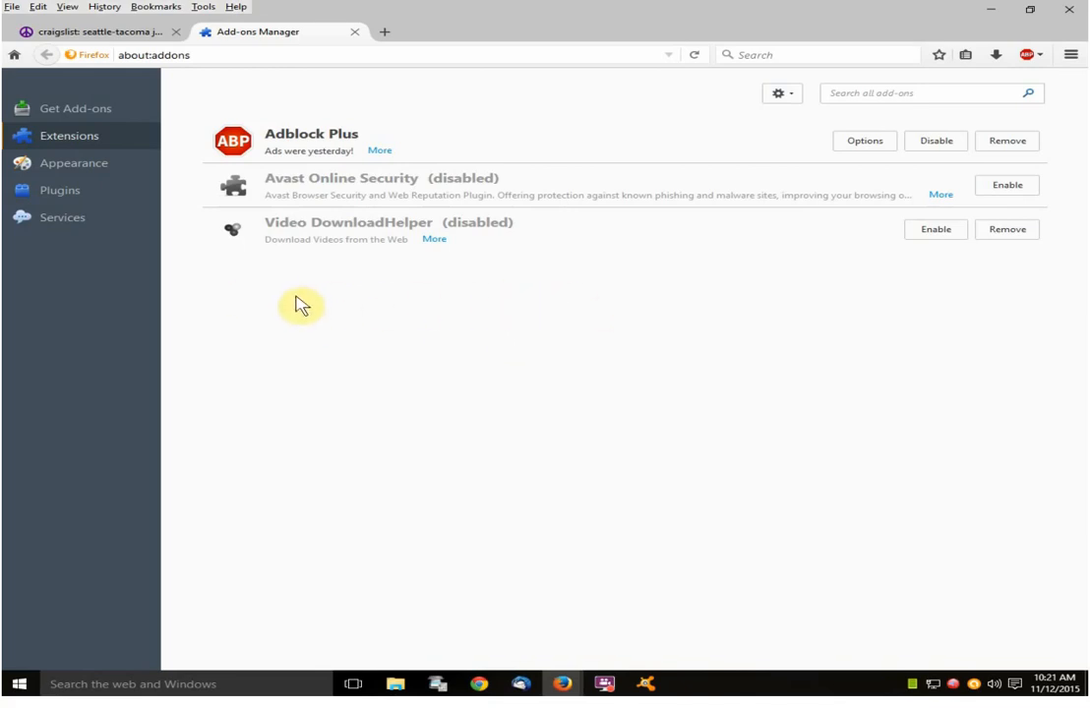
{"action": "mouse_move", "coordinate": [401, 345]}
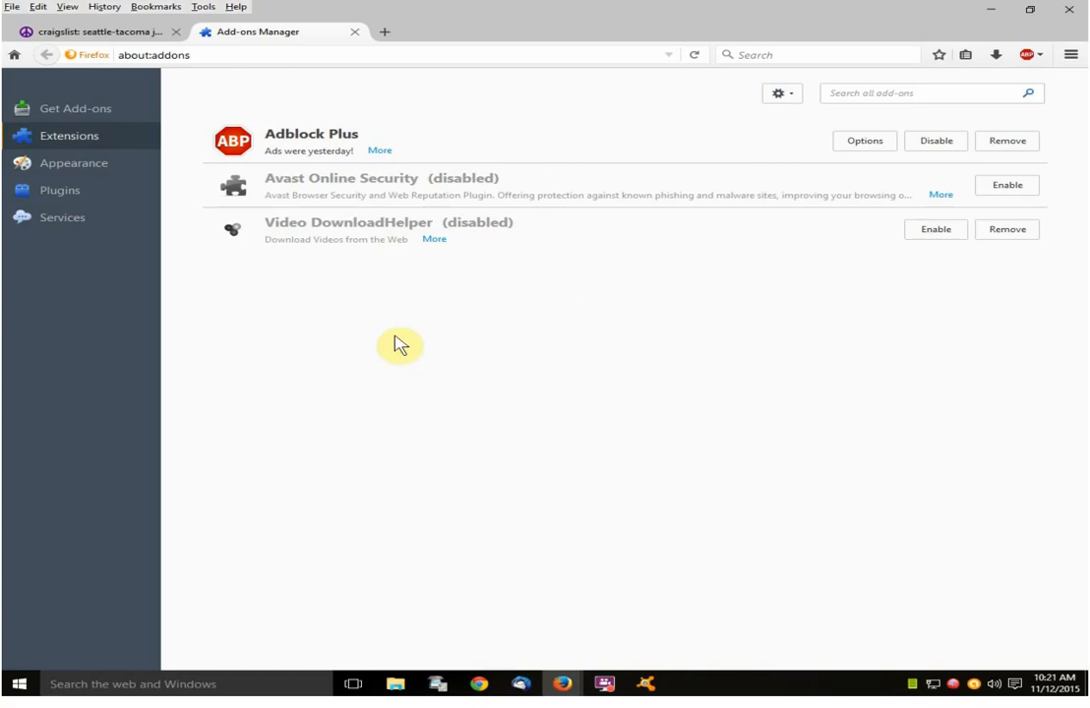
{"action": "mouse_move", "coordinate": [355, 32]}
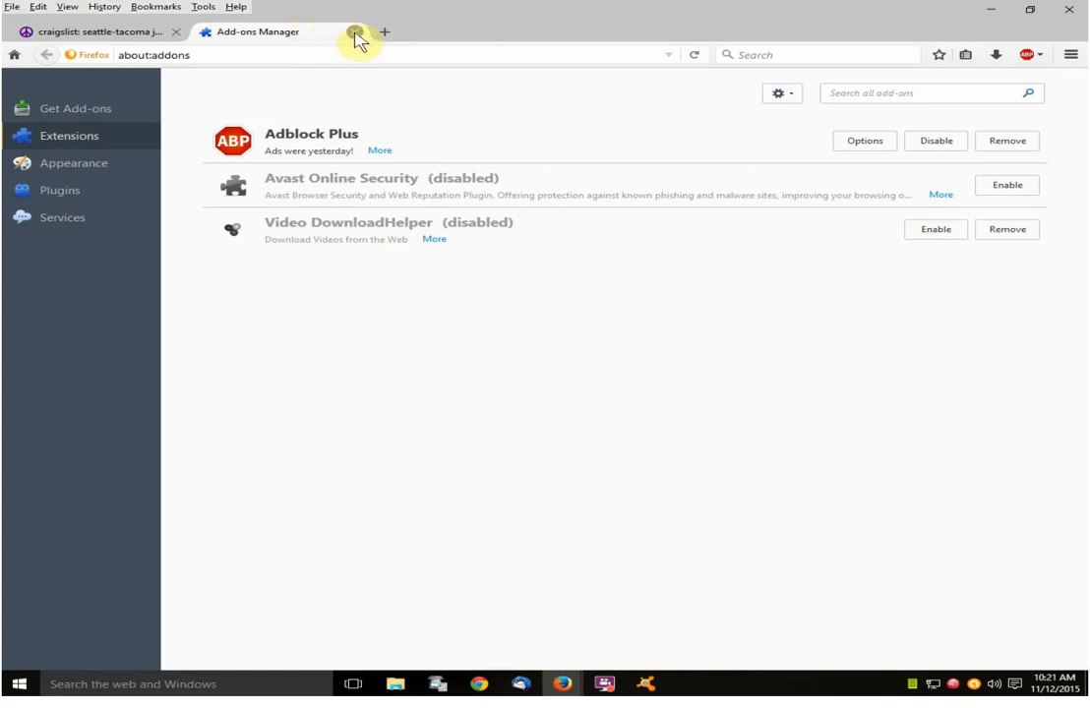
{"action": "left_click", "coordinate": [355, 31]}
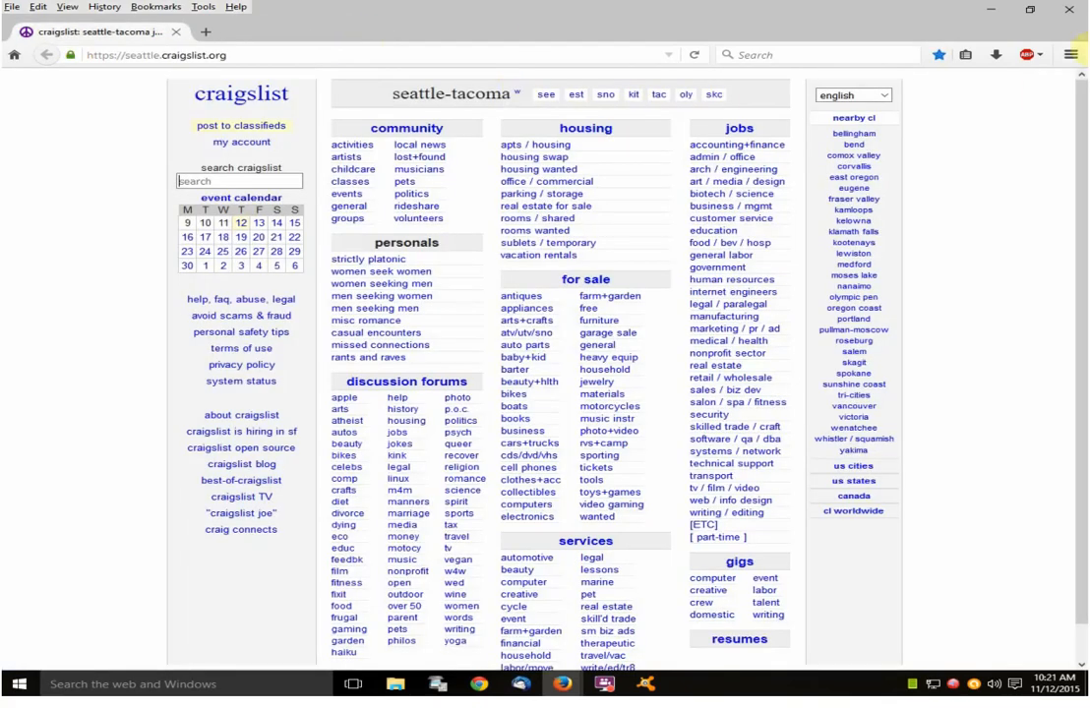
{"action": "mouse_move", "coordinate": [1071, 10]}
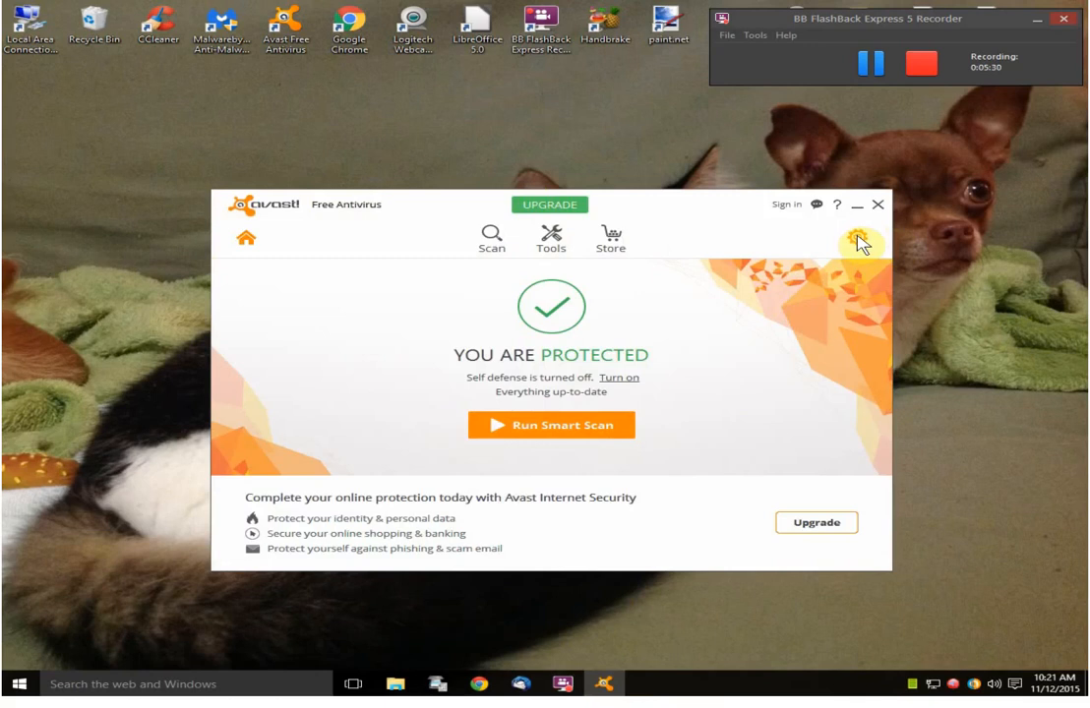
Step: Tick 'Enable Avast self-defense module' under Settings > Troubleshooting and save with OK
{"action": "left_click", "coordinate": [857, 243]}
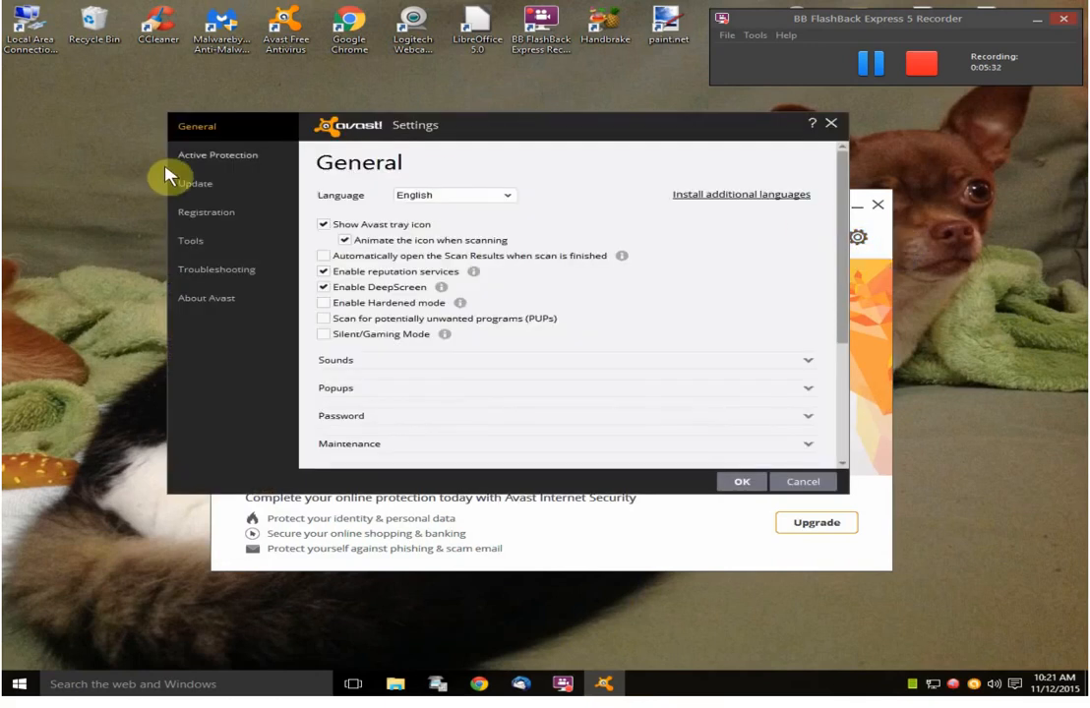
{"action": "mouse_move", "coordinate": [207, 275]}
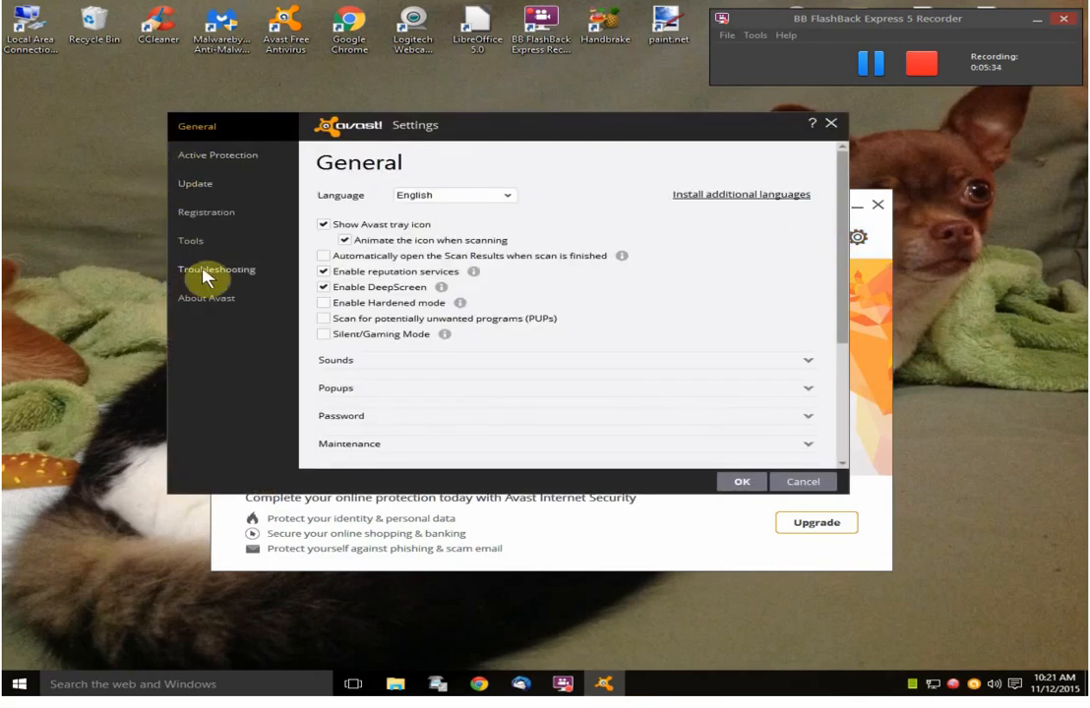
{"action": "left_click", "coordinate": [216, 269]}
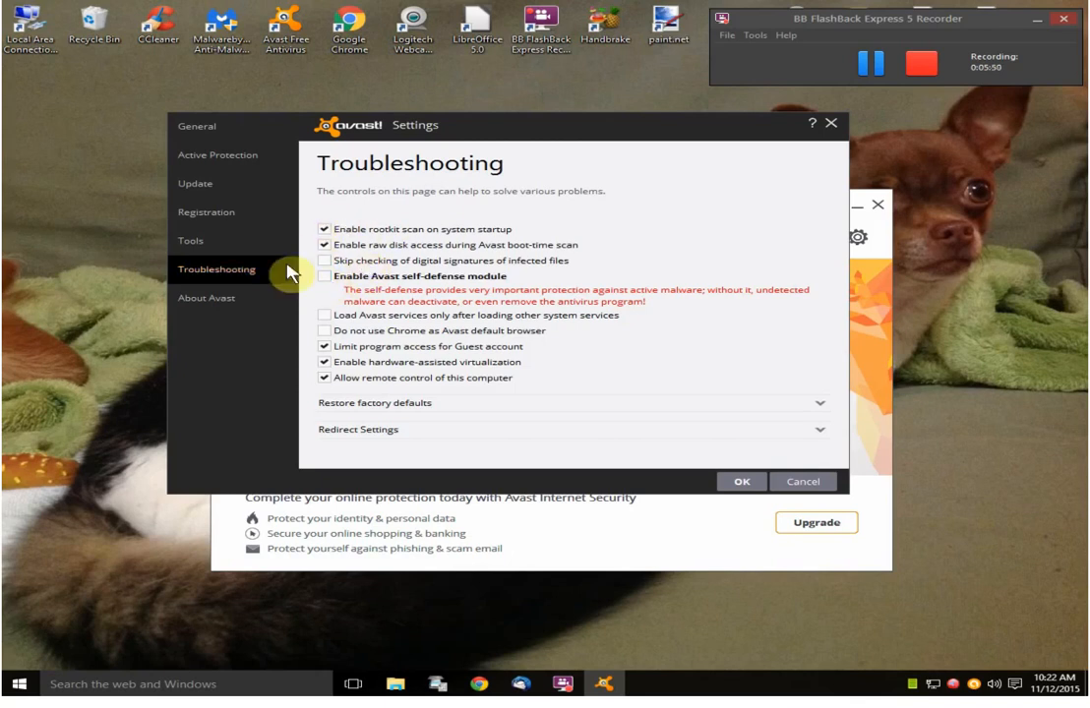
{"action": "mouse_move", "coordinate": [335, 286]}
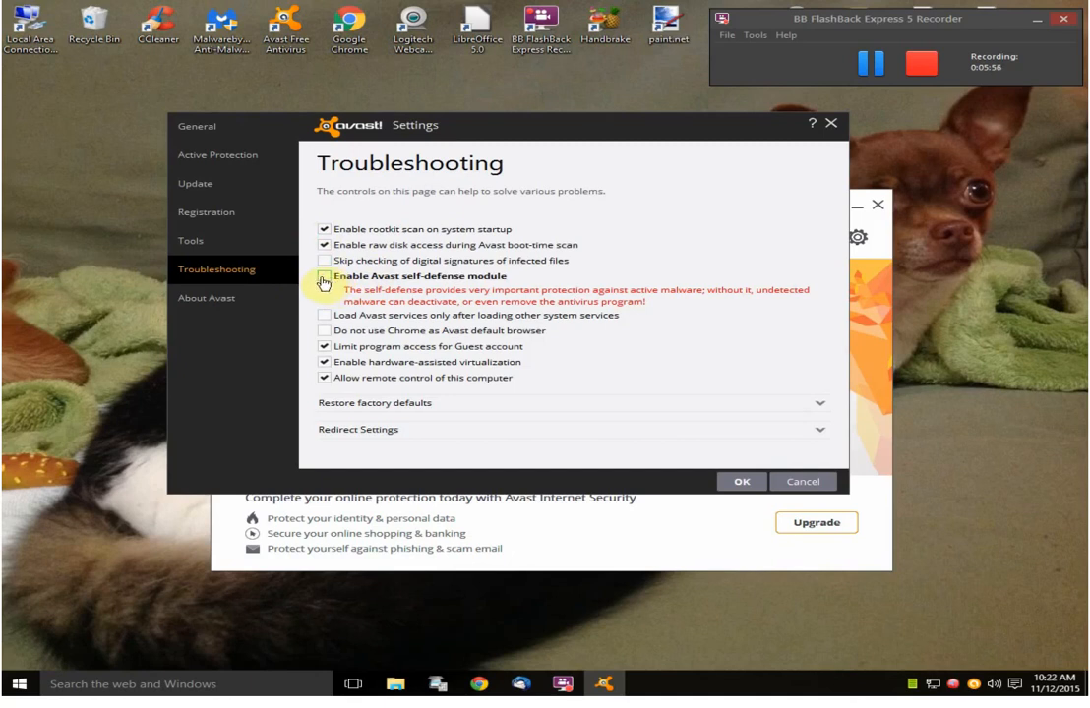
{"action": "left_click", "coordinate": [323, 276]}
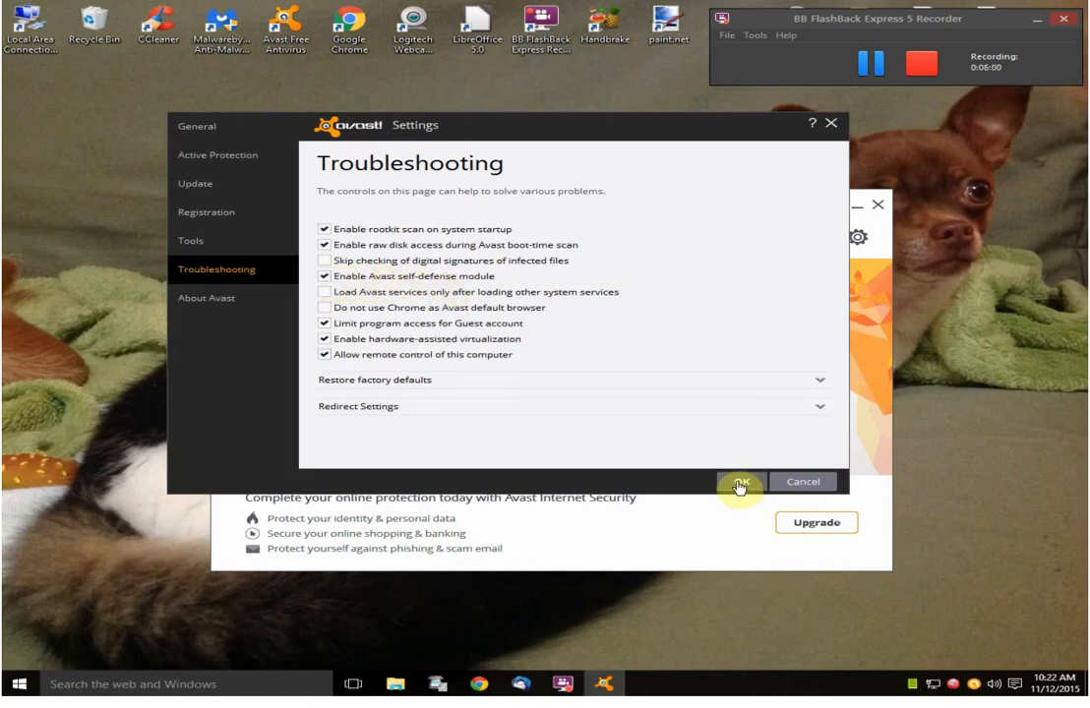
{"action": "left_click", "coordinate": [739, 482]}
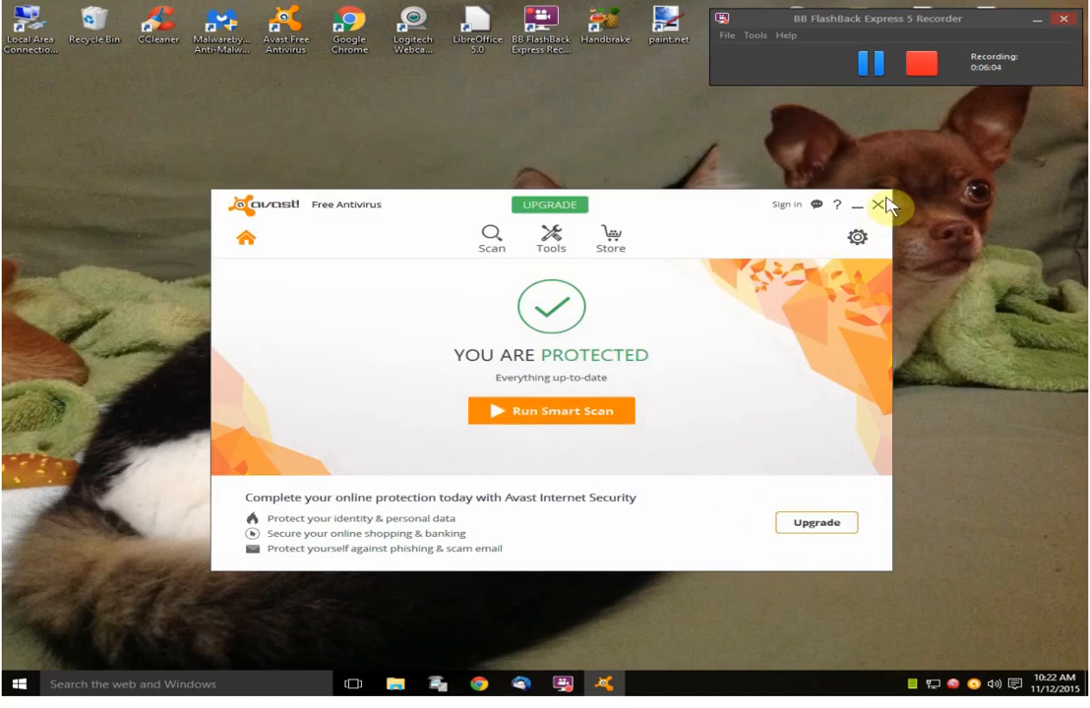
{"action": "mouse_move", "coordinate": [883, 209]}
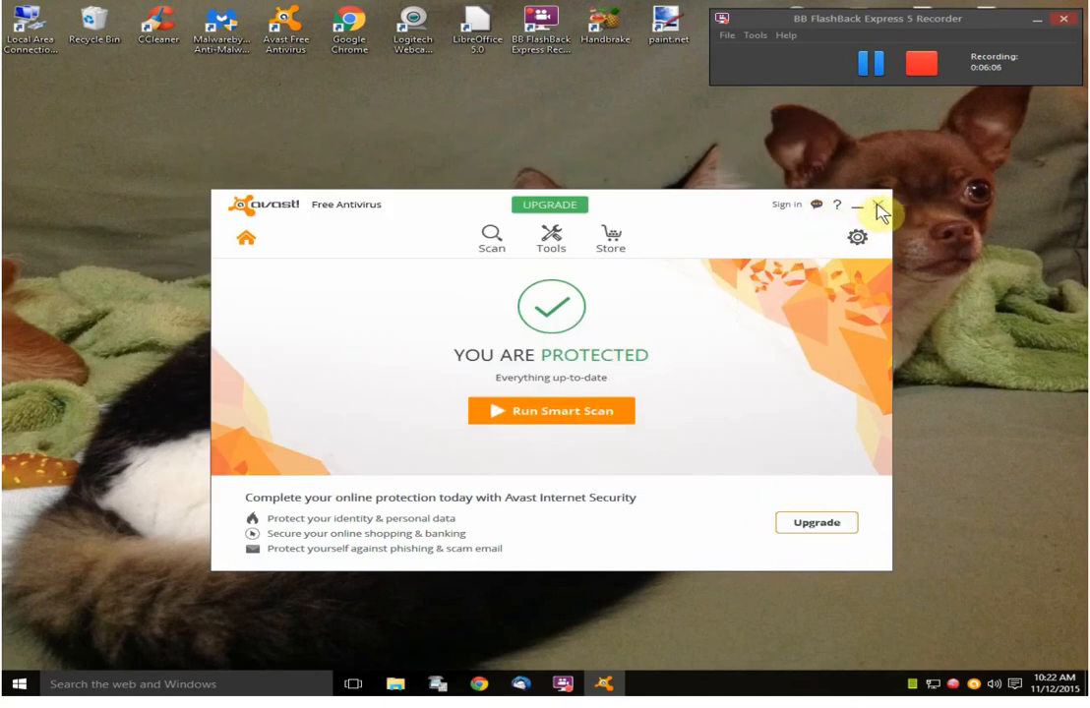